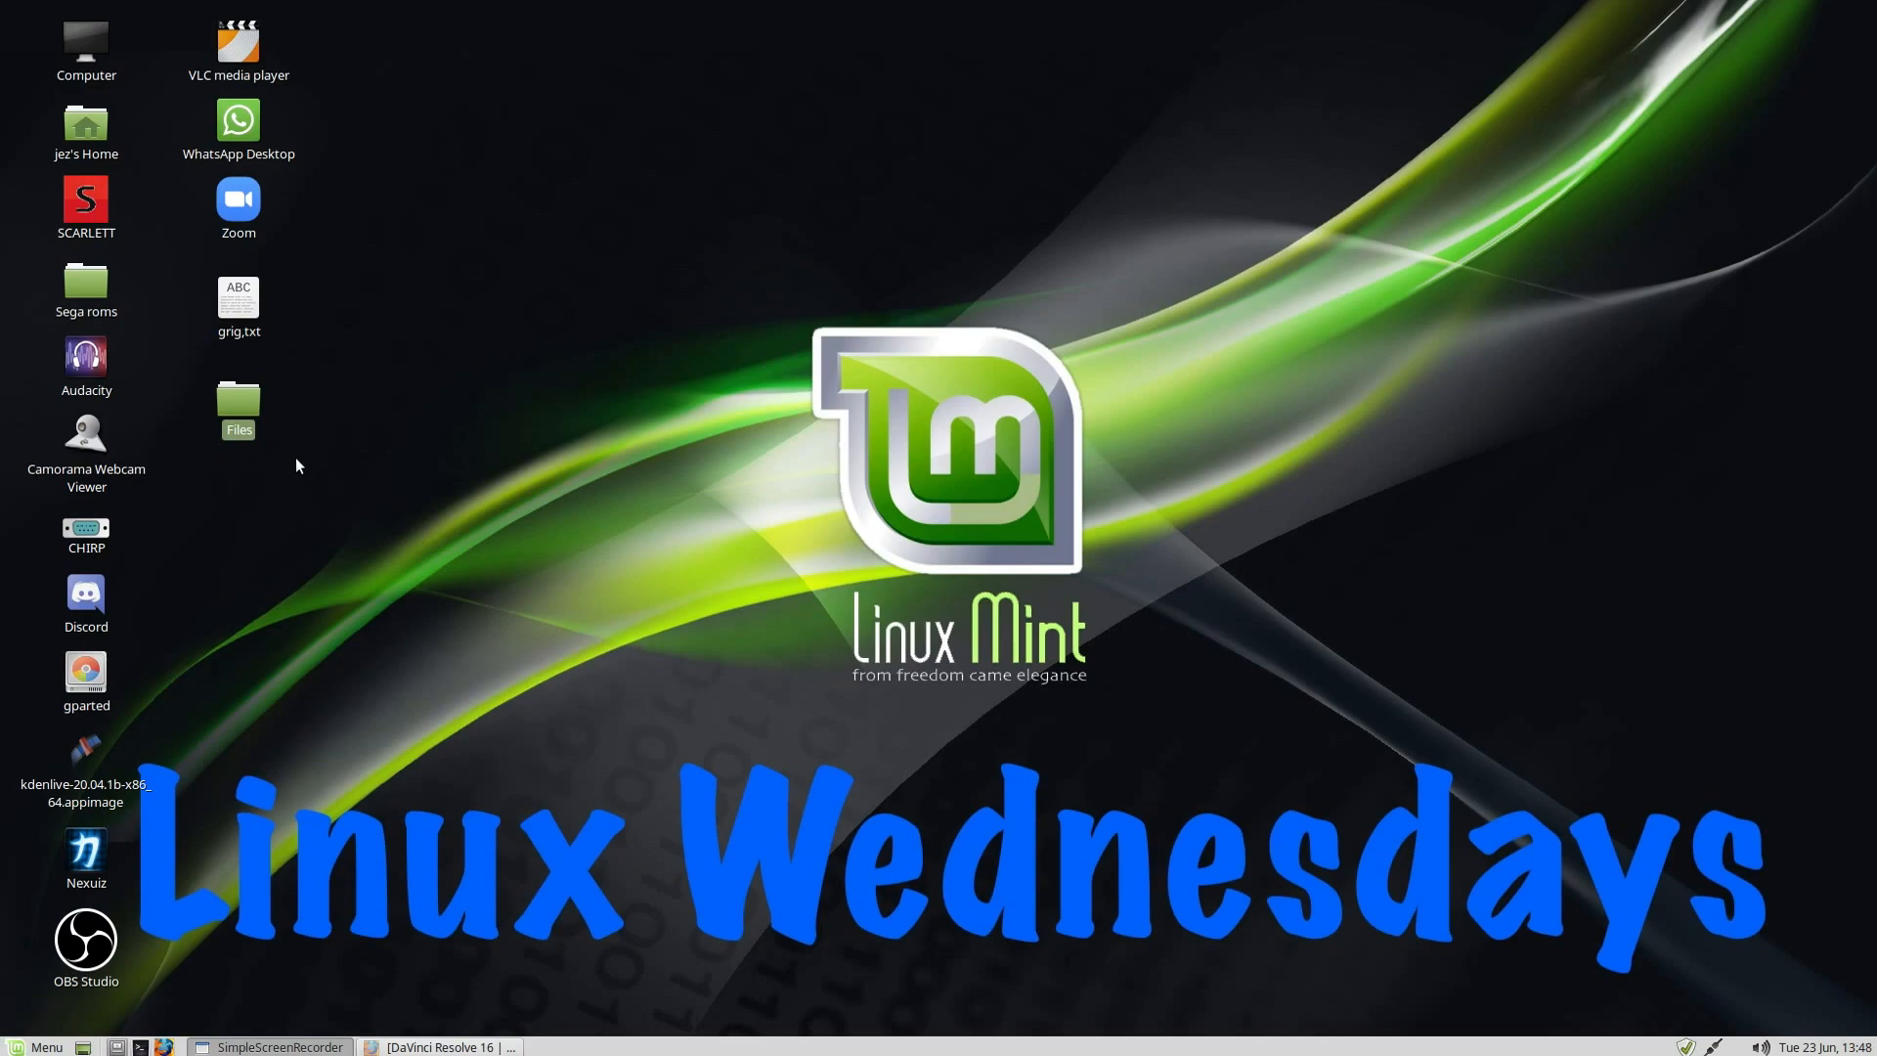
# Step: Open the desktop Files folder, showing a video, lotus.mp3 and two JPEG images
pyautogui.doubleClick(236, 407)
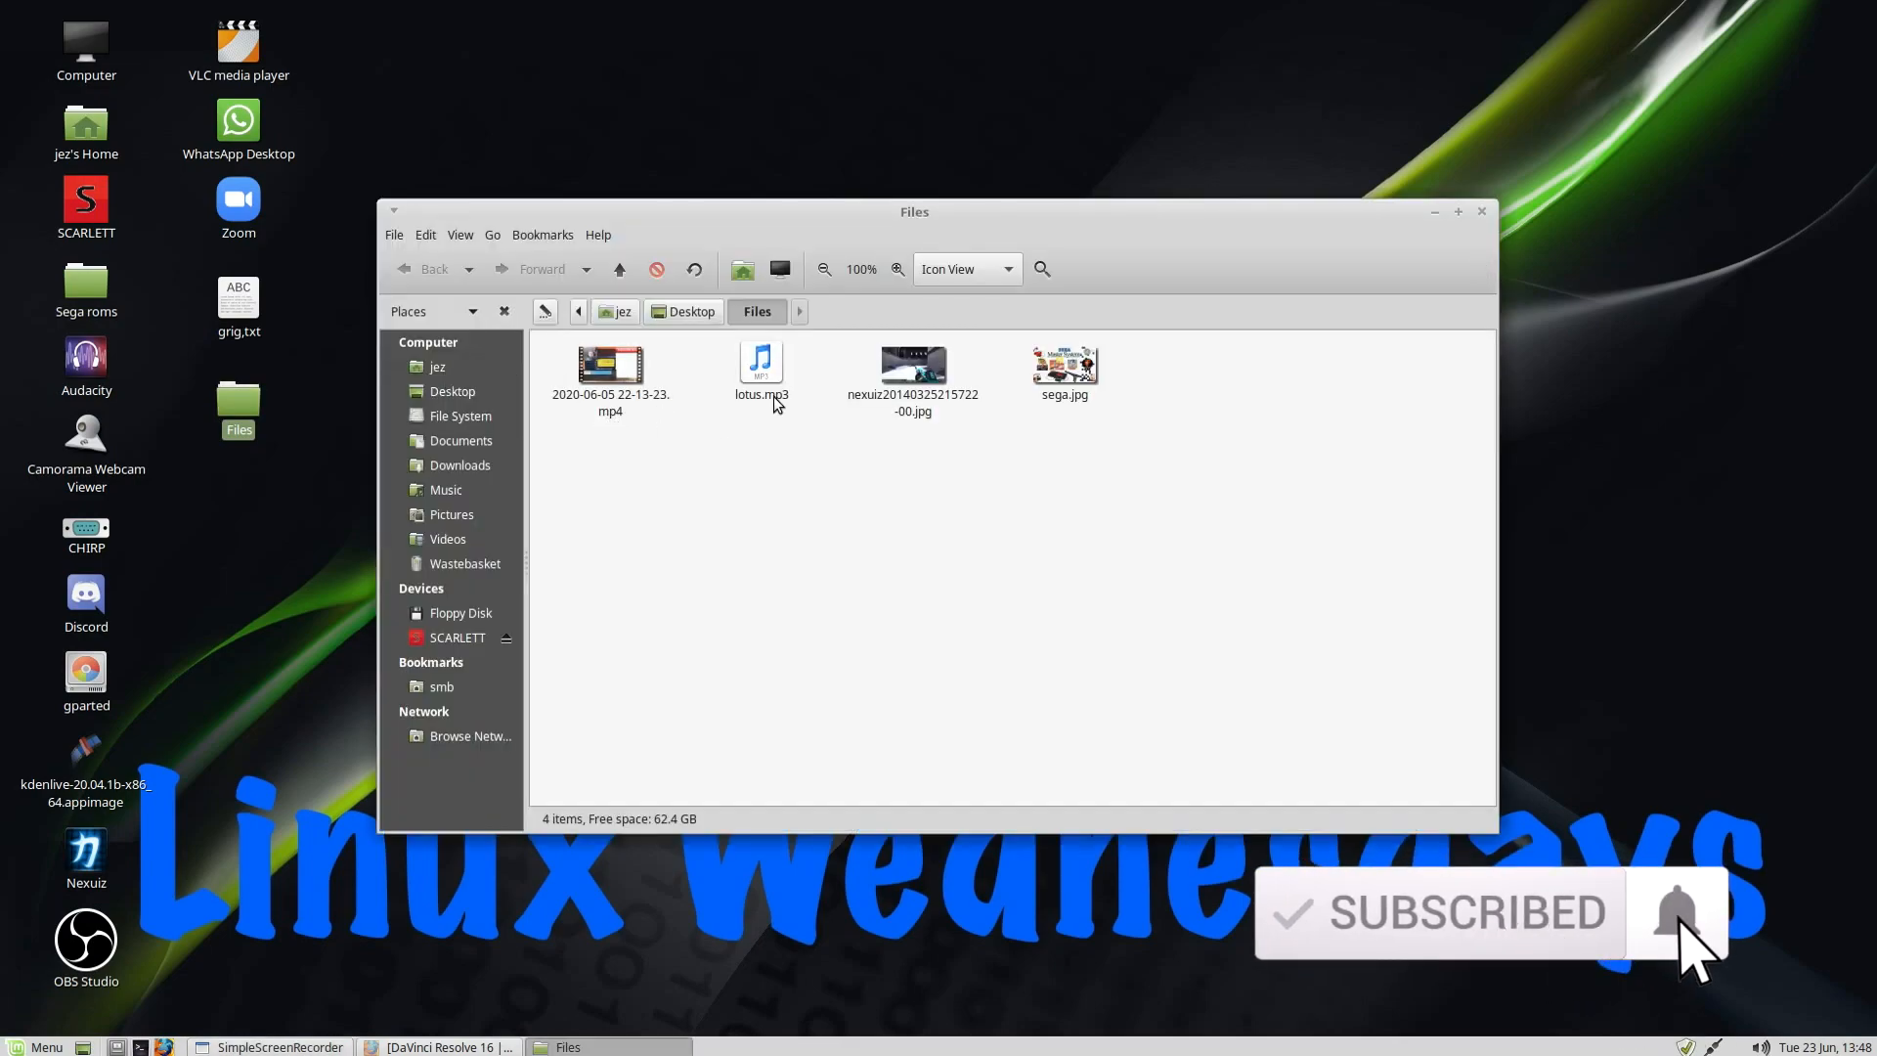
pyautogui.moveTo(1077, 456)
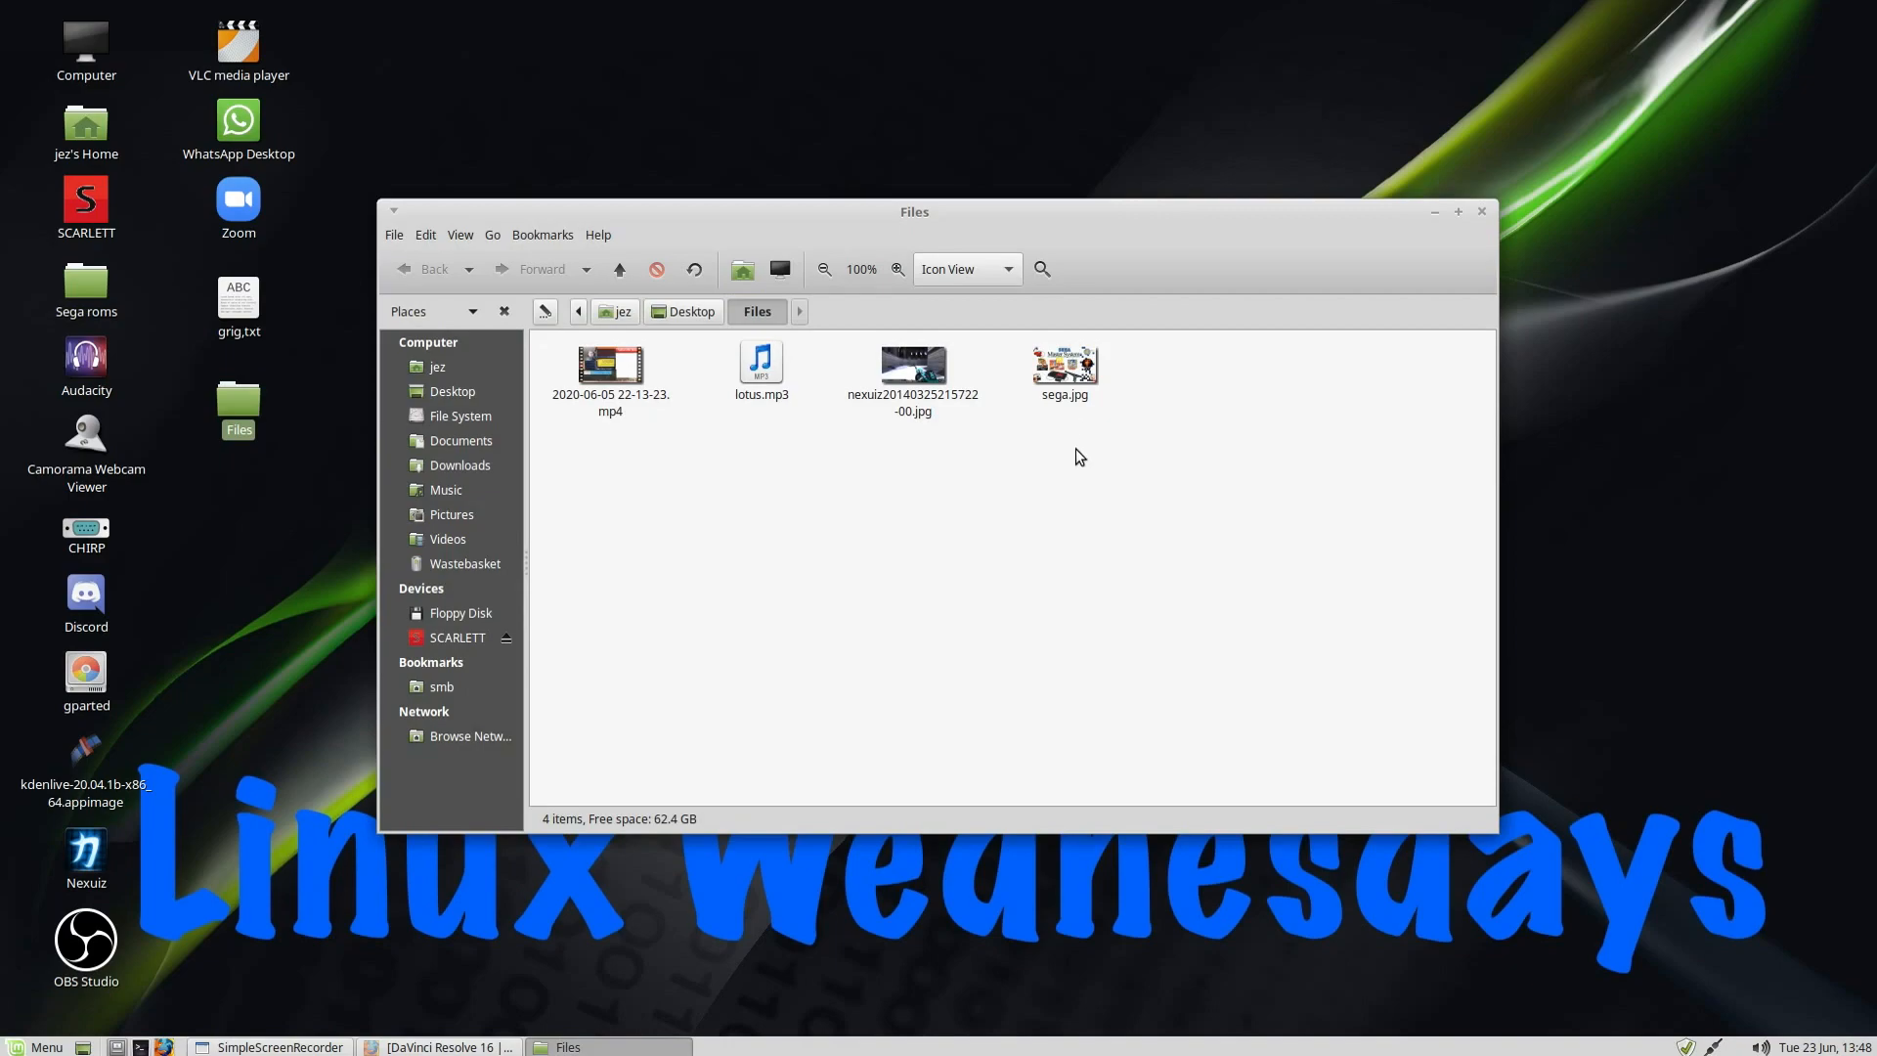
# Step: Open sega.jpg in Xviewer, check its About version (1.6.1), then close the viewer
pyautogui.doubleClick(1063, 362)
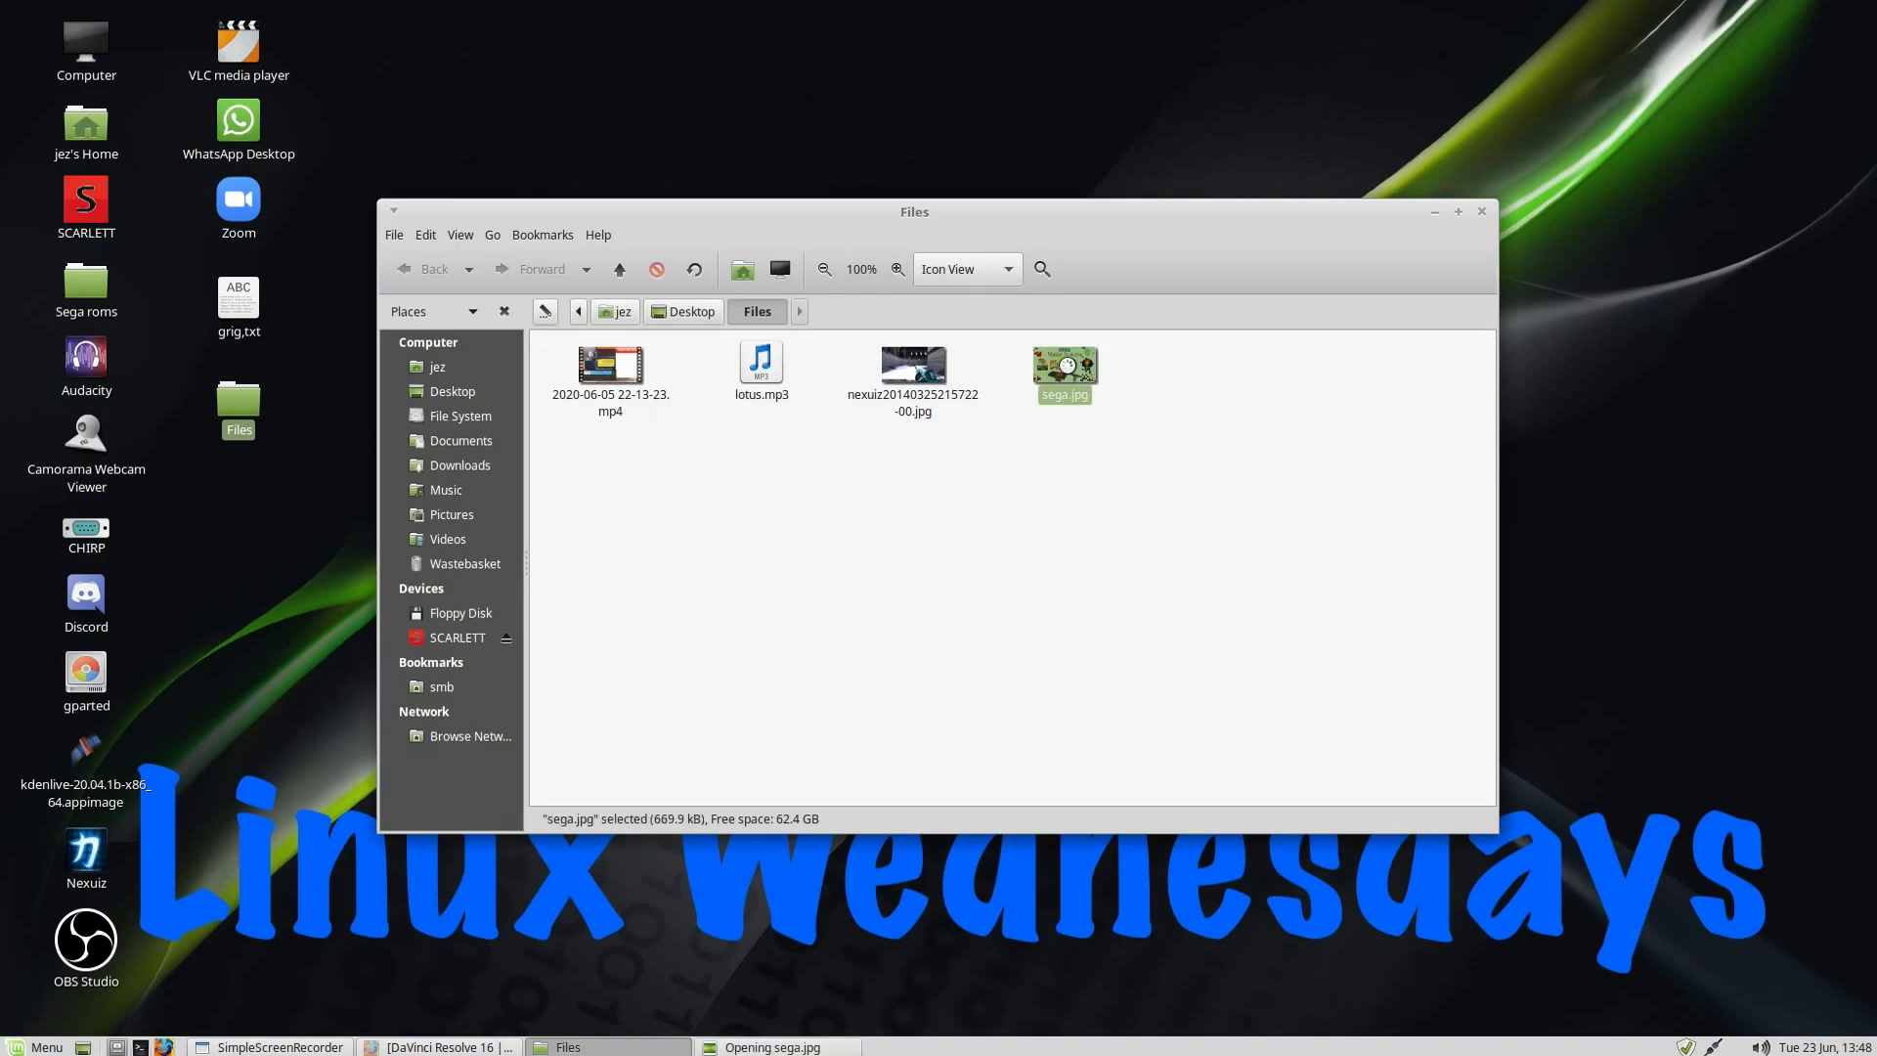
pyautogui.click(377, 101)
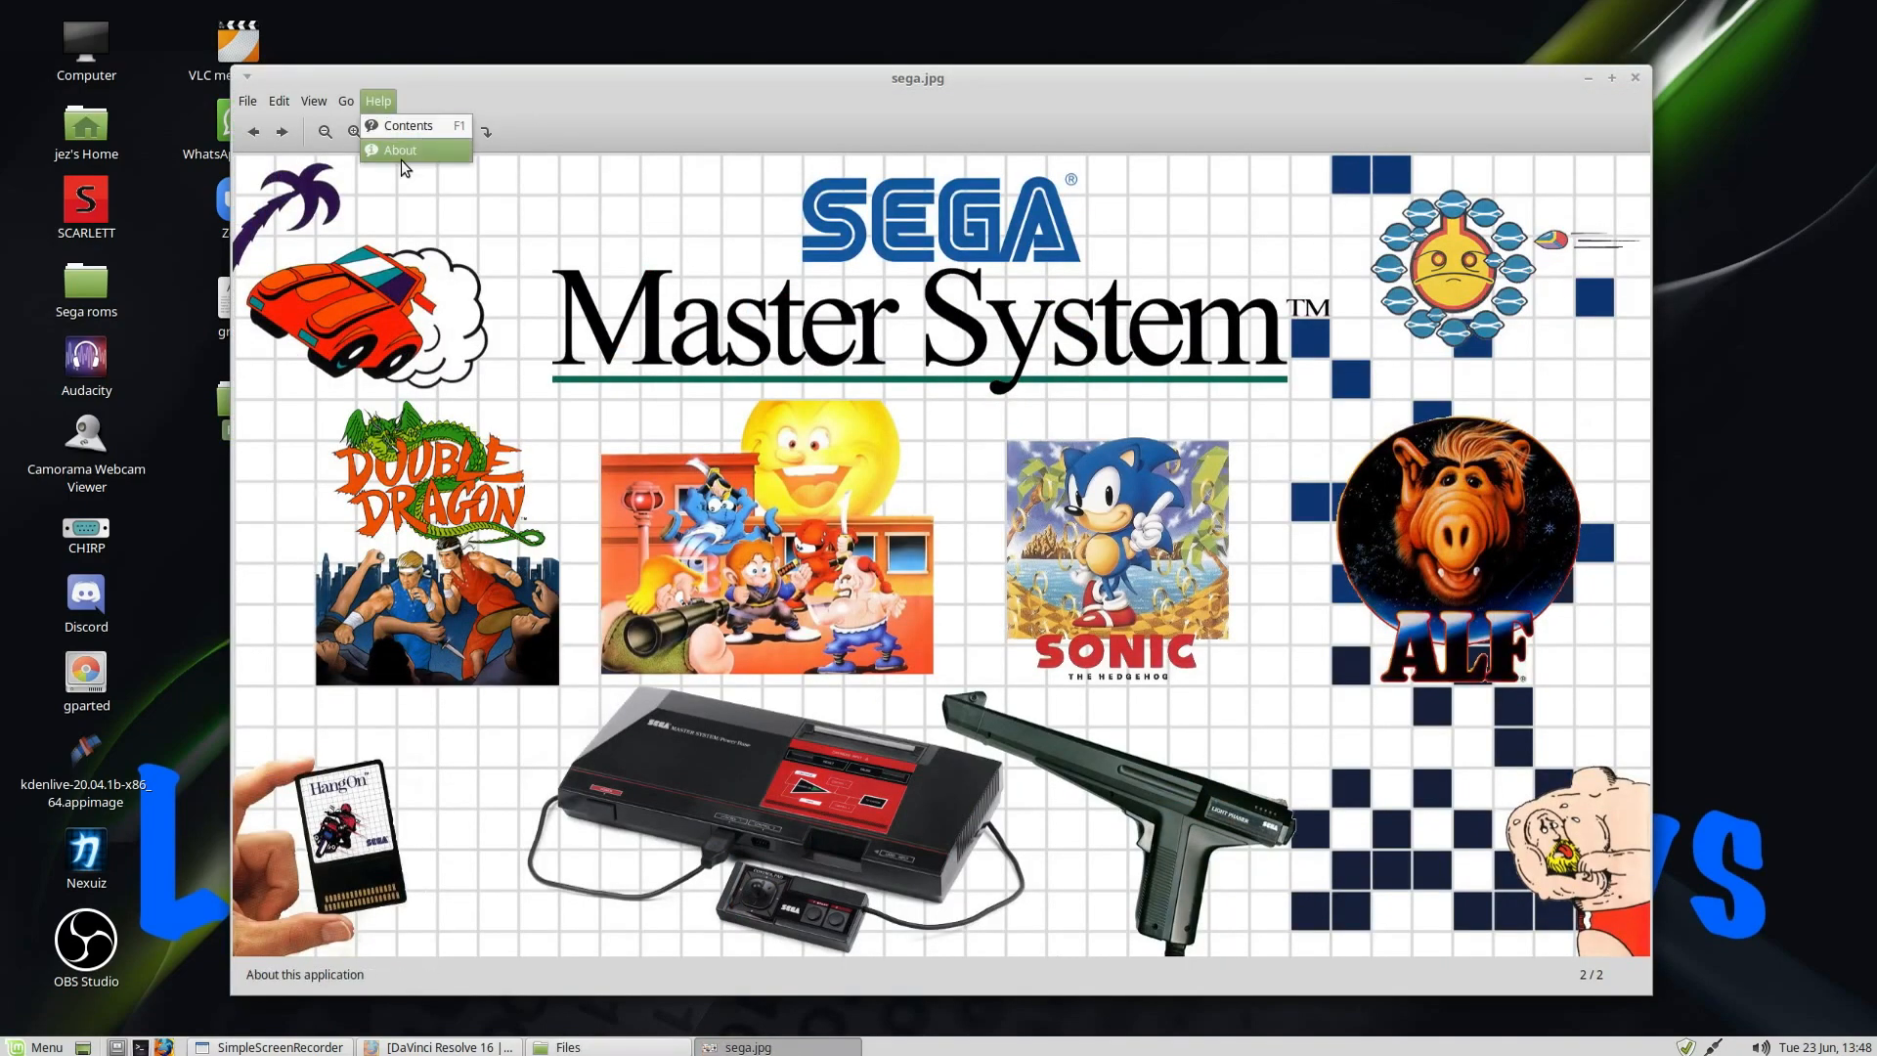
pyautogui.click(399, 149)
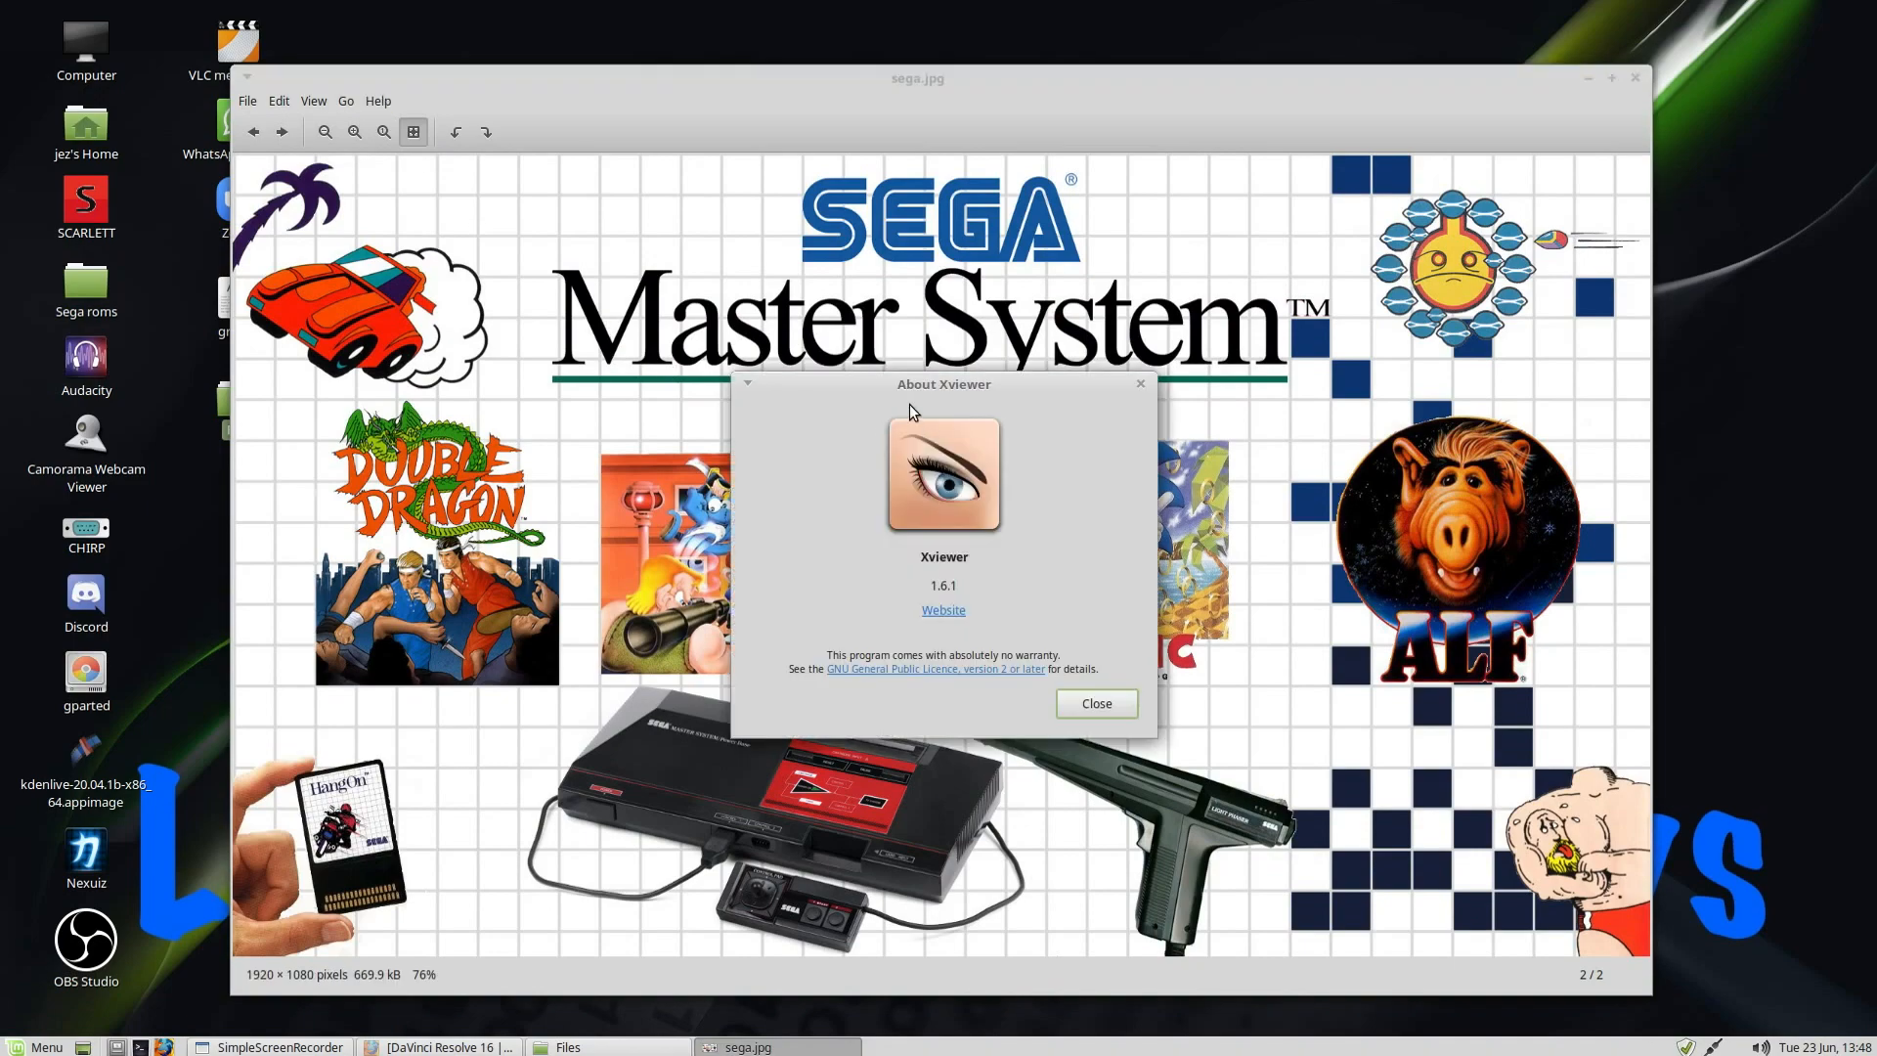
pyautogui.moveTo(988, 394)
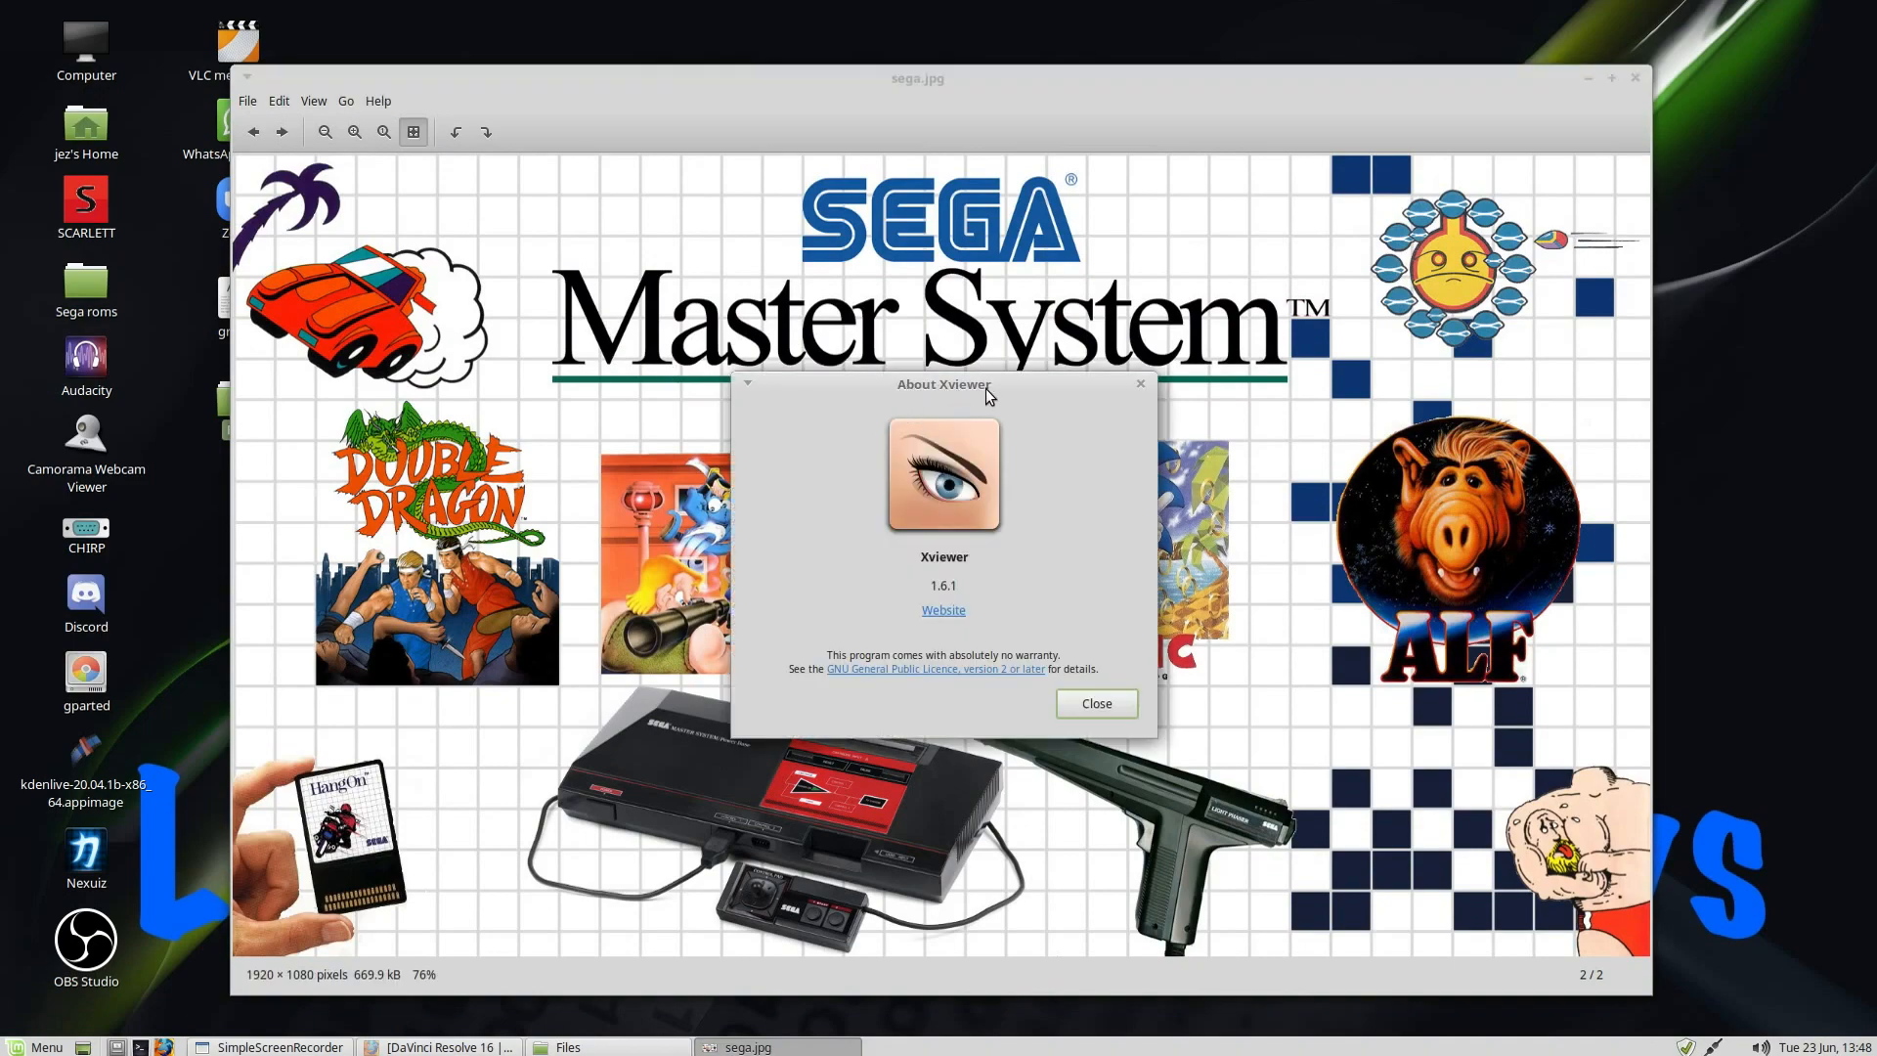
pyautogui.click(1092, 702)
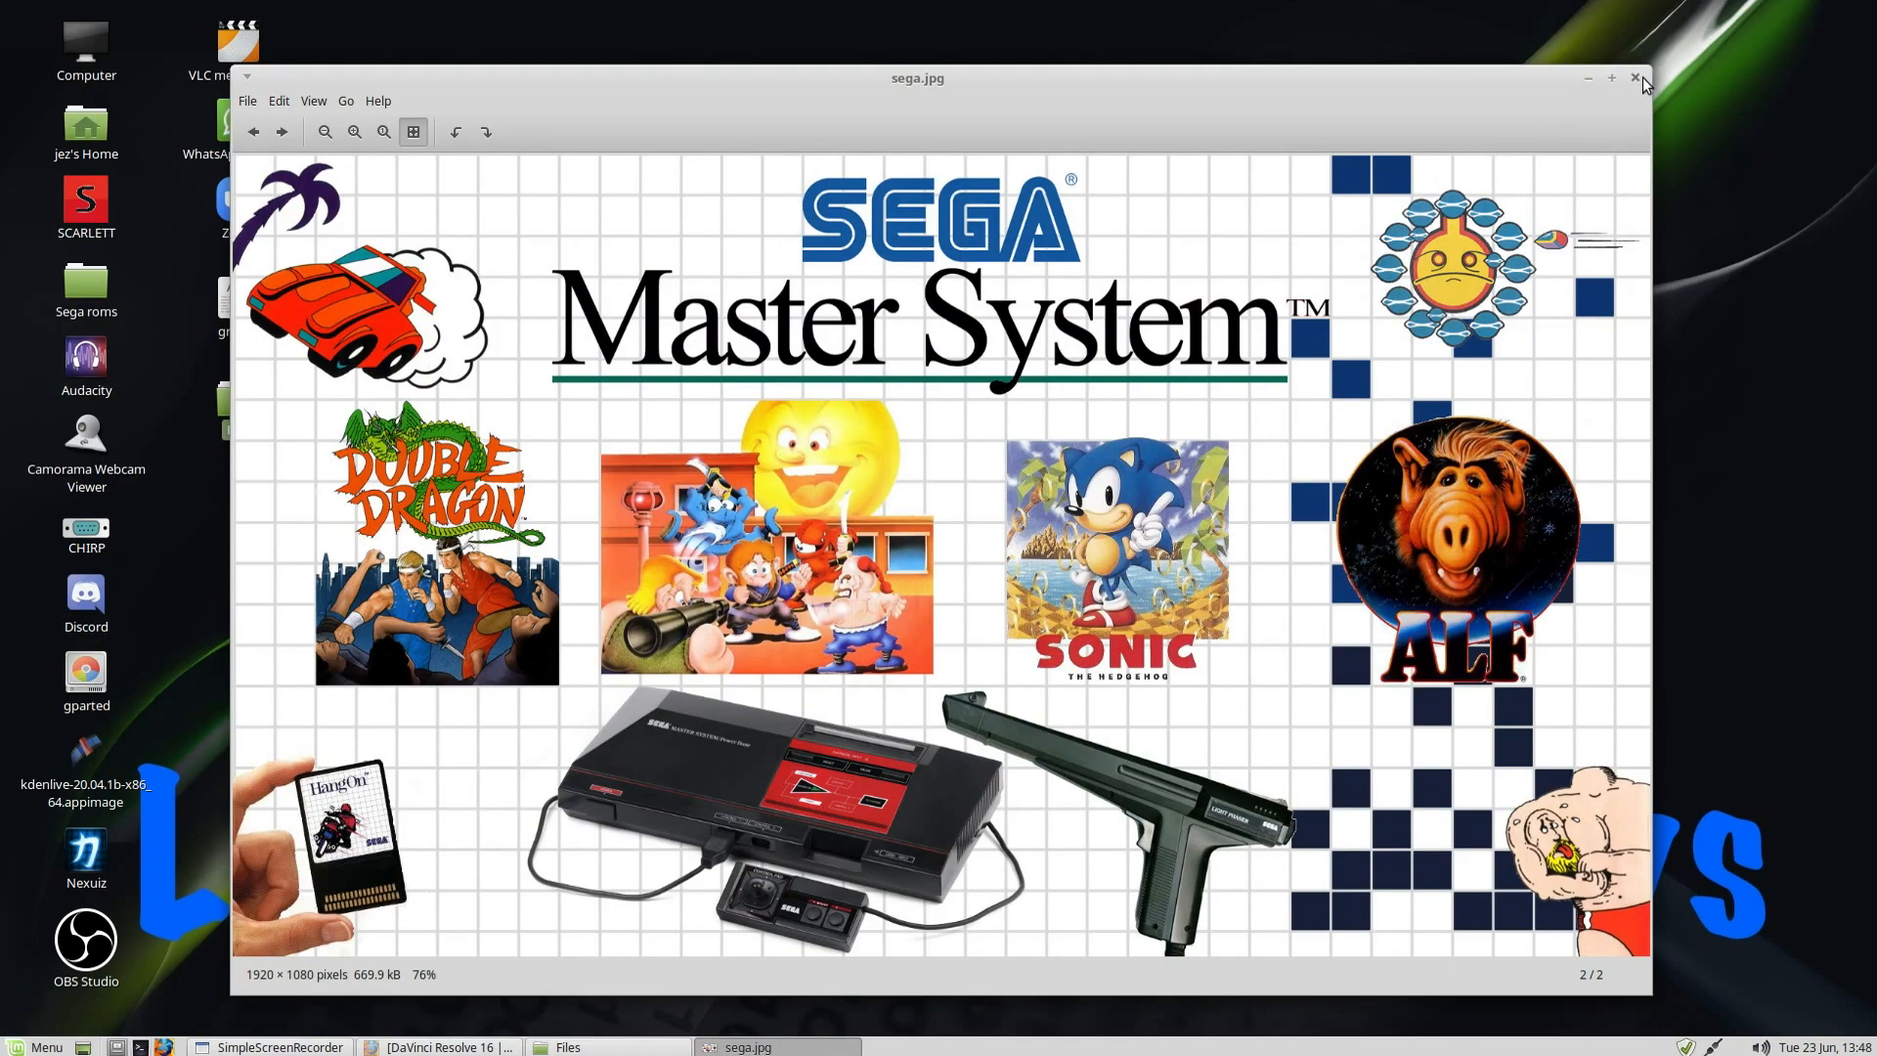
pyautogui.click(1632, 78)
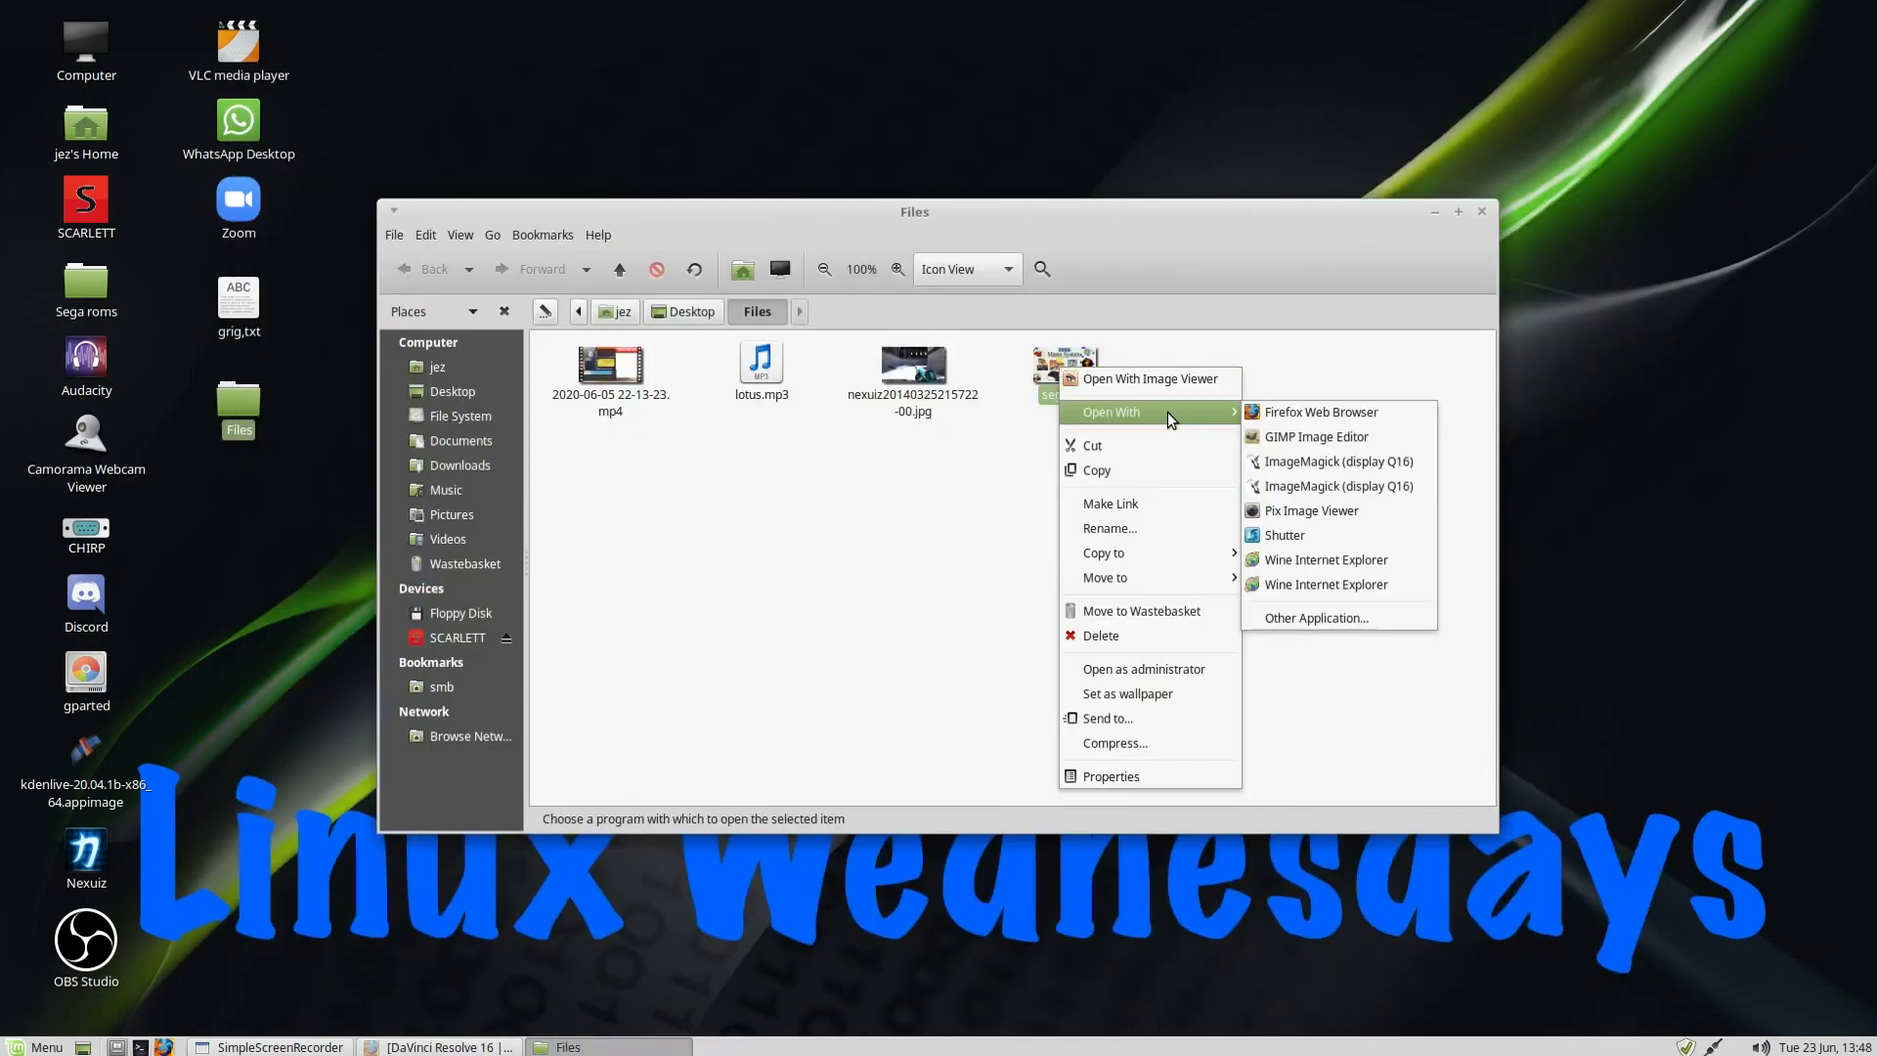
pyautogui.moveTo(1311, 510)
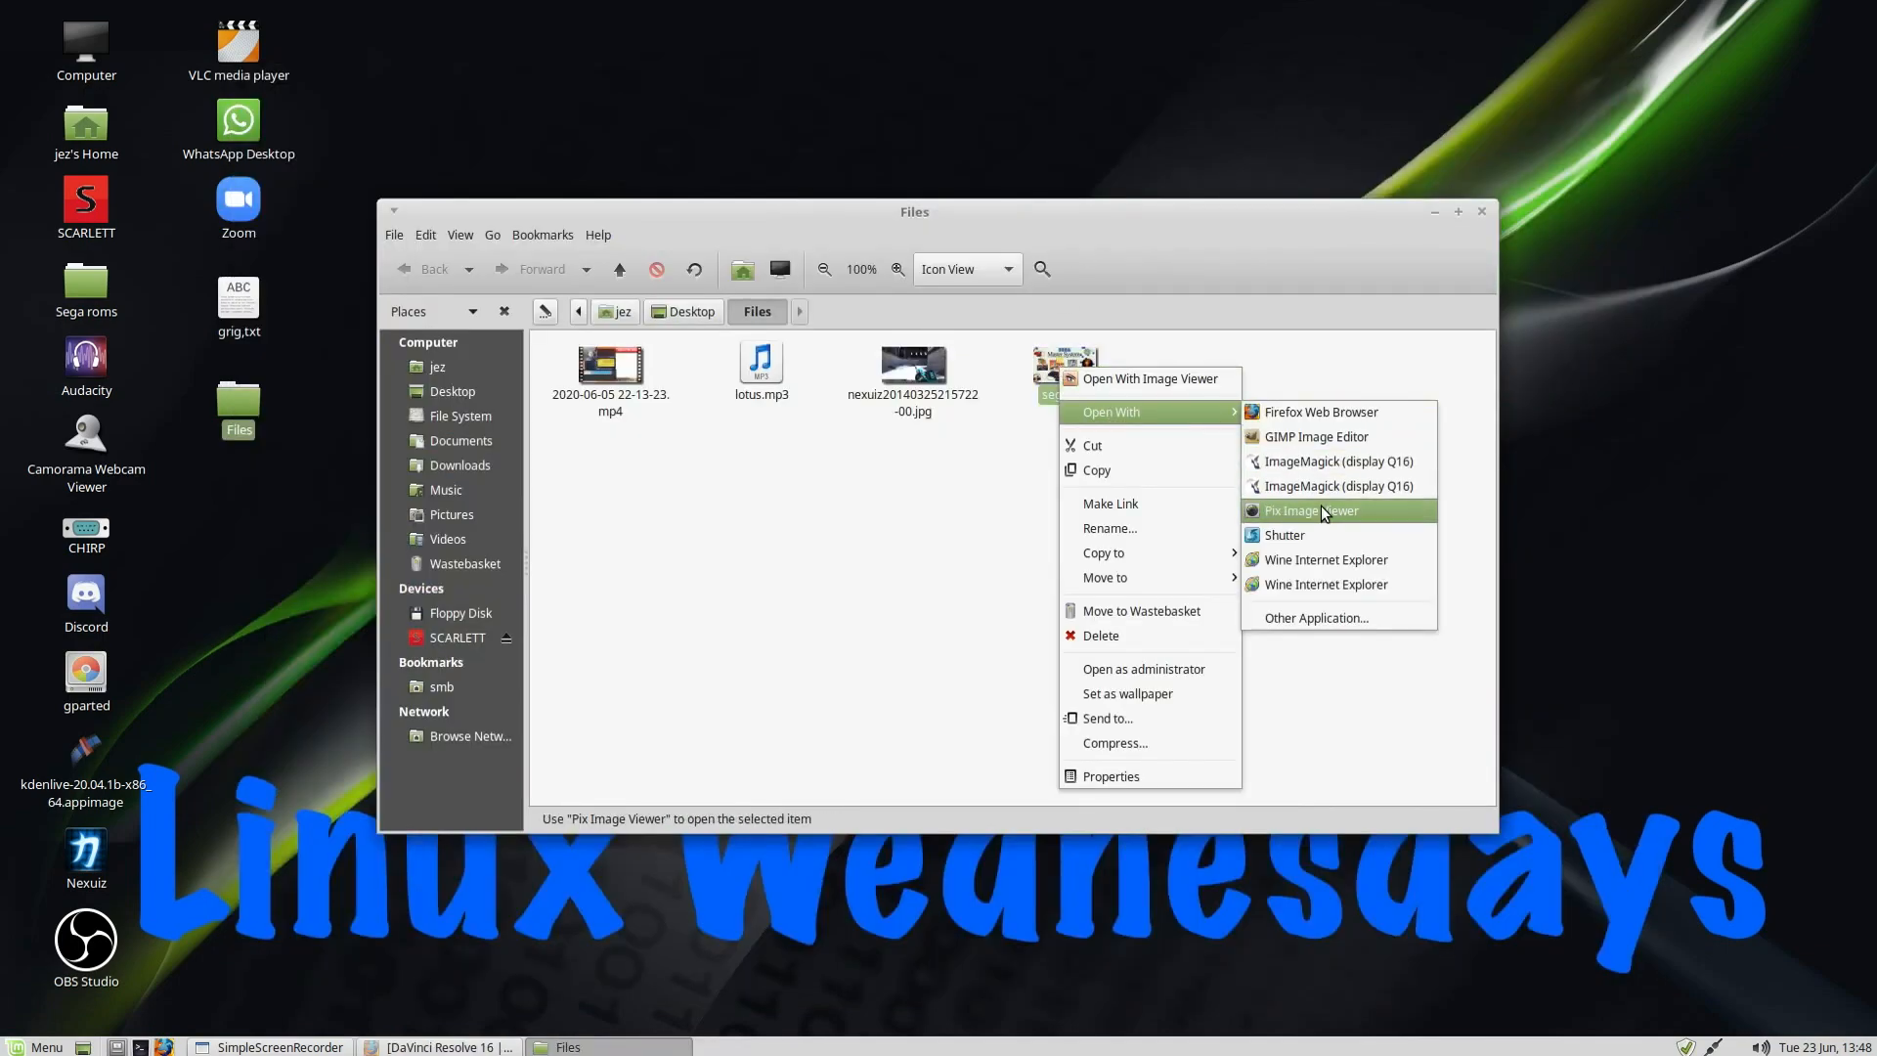
# Step: View sega.jpg once in Pix Image Viewer, close it, and reopen sega.jpg's context menu
pyautogui.click(1310, 510)
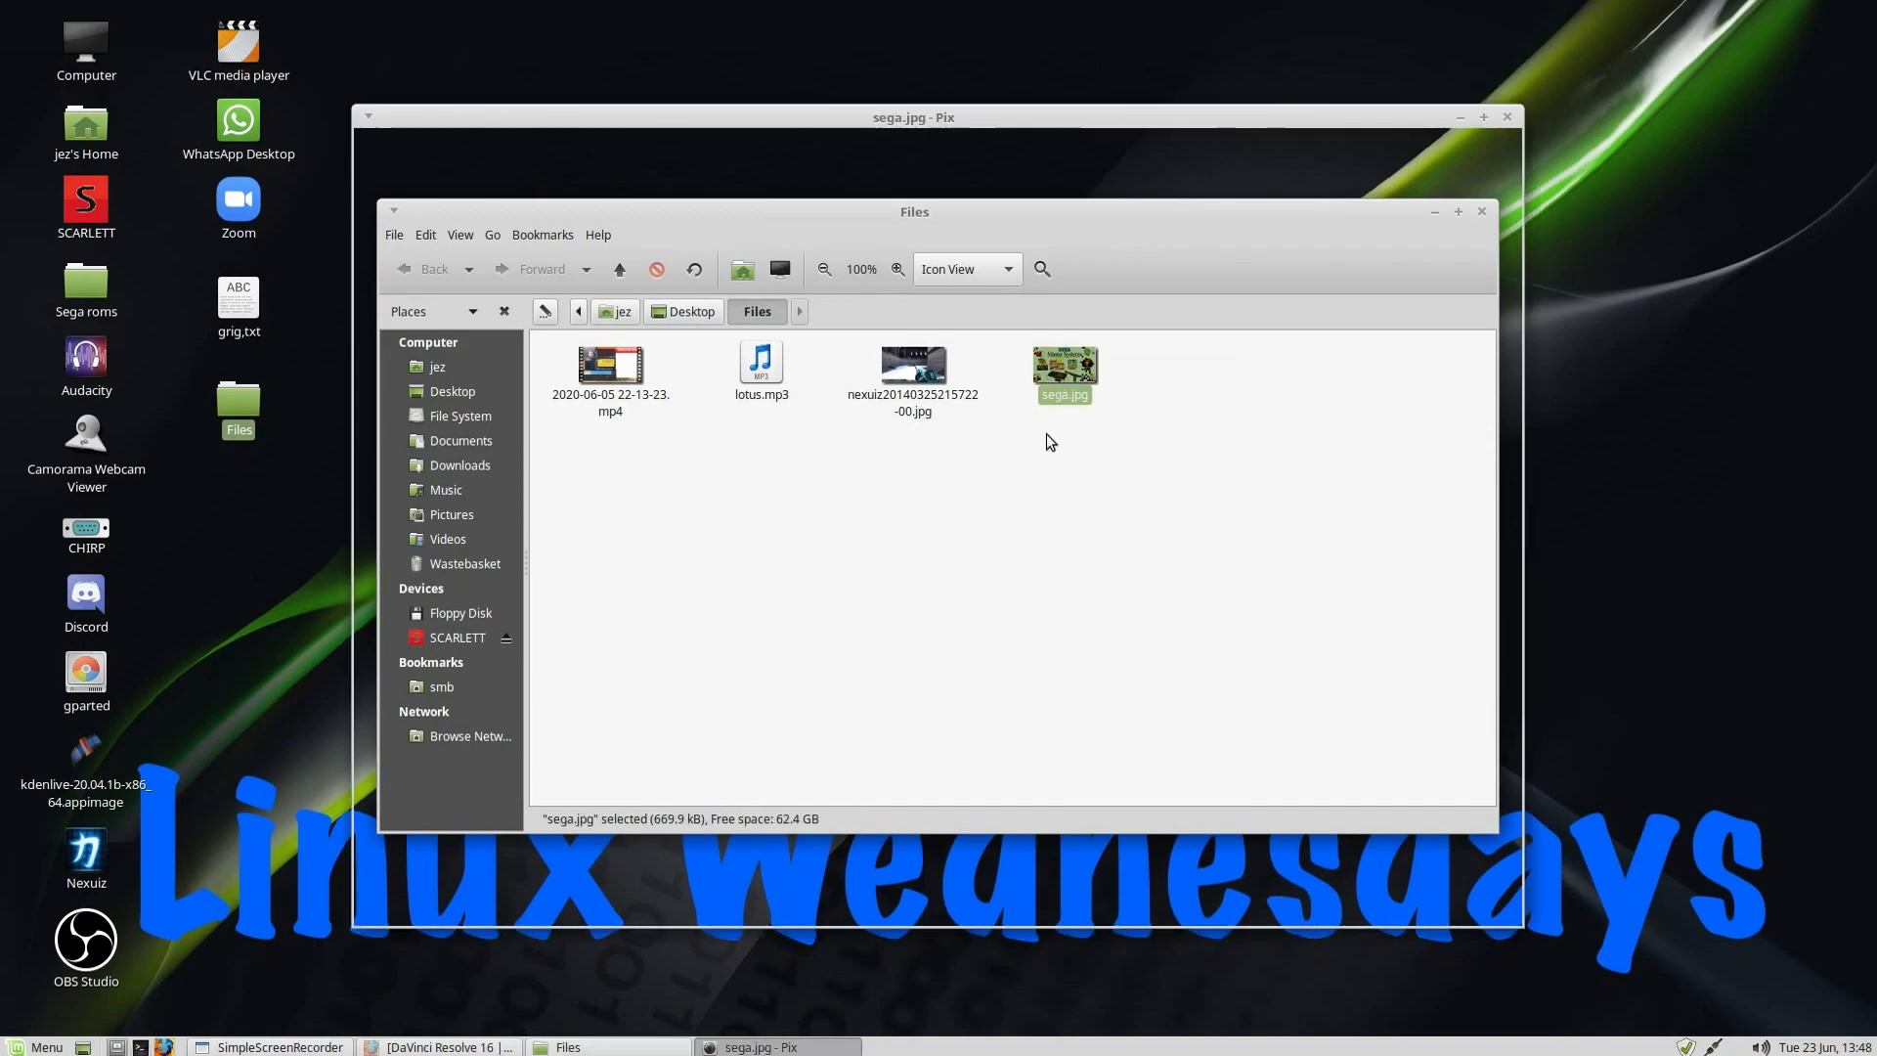
pyautogui.doubleClick(1063, 365)
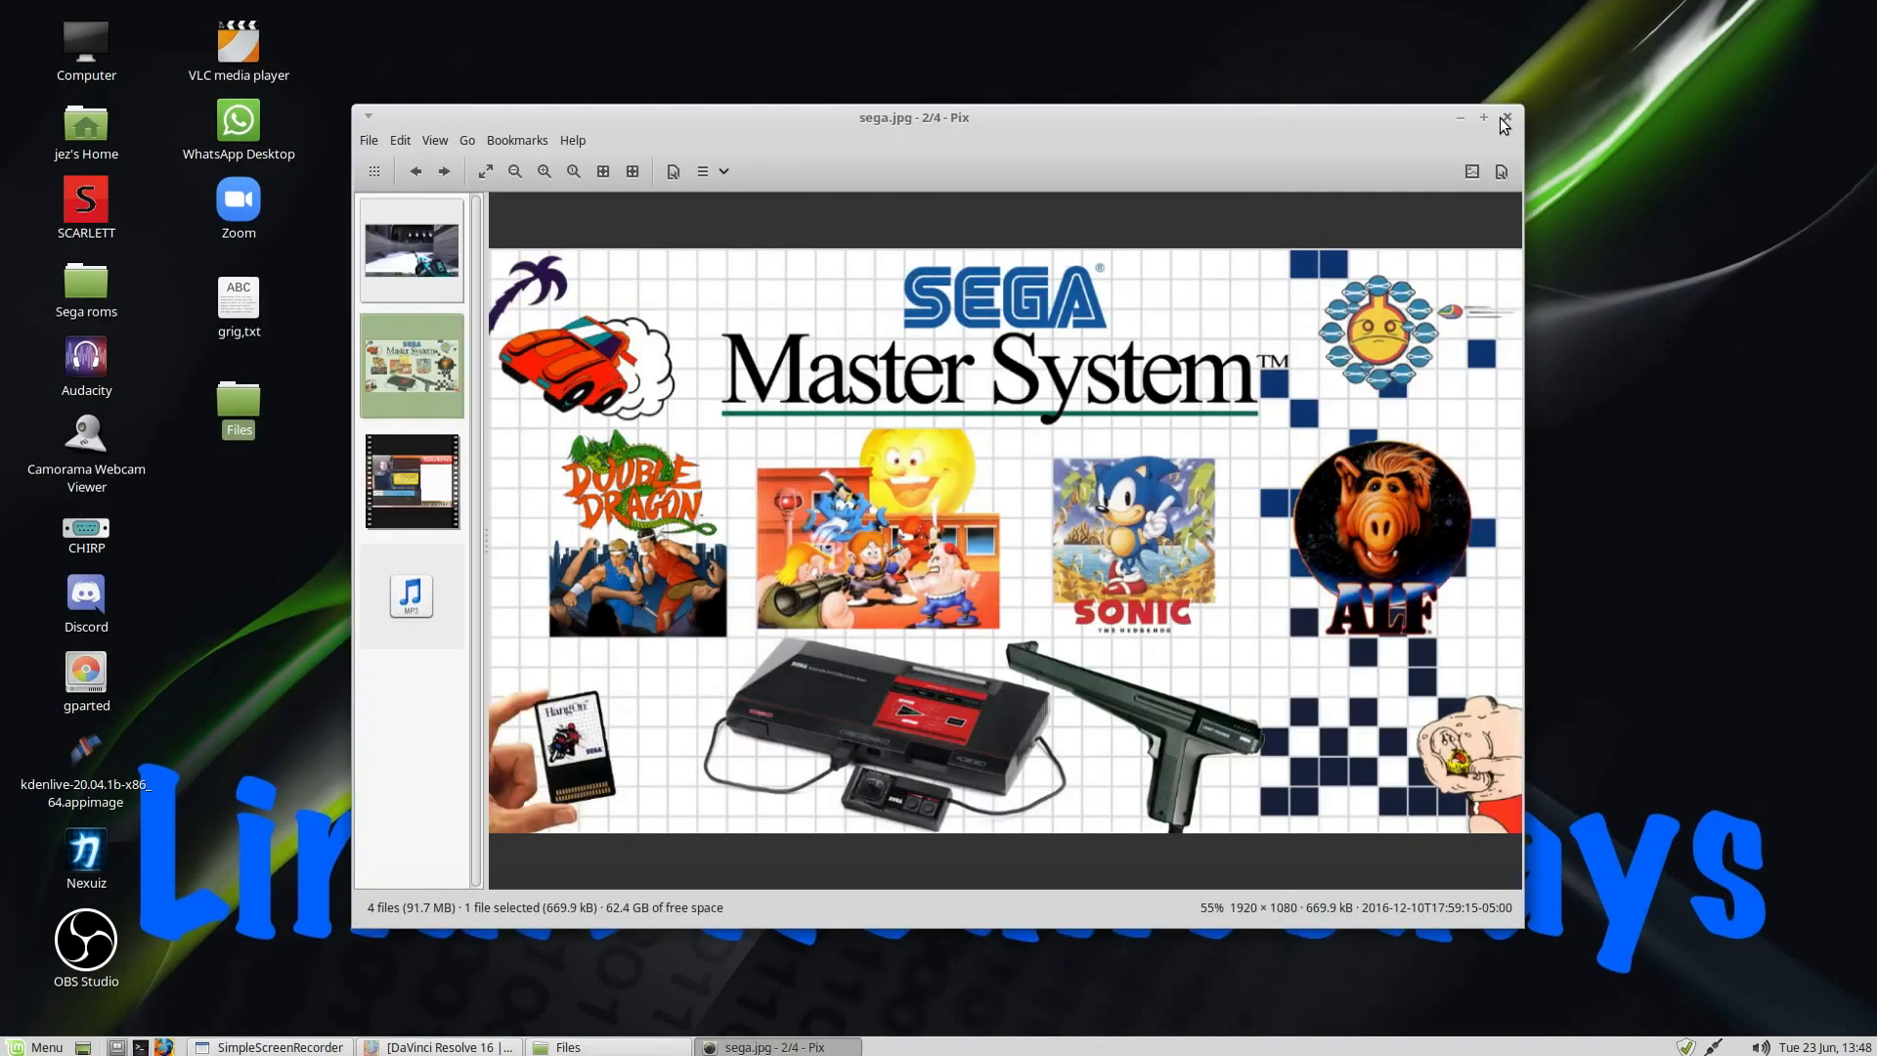
pyautogui.rightClick(1062, 358)
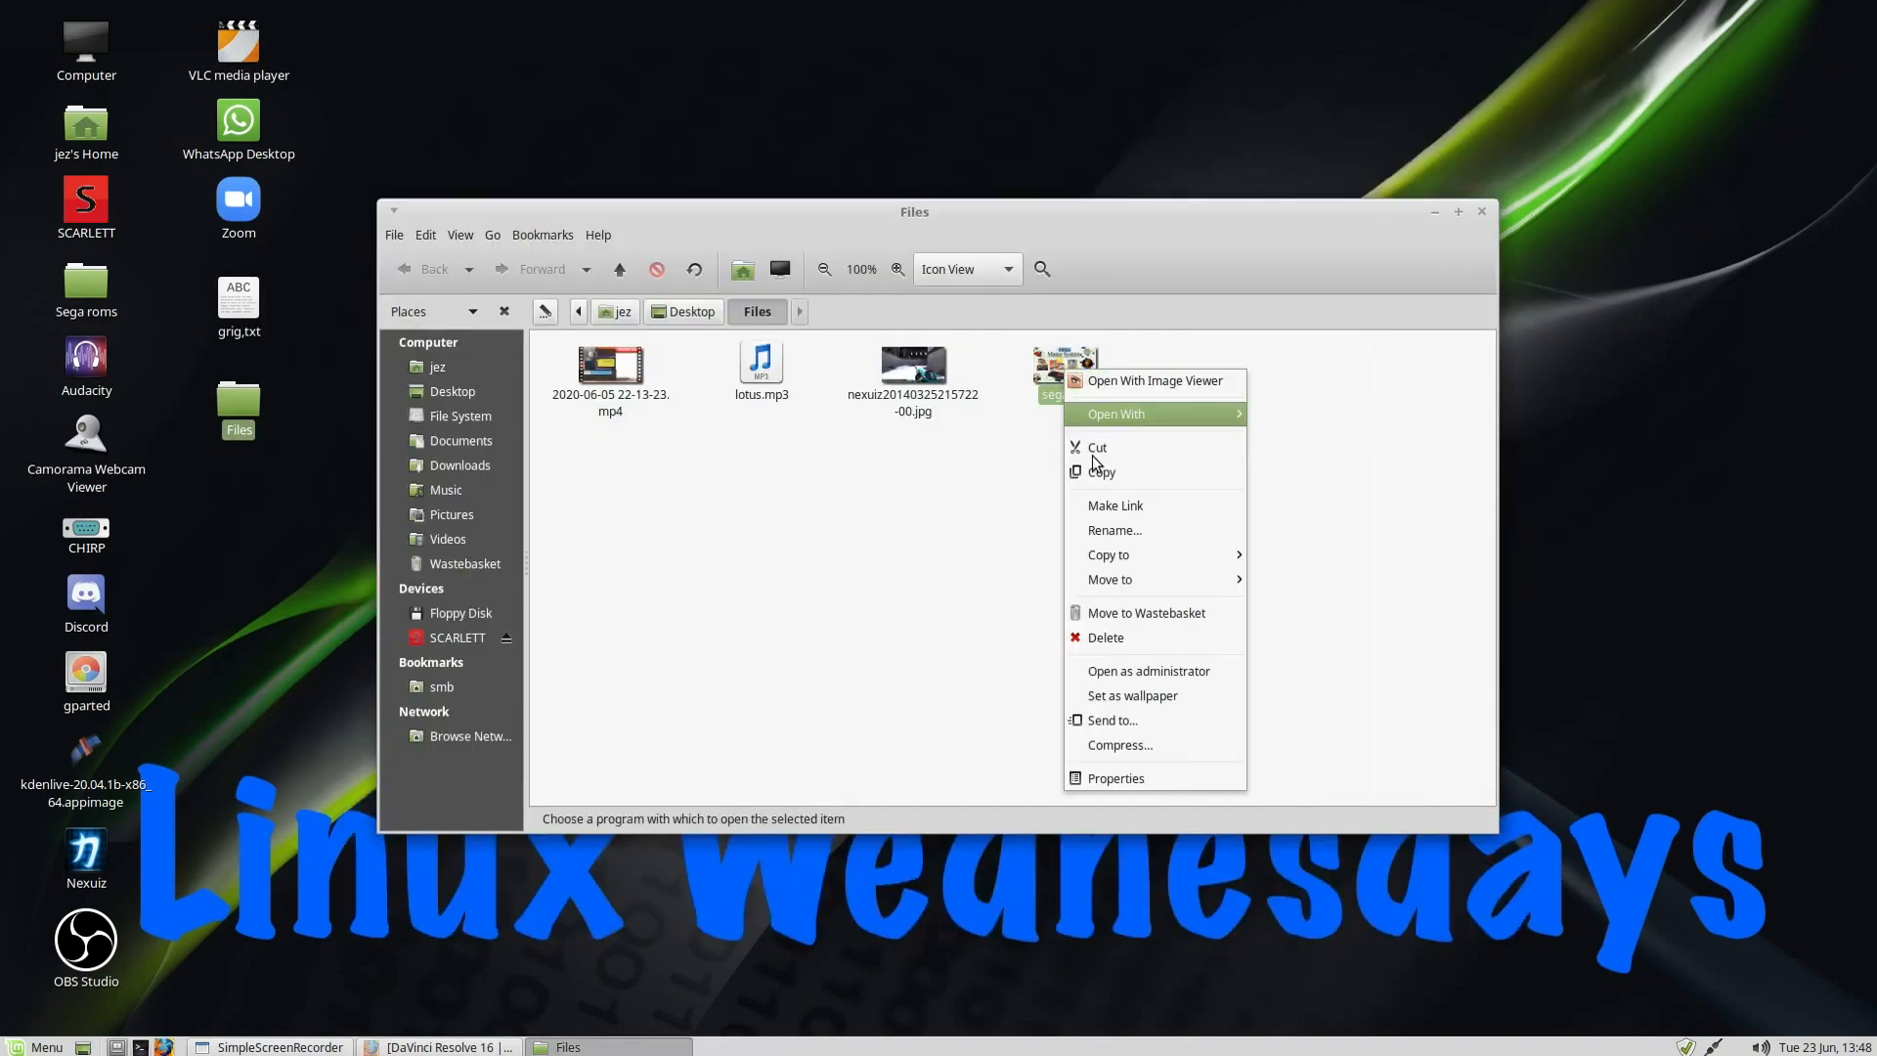
# Step: Set Pix Image Viewer as the JPEG default in sega.jpg's Properties Open With tab
pyautogui.click(1114, 777)
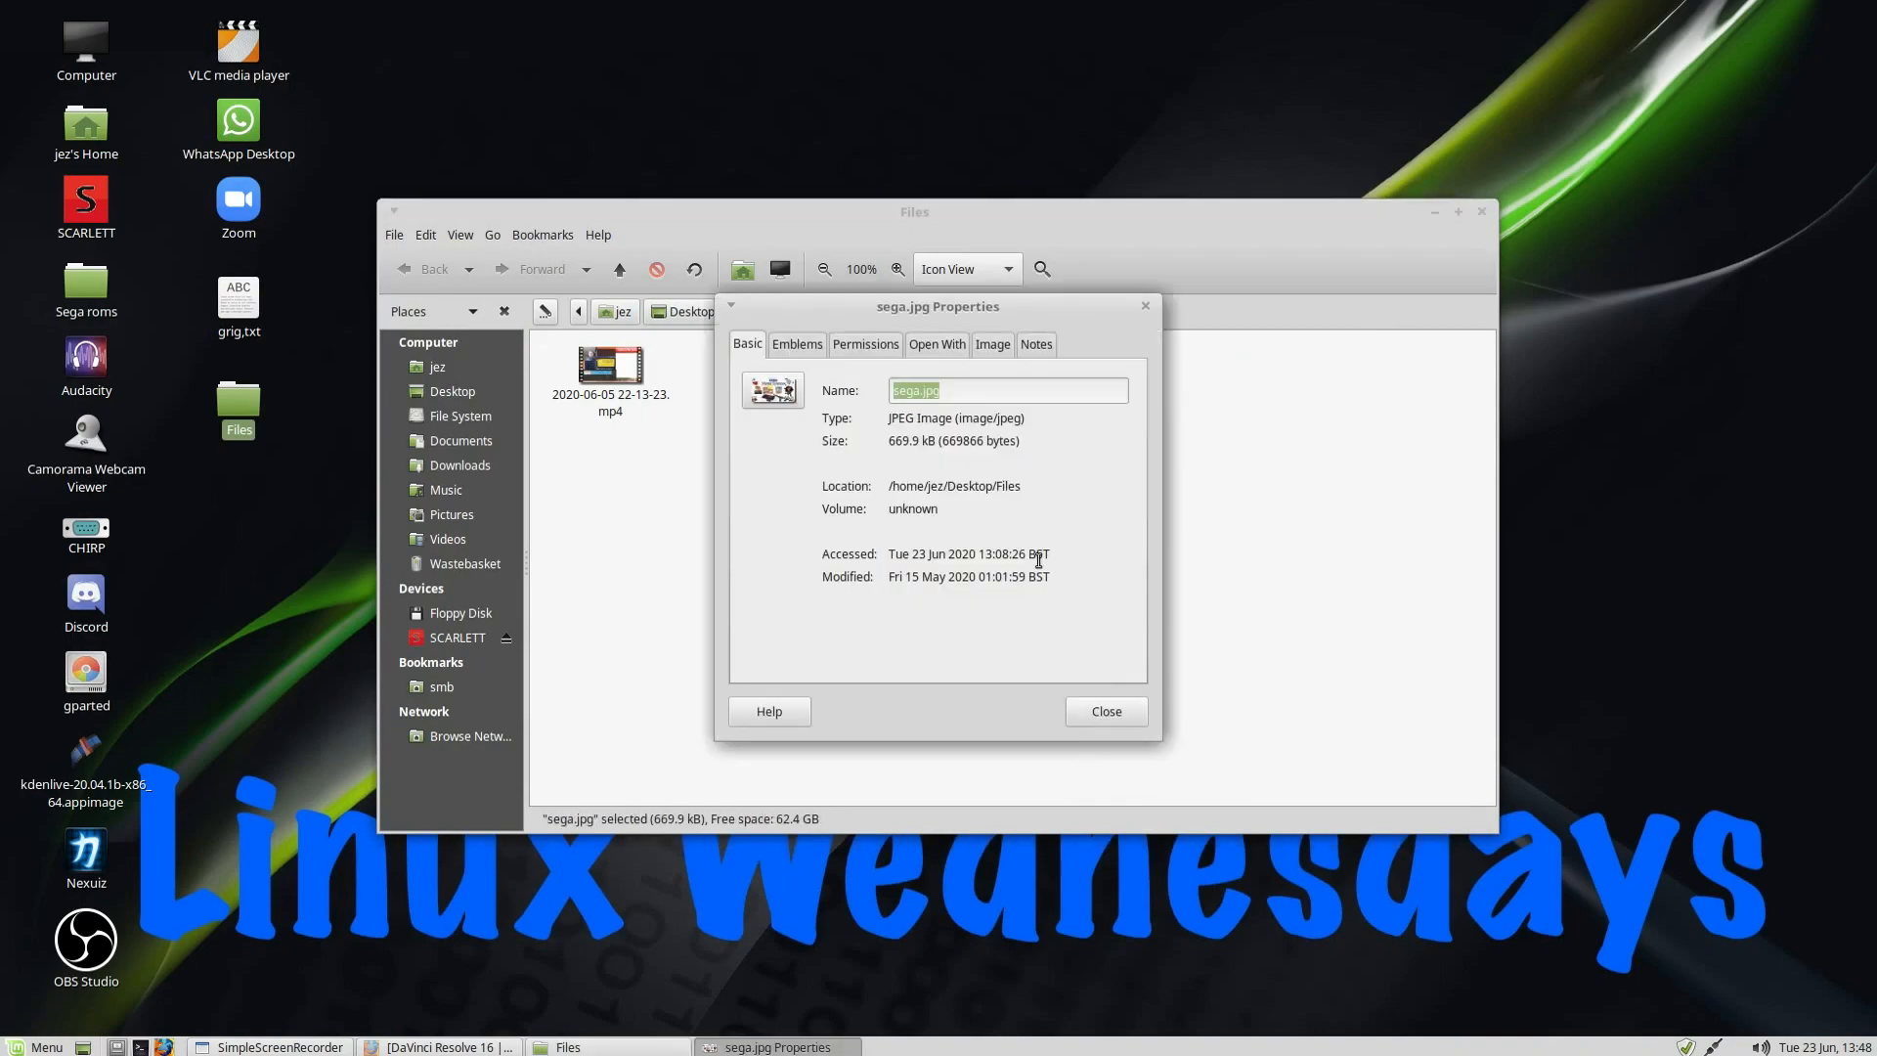
pyautogui.click(937, 345)
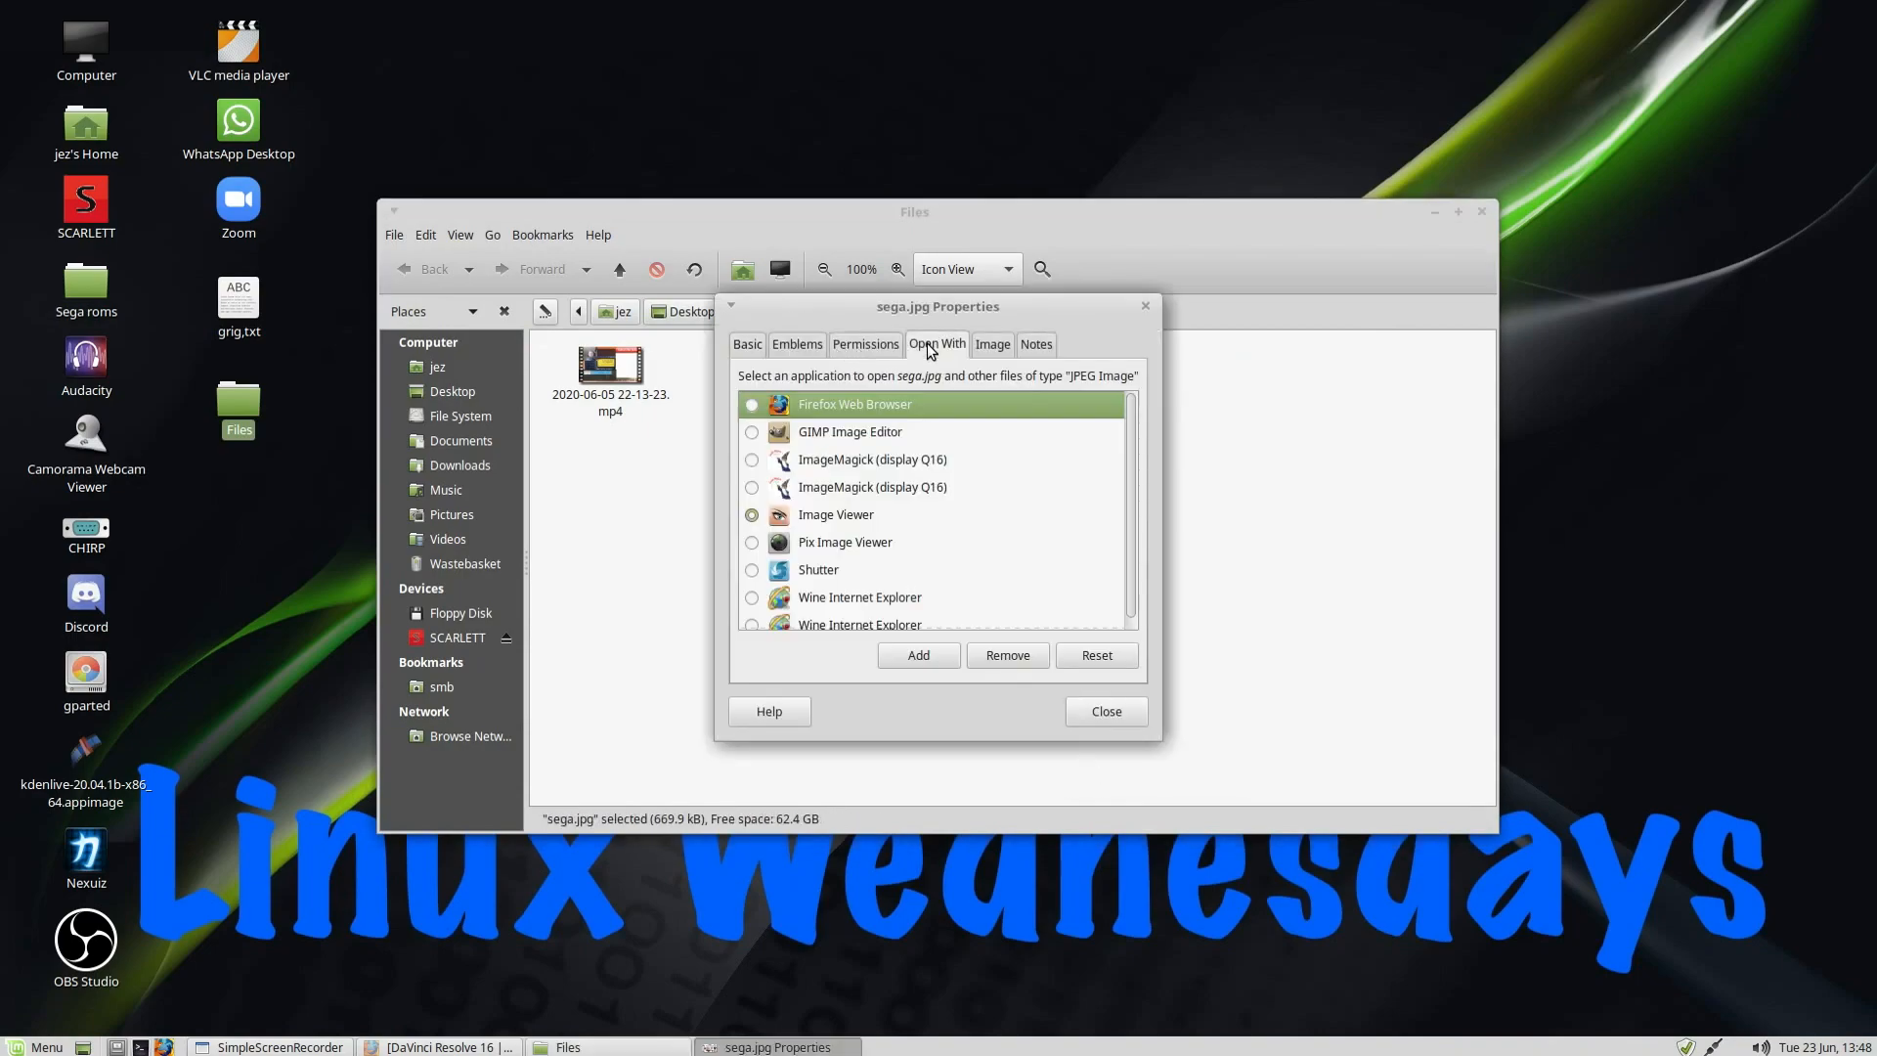
pyautogui.moveTo(856, 479)
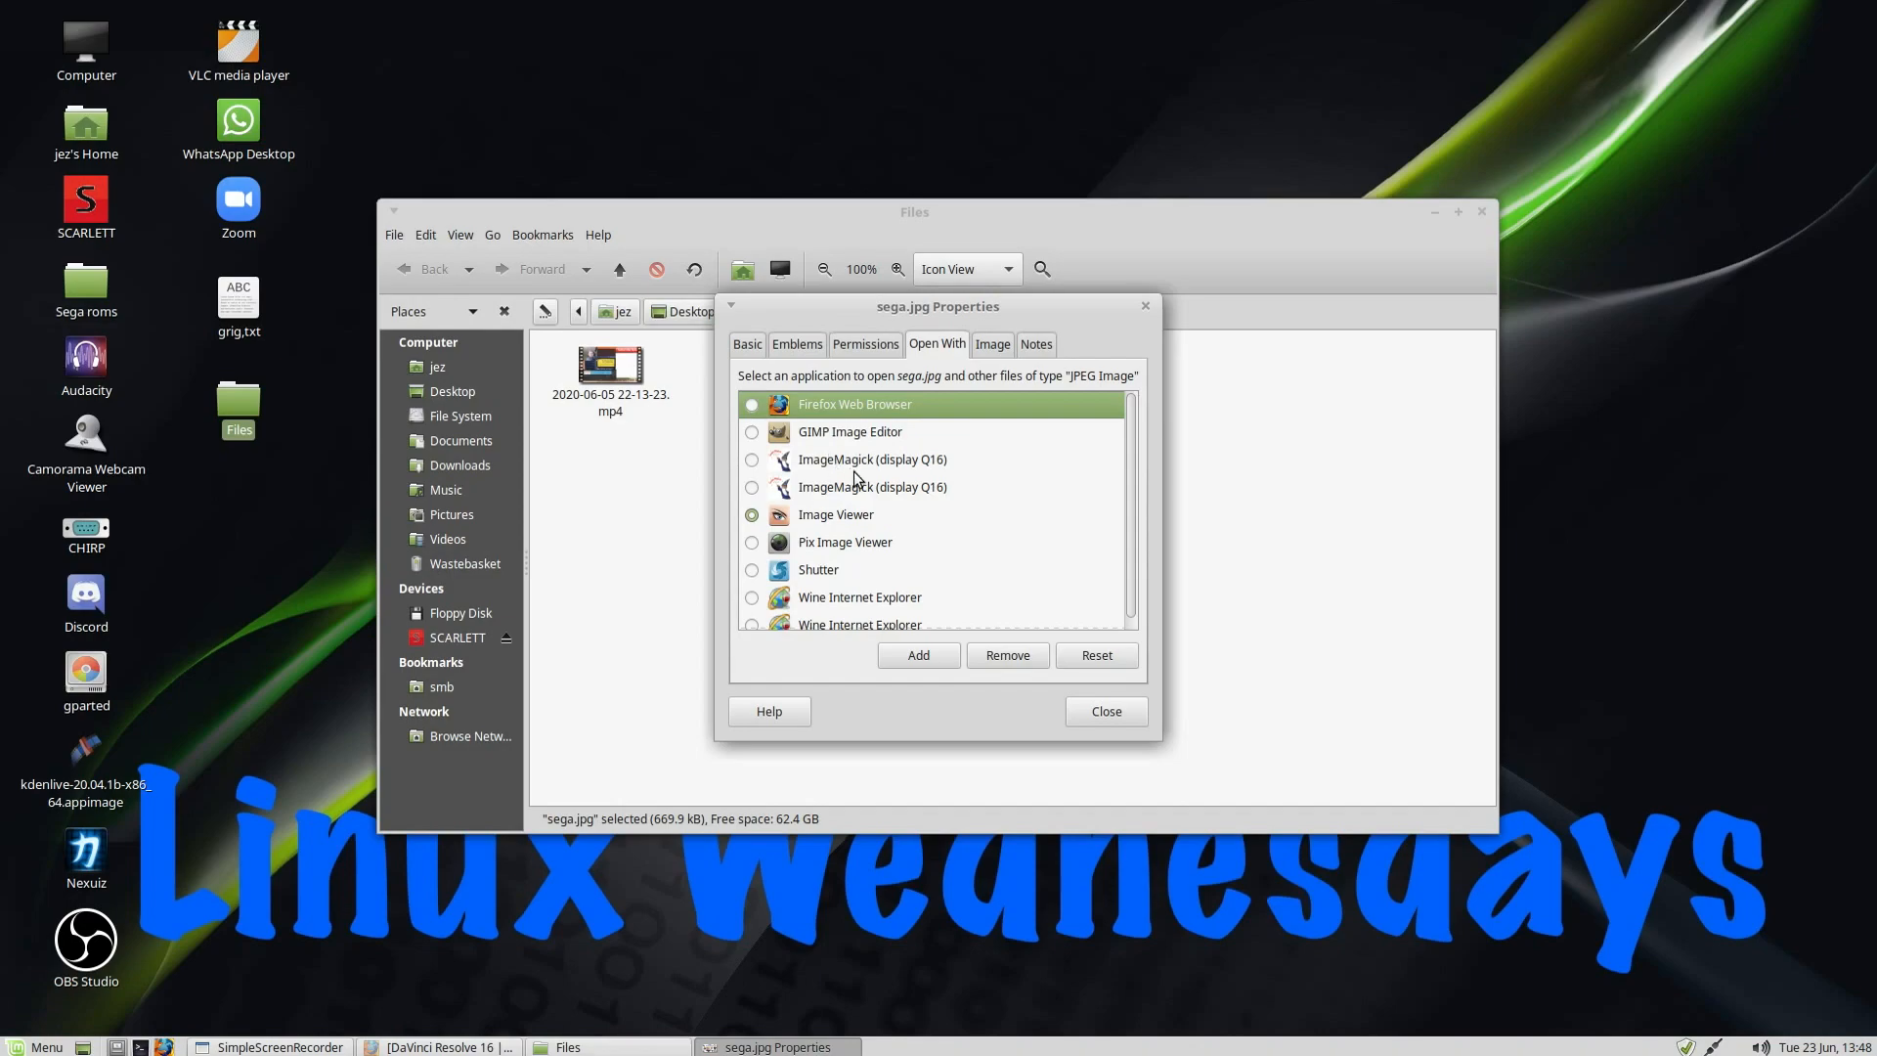
pyautogui.moveTo(874, 524)
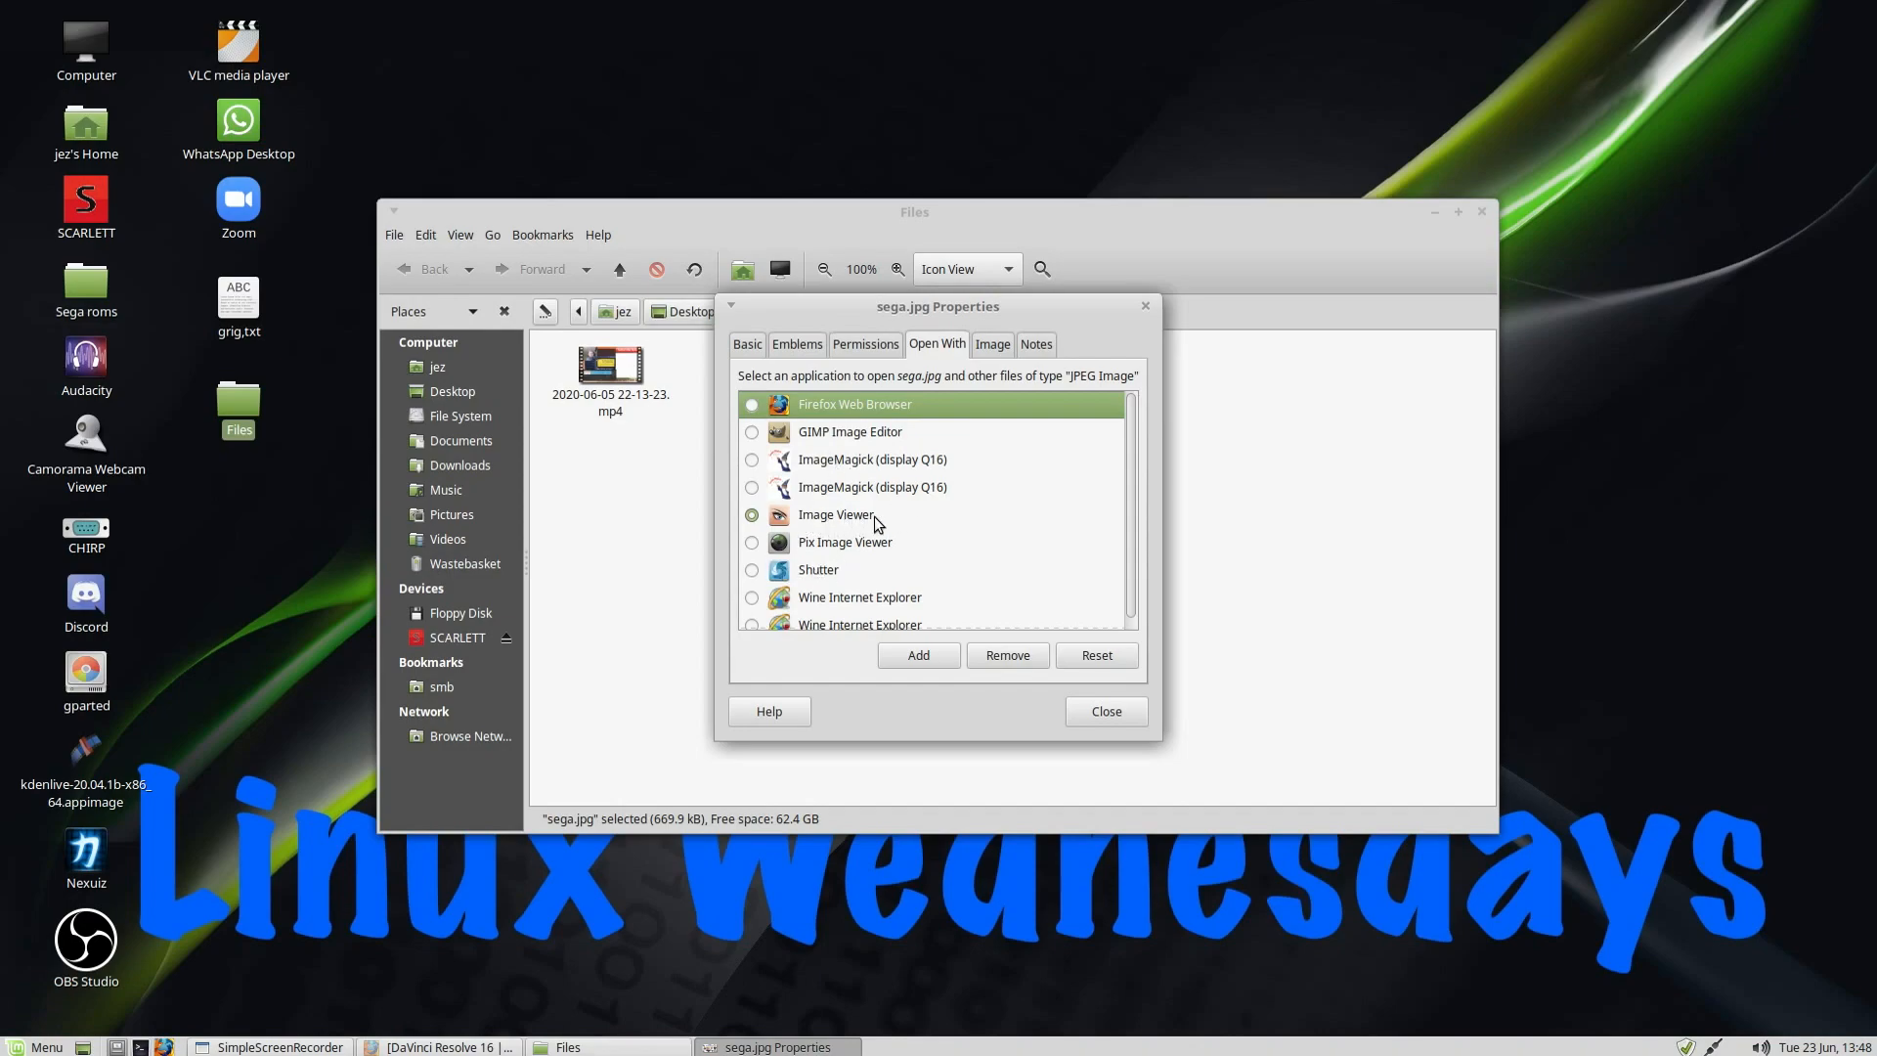
pyautogui.click(751, 541)
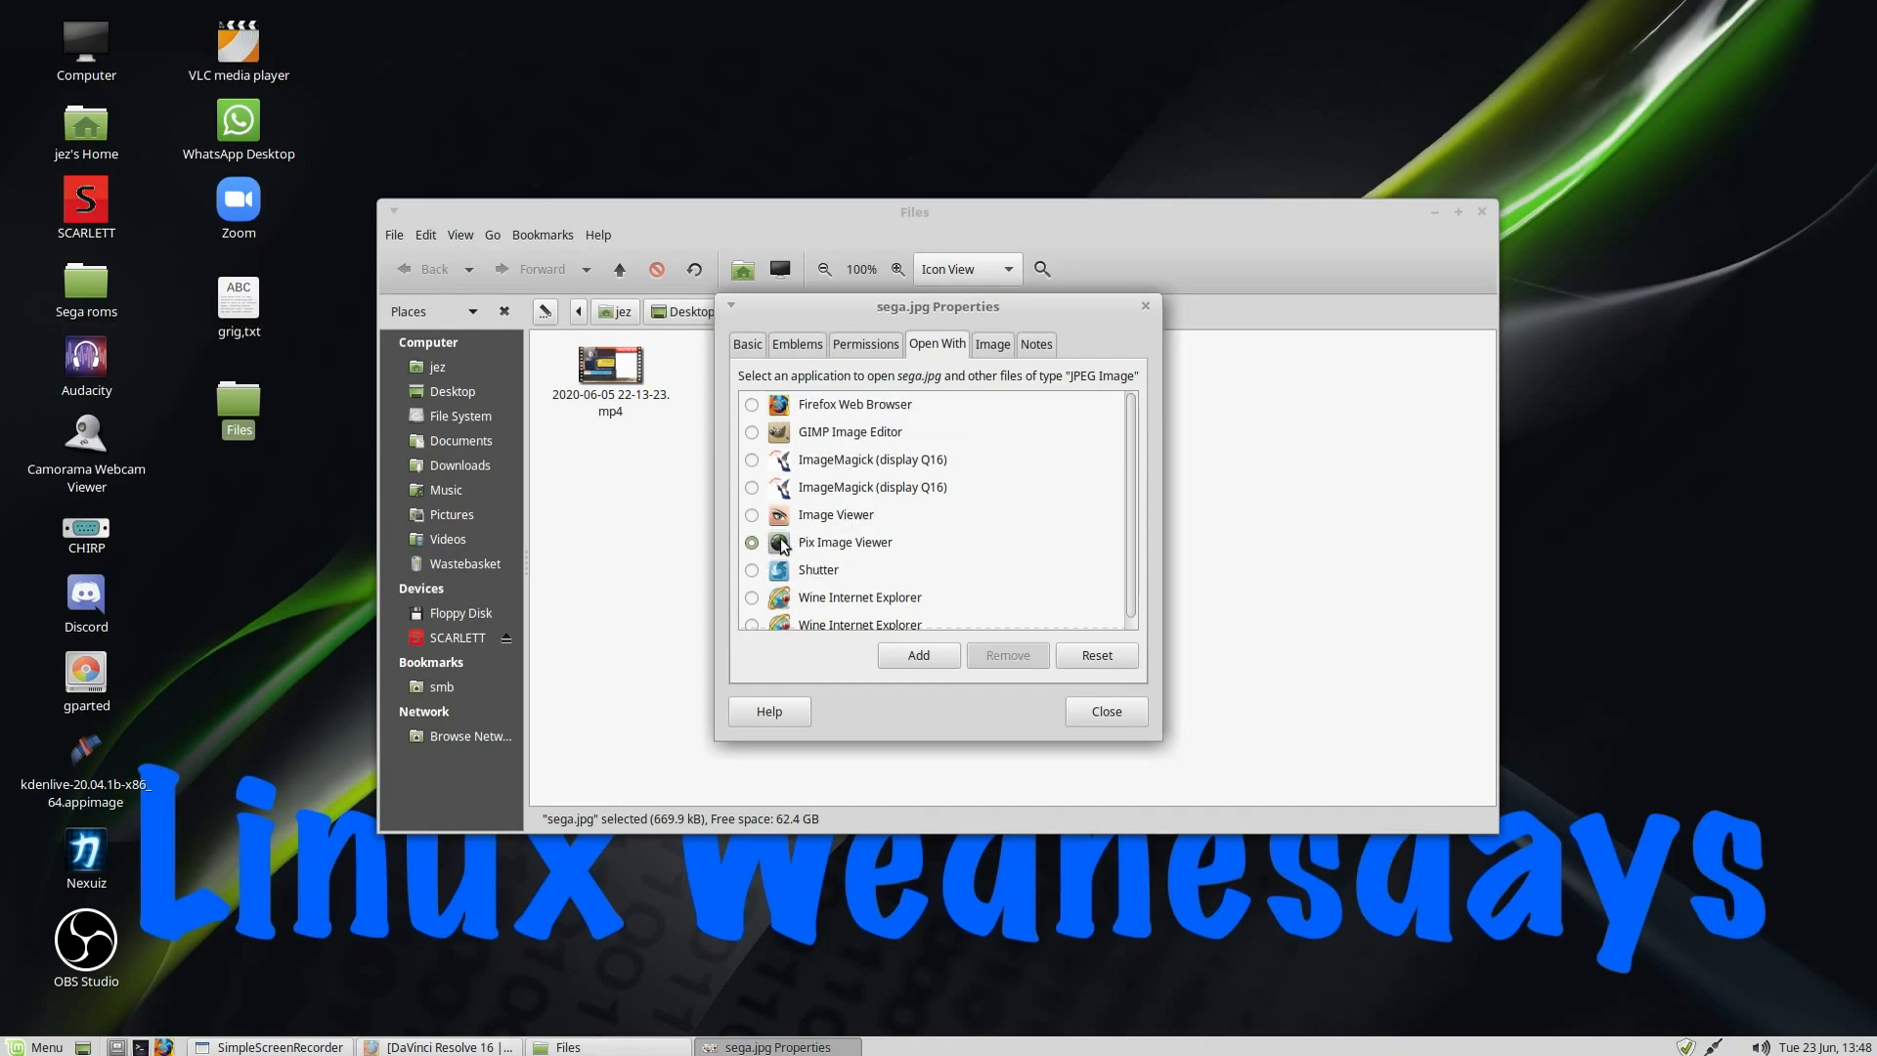
pyautogui.click(1103, 711)
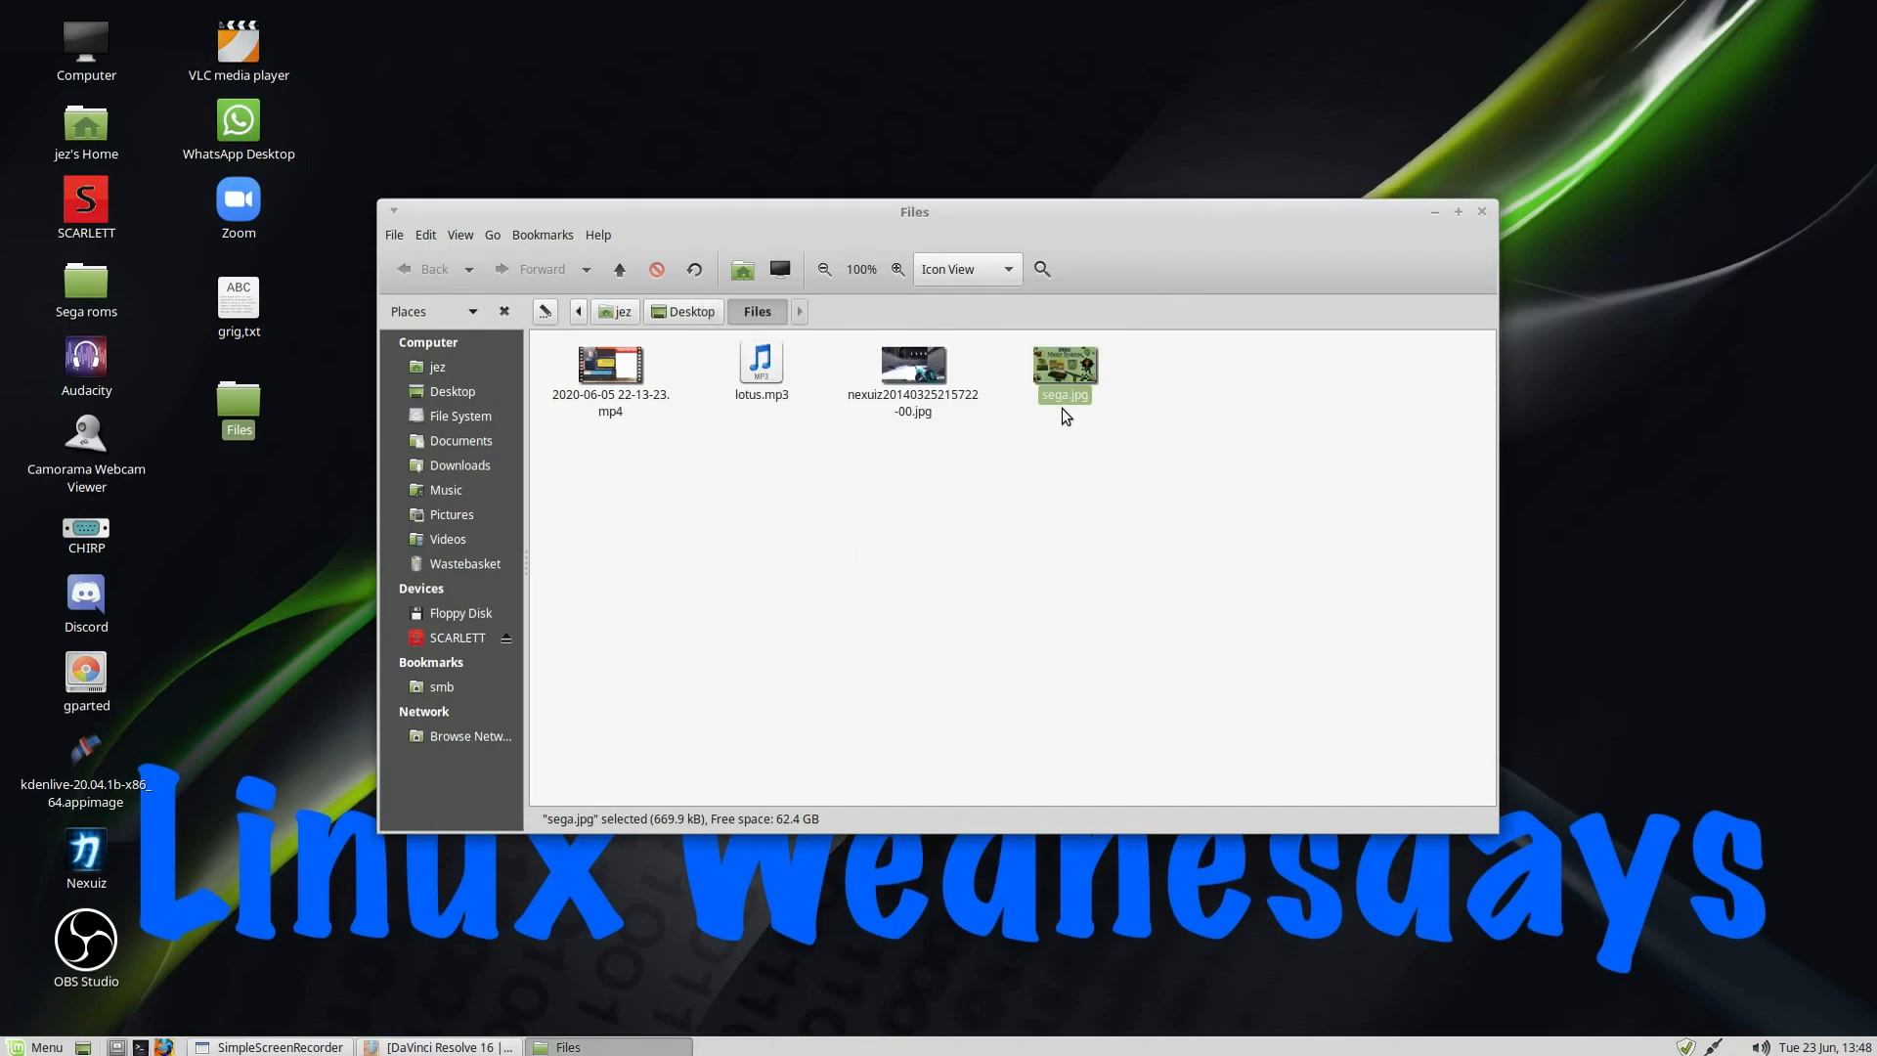
# Step: Reset the JPEG default back to Image Viewer and open sega.jpg in Xviewer
pyautogui.doubleClick(1063, 364)
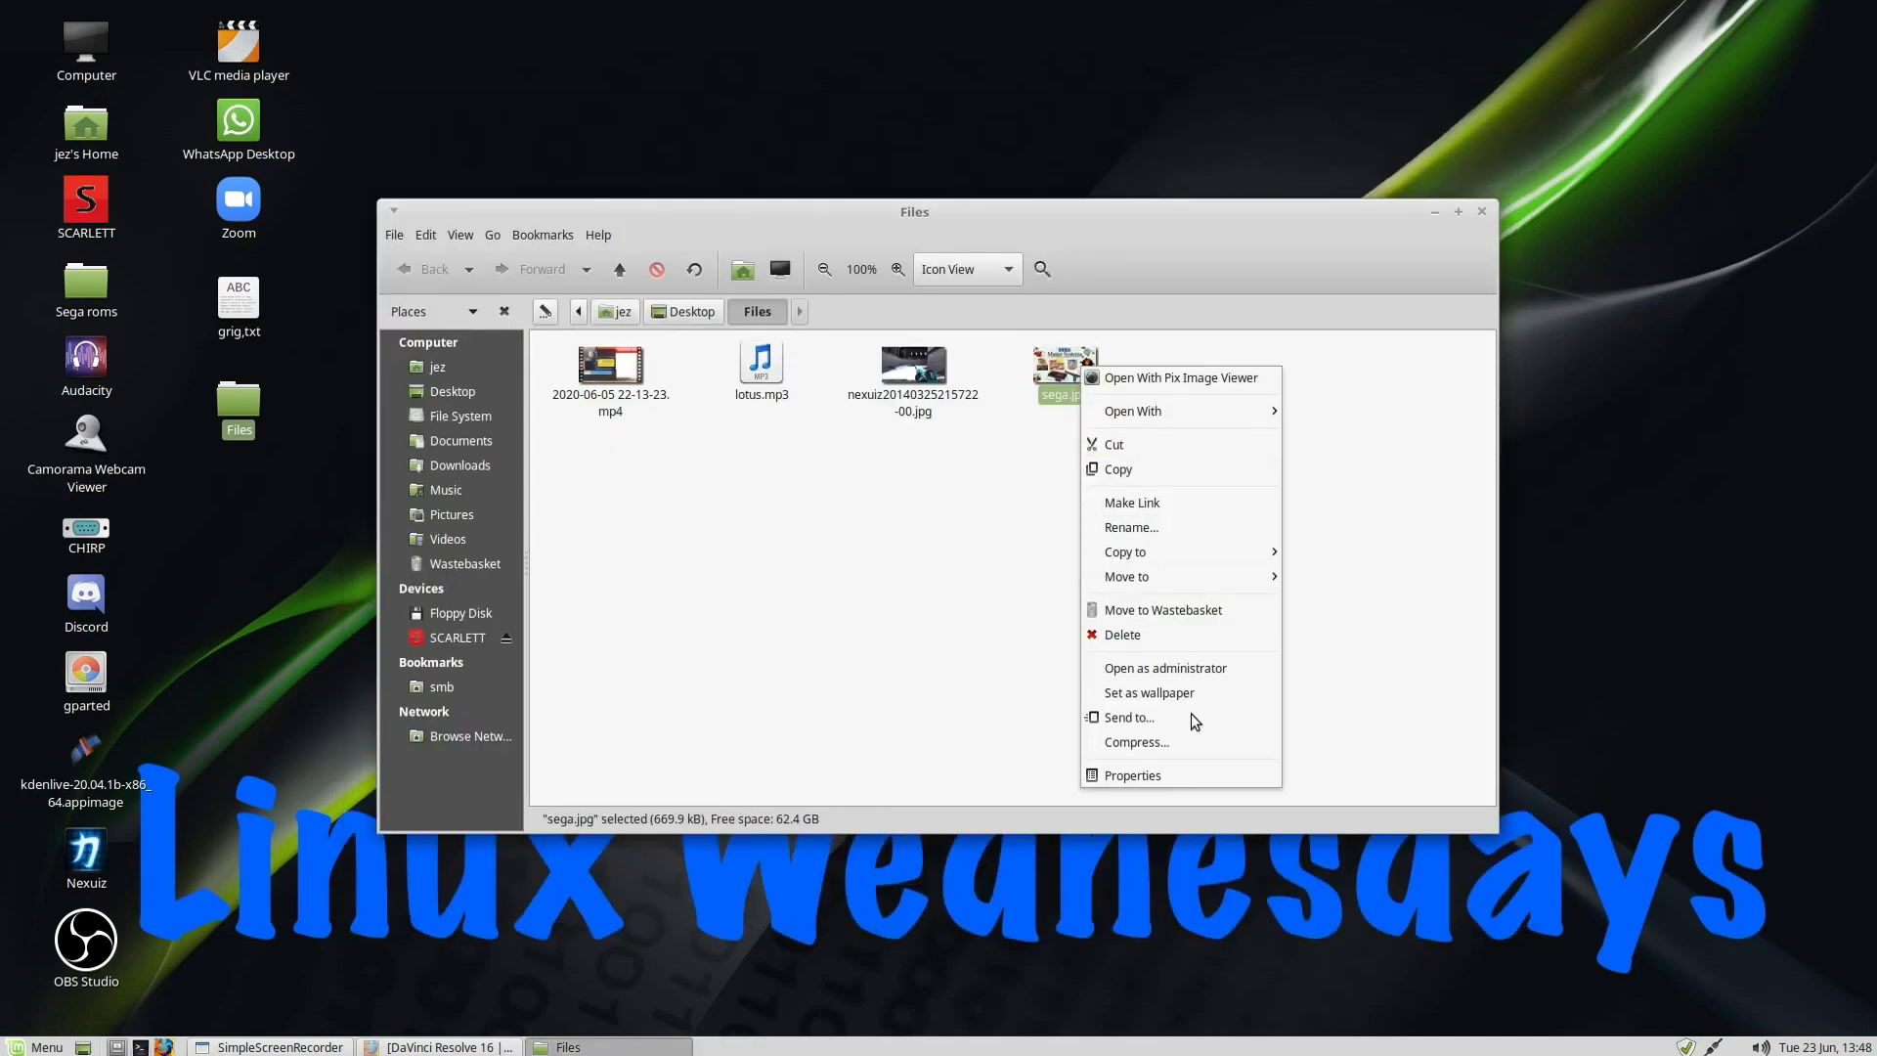
pyautogui.click(1130, 774)
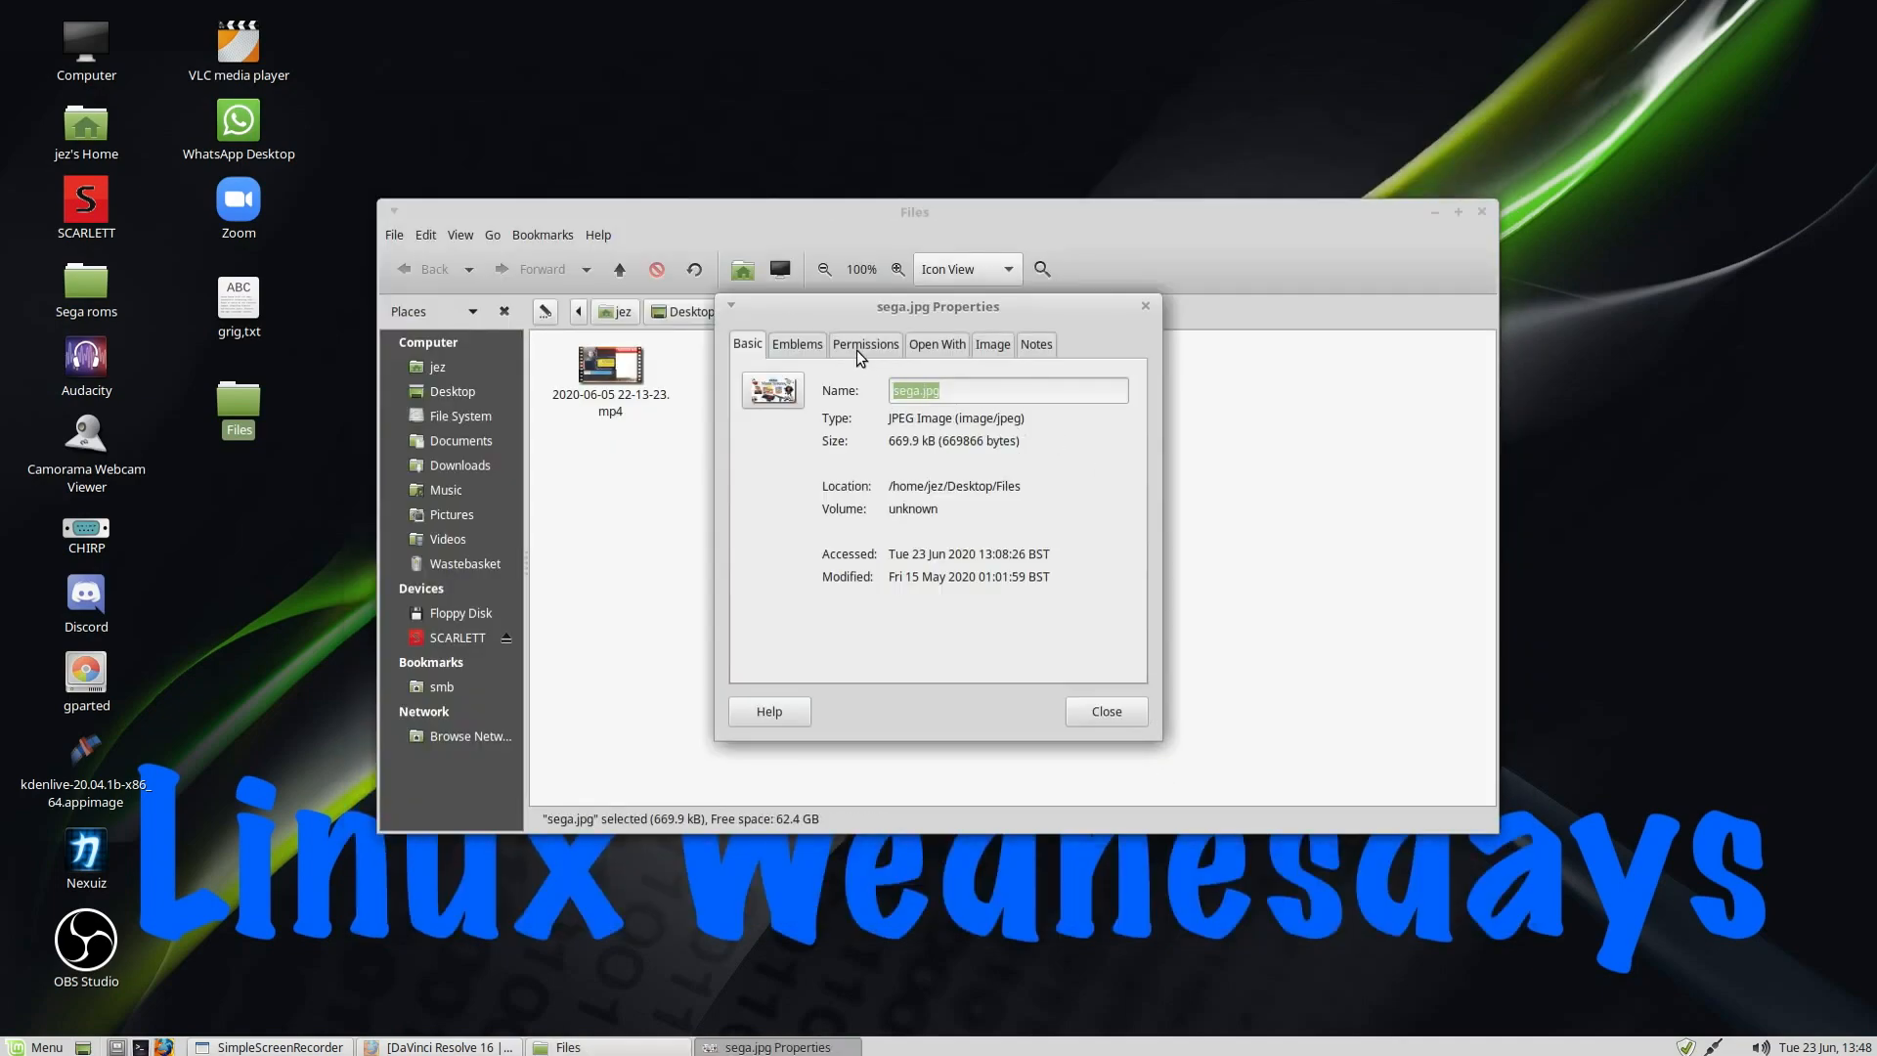
pyautogui.click(936, 343)
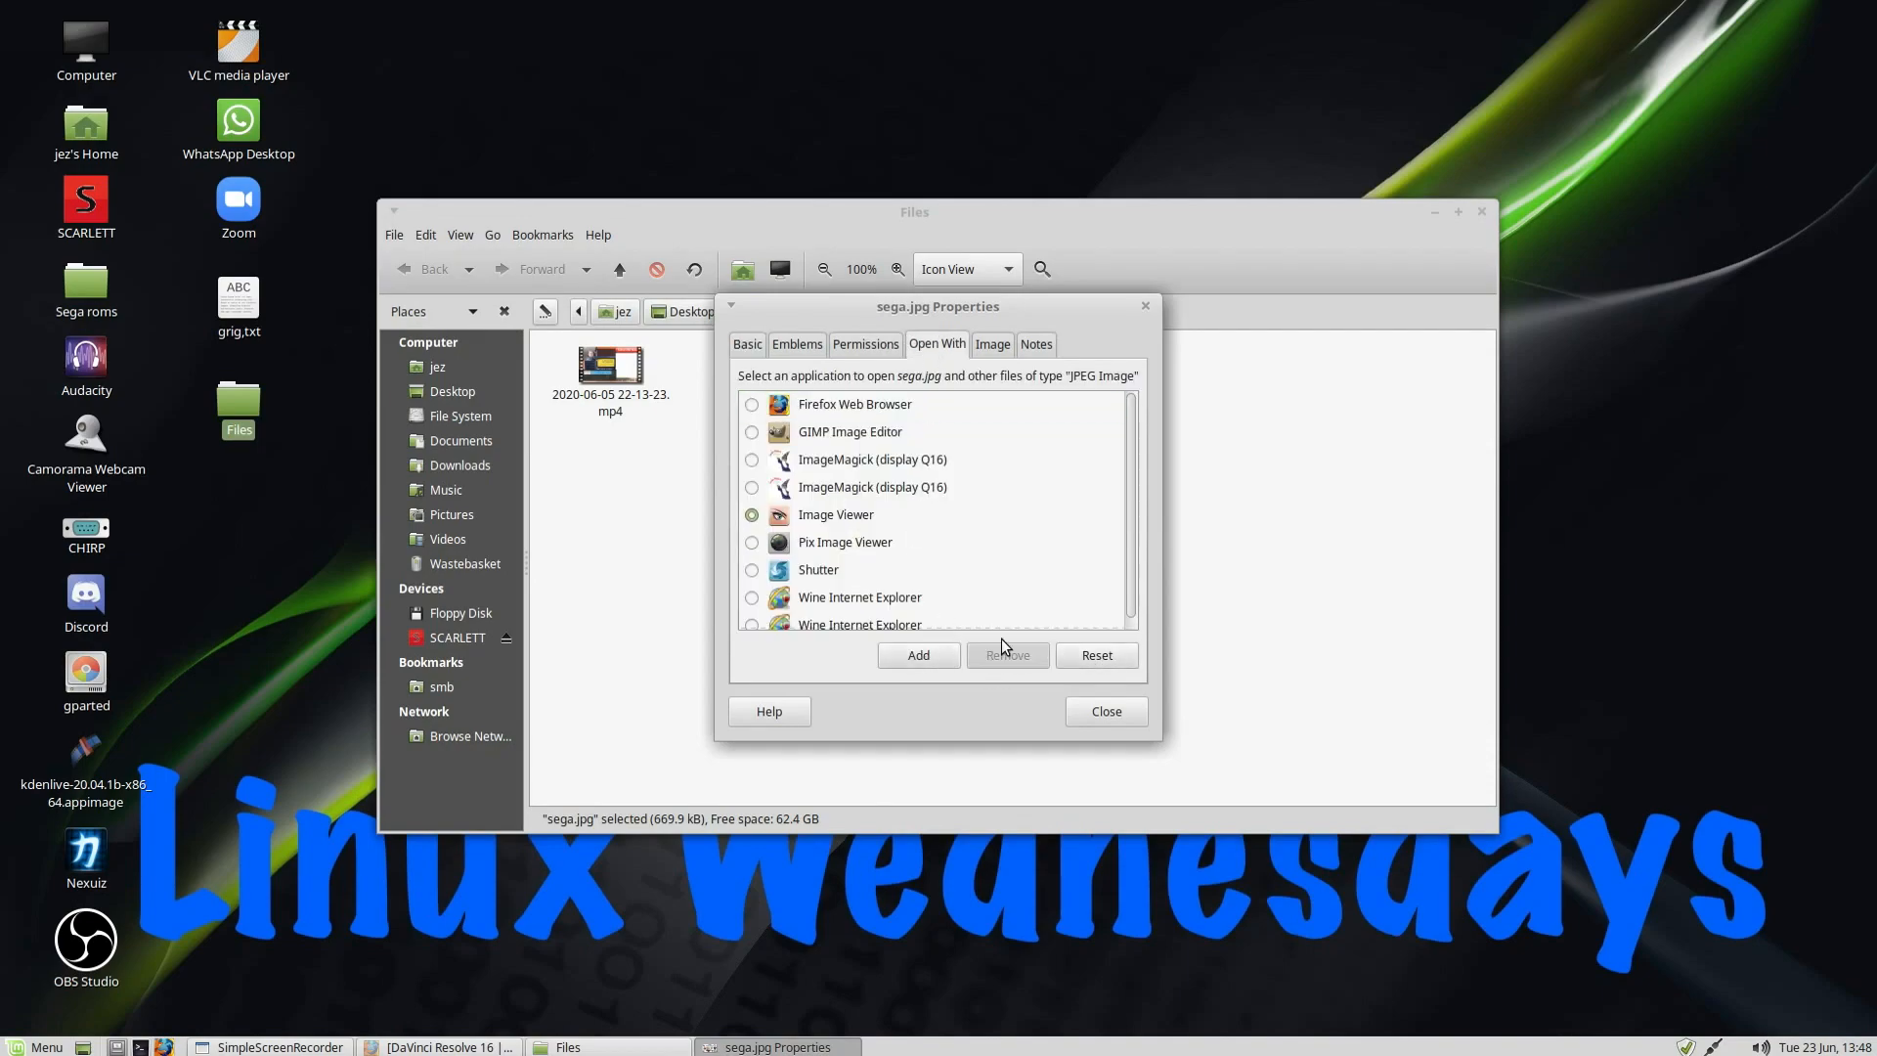
pyautogui.moveTo(1105, 710)
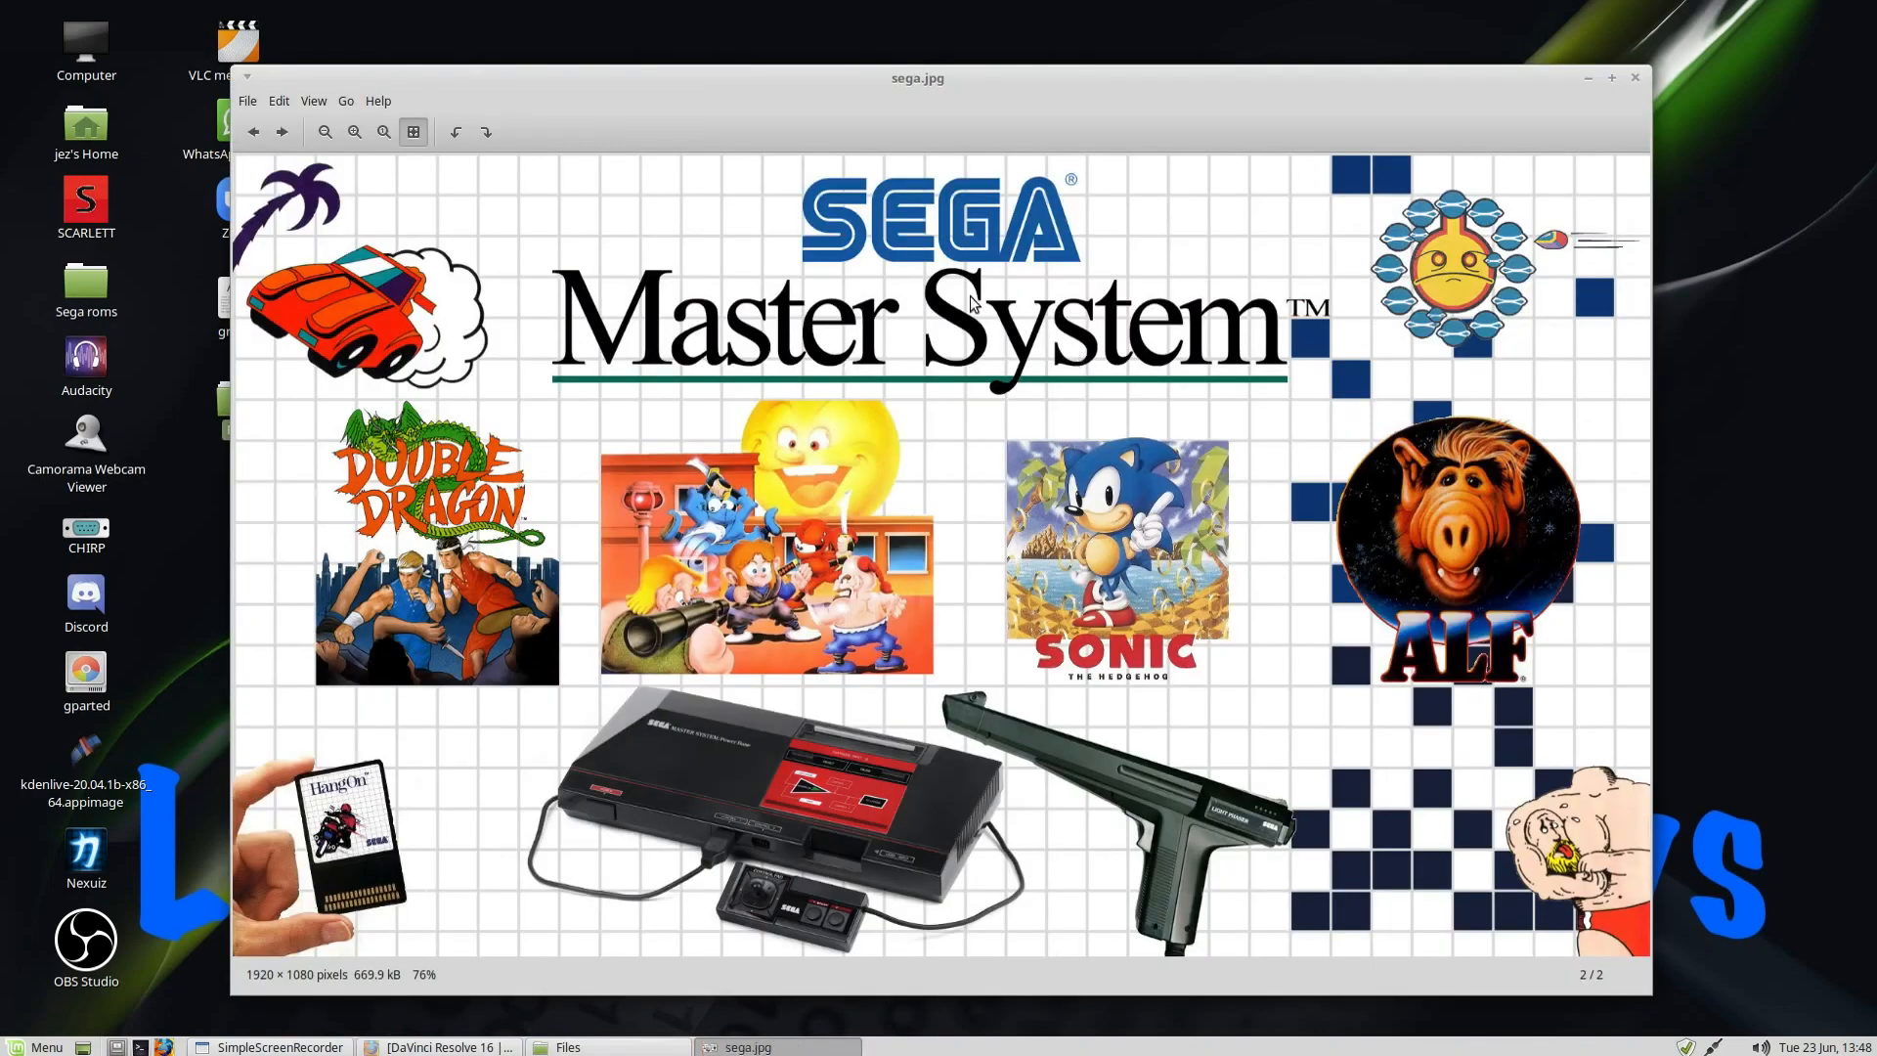
pyautogui.click(377, 101)
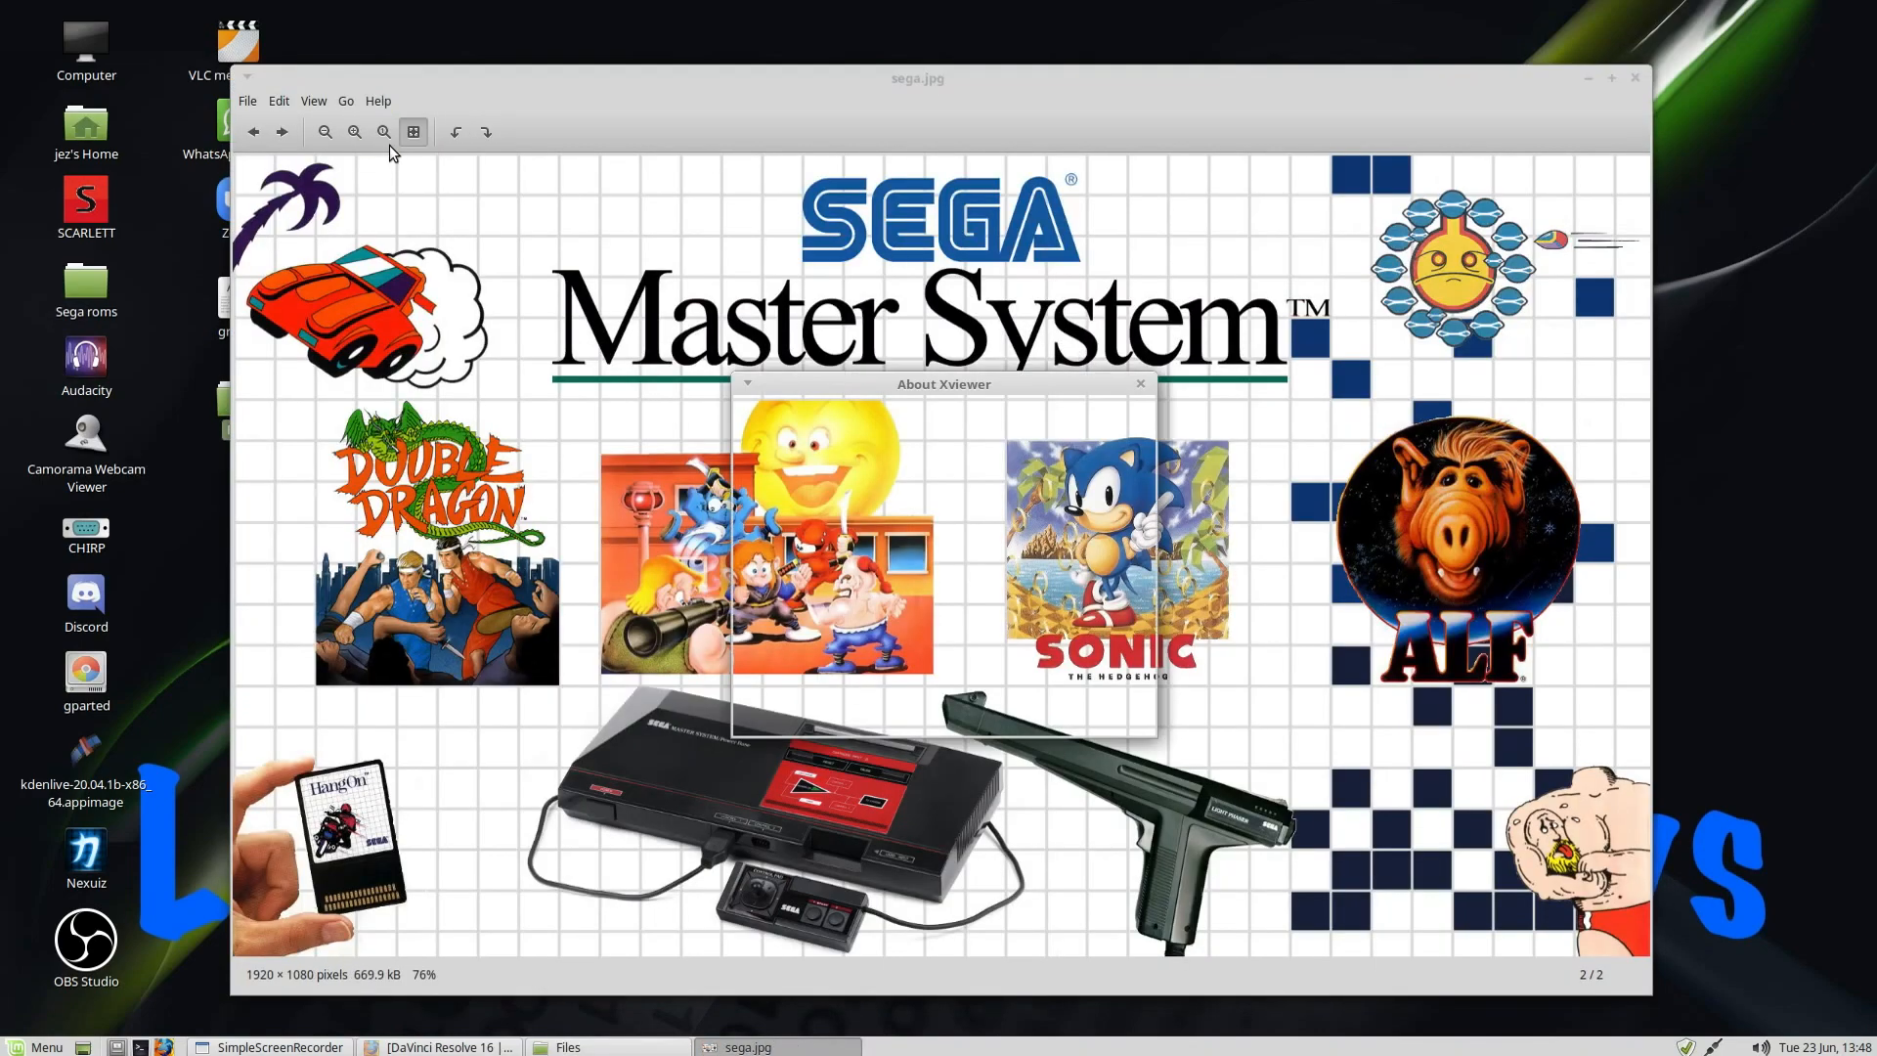
pyautogui.click(1138, 383)
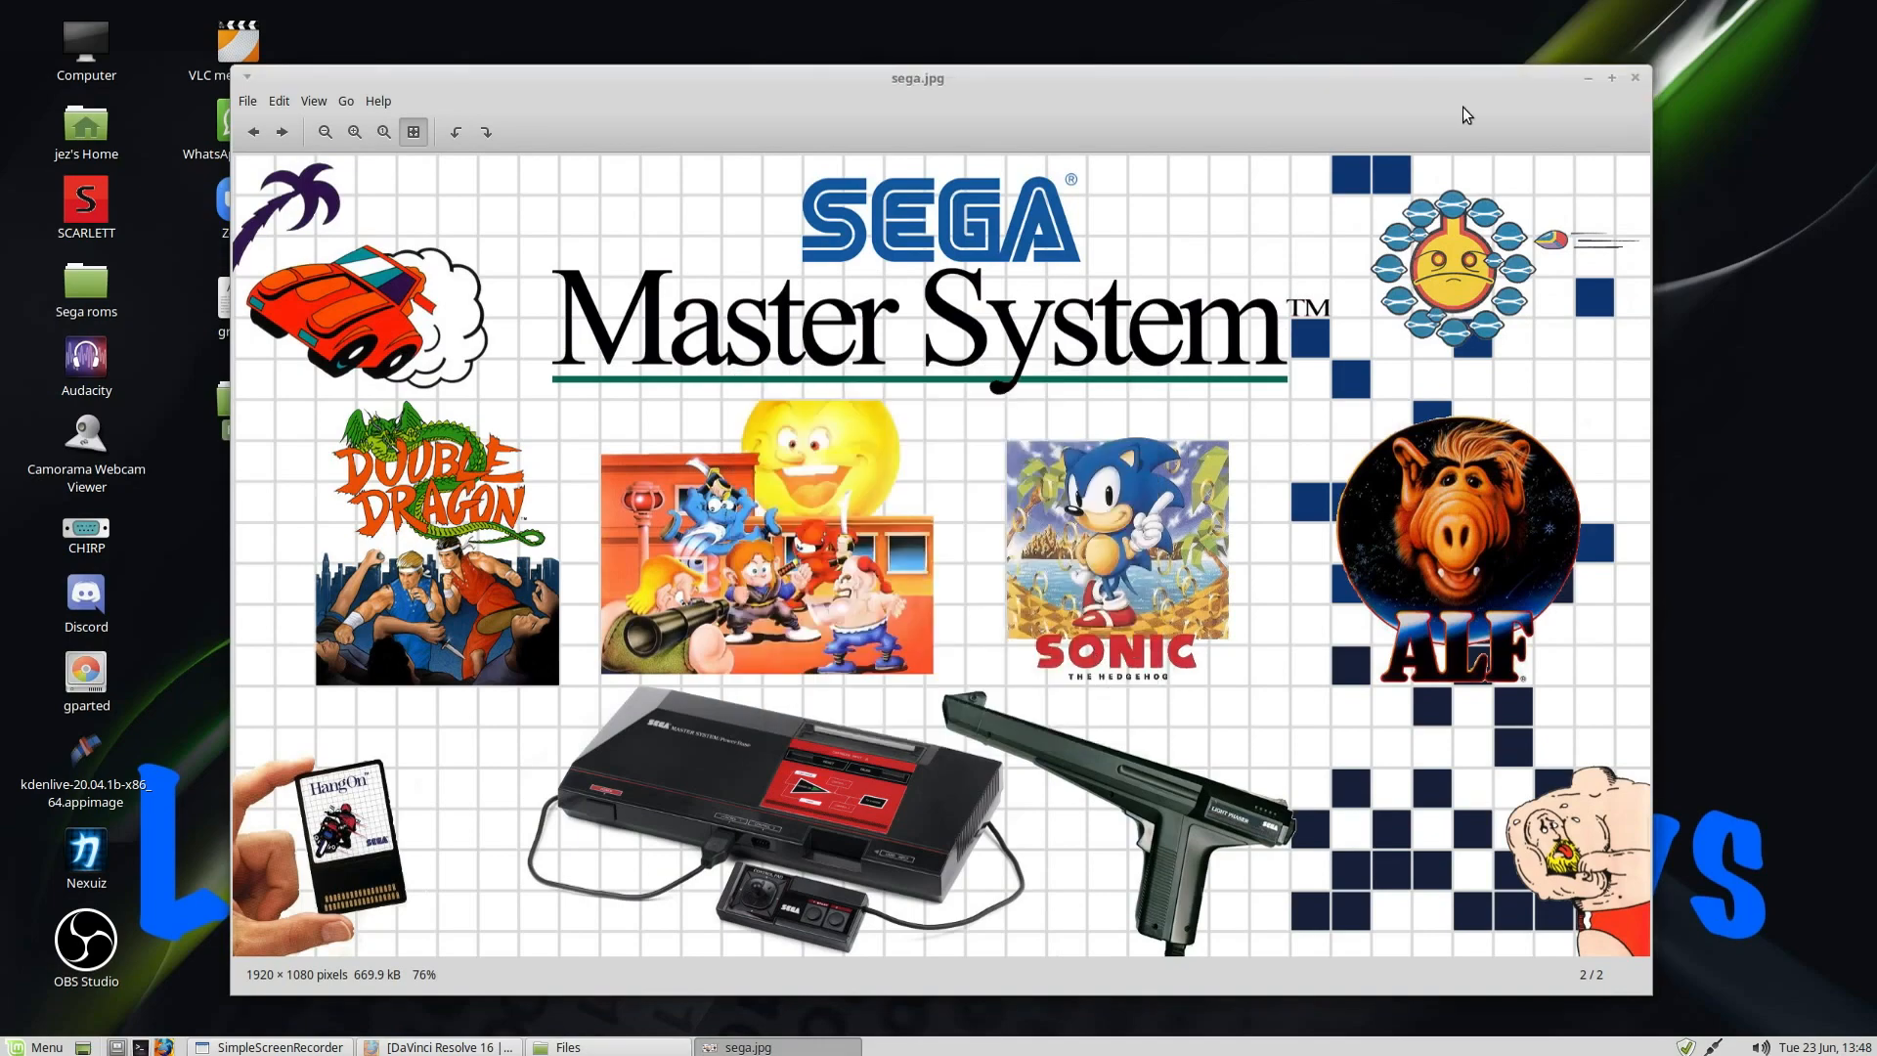
pyautogui.moveTo(1636, 80)
pyautogui.write('pref')
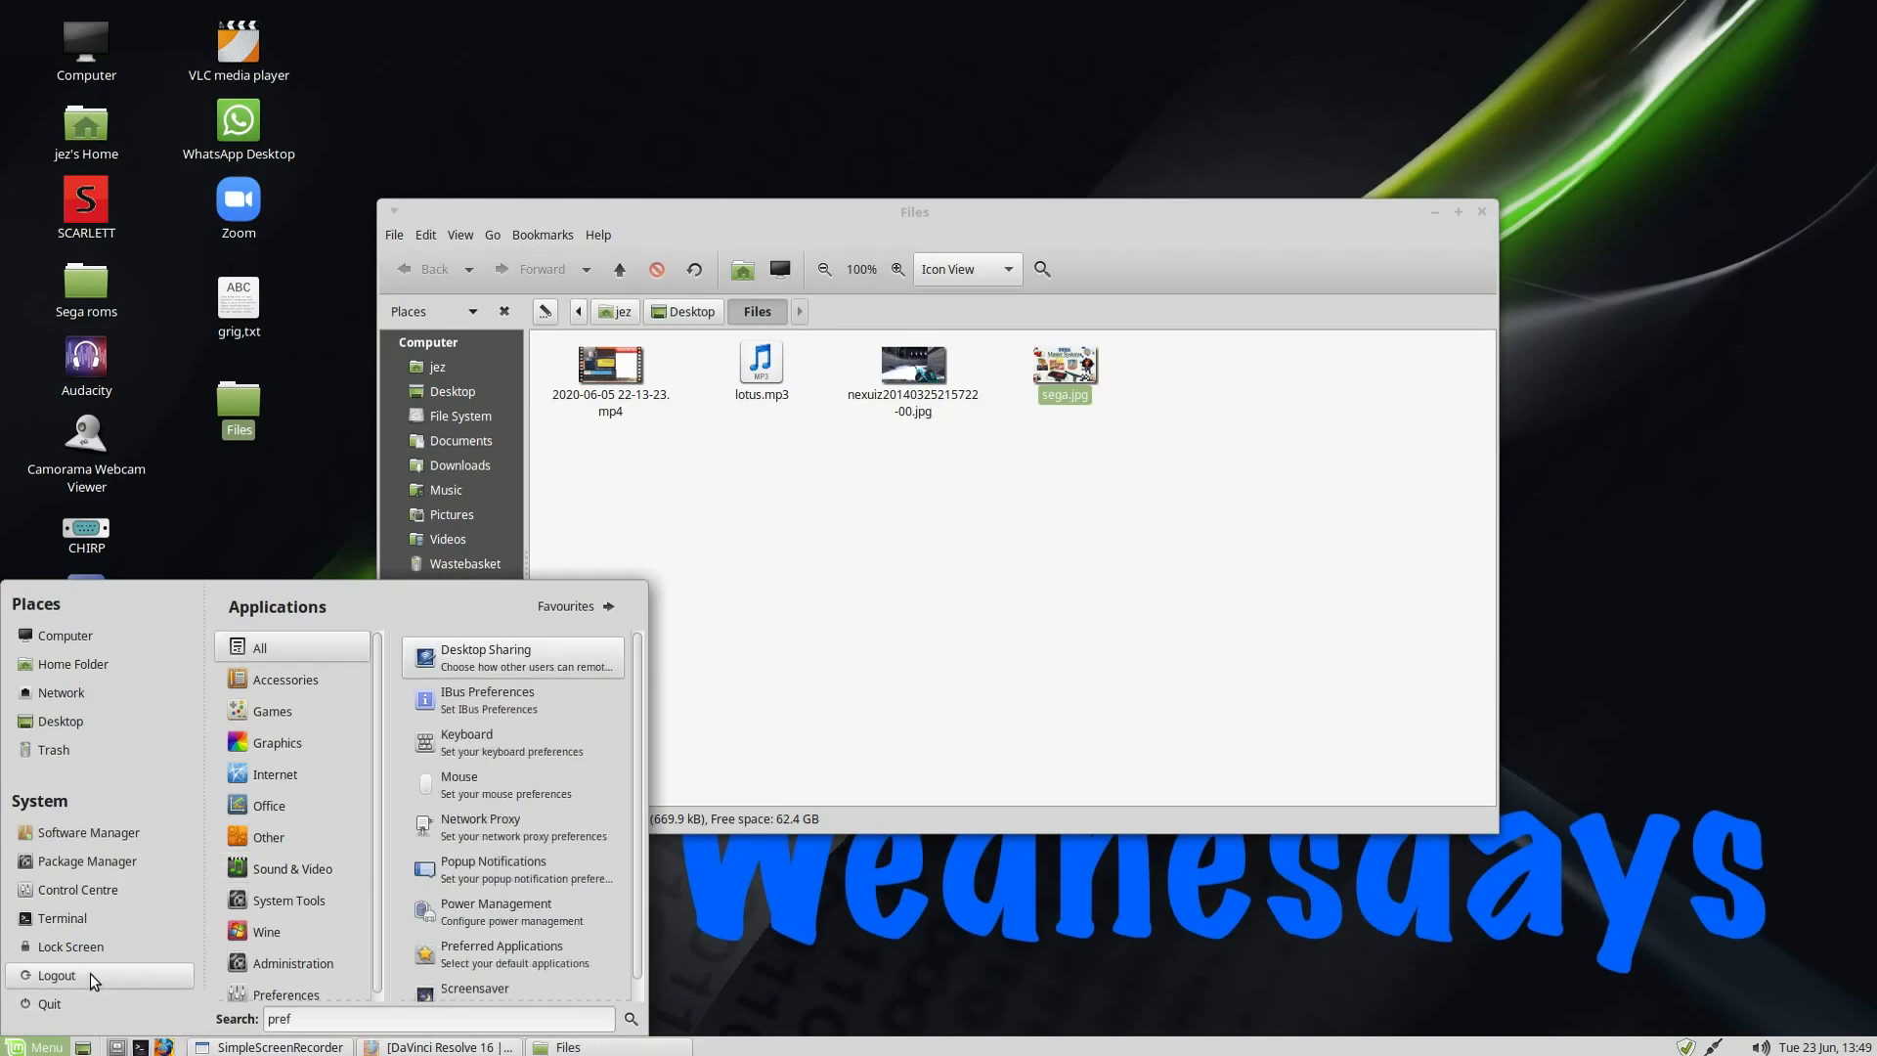
# Step: Launch Preferred Applications and keep Firefox as browser and Thunderbird Mail as mail reader
pyautogui.click(502, 956)
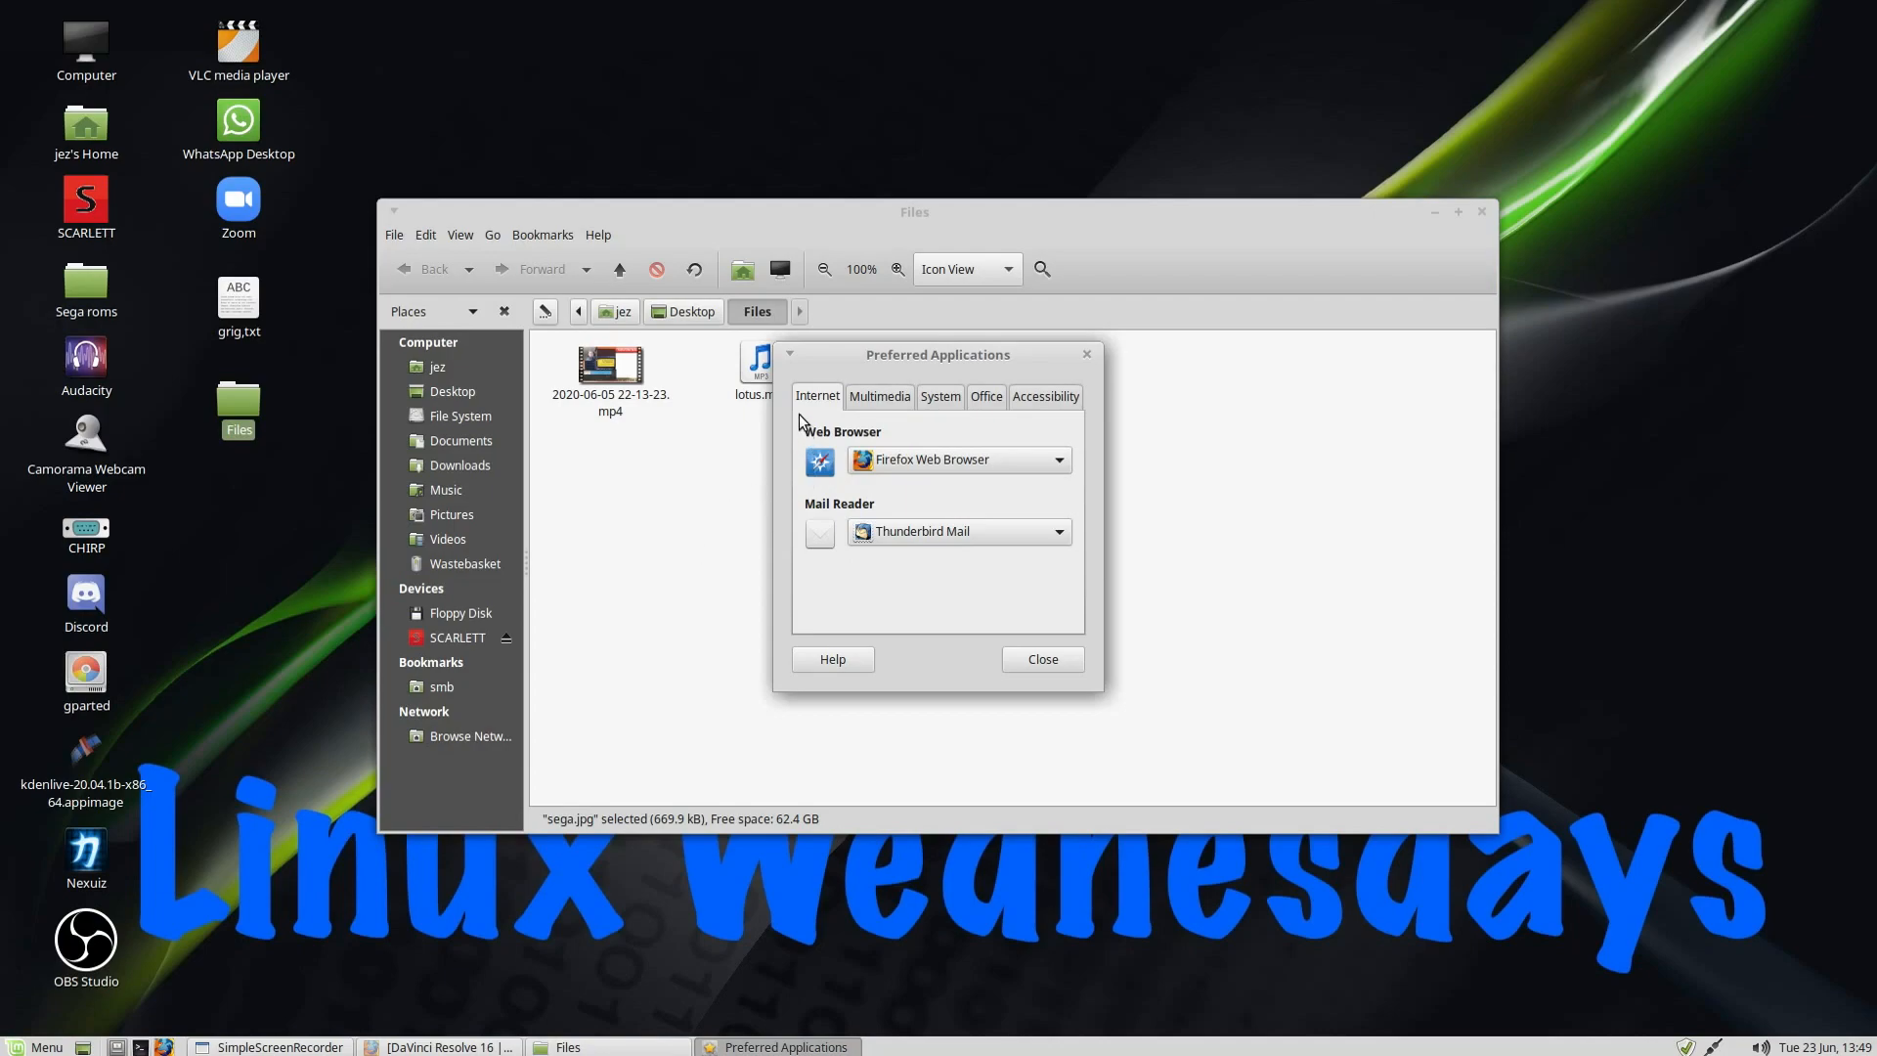
pyautogui.moveTo(883, 445)
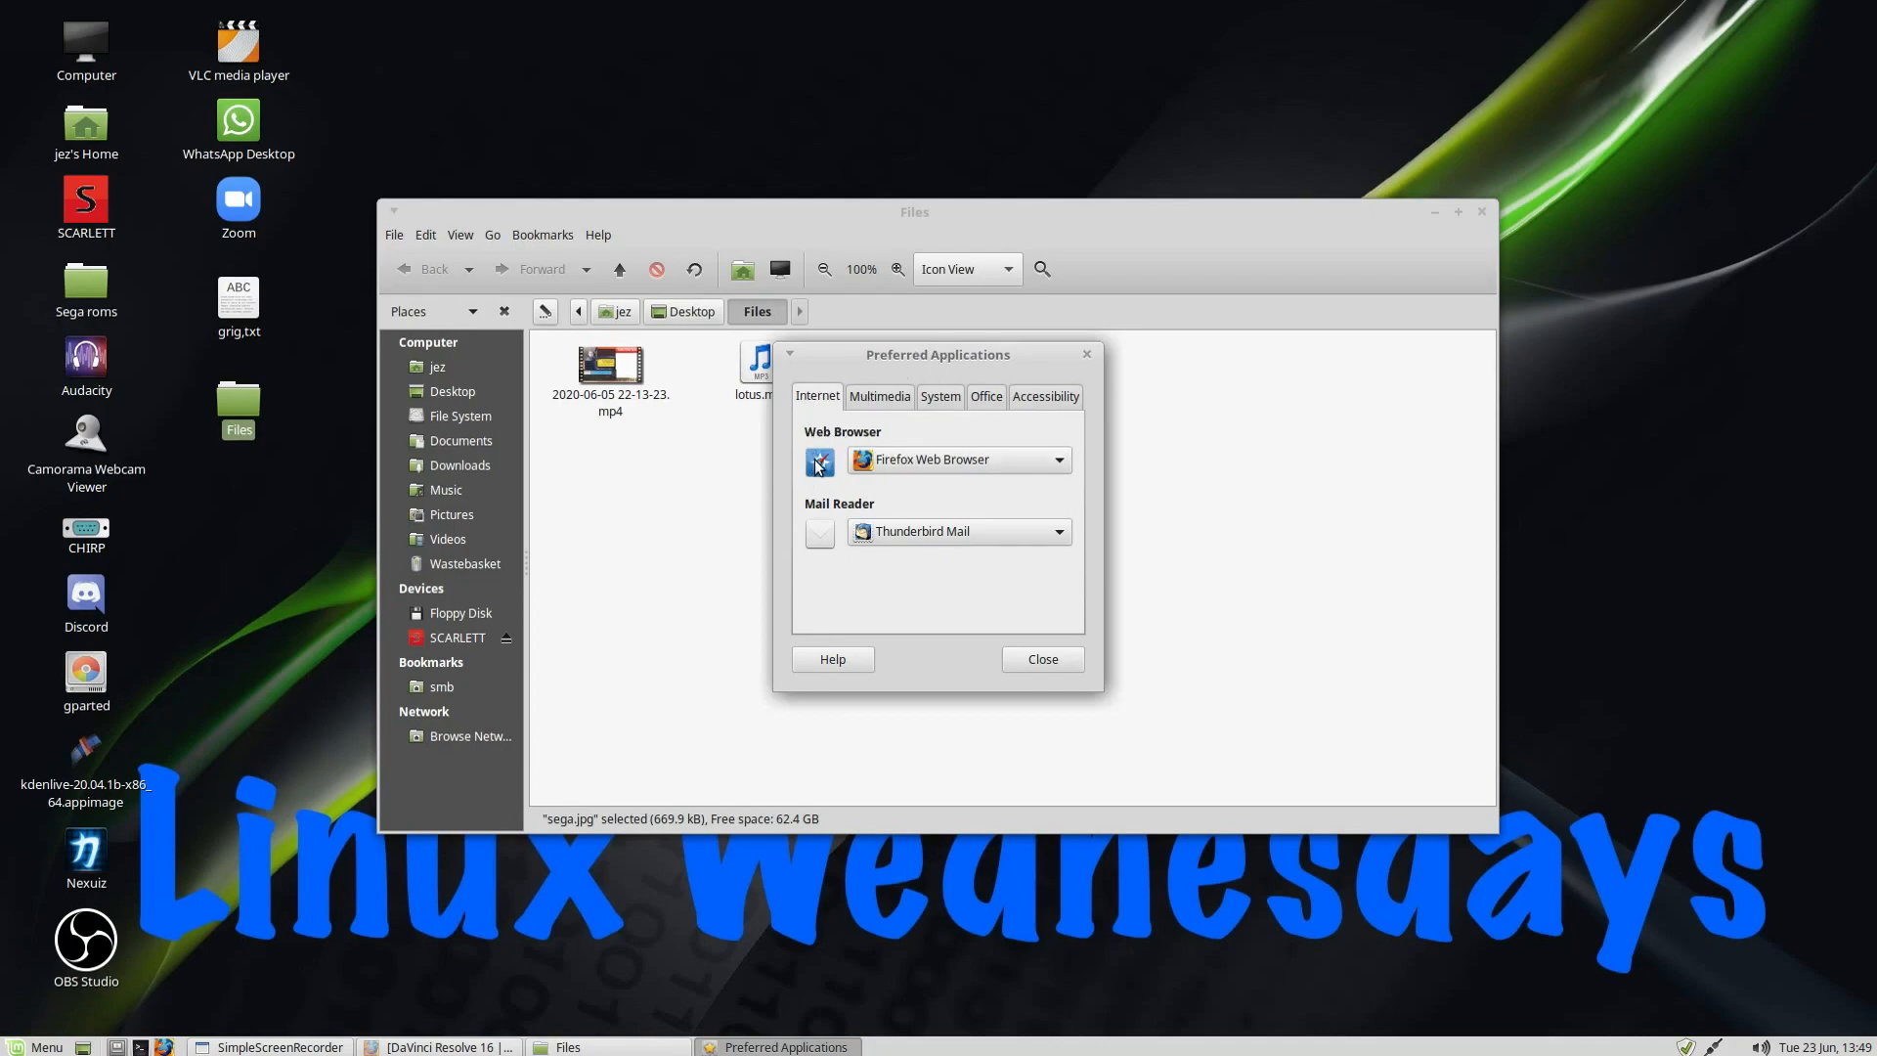
pyautogui.click(1055, 459)
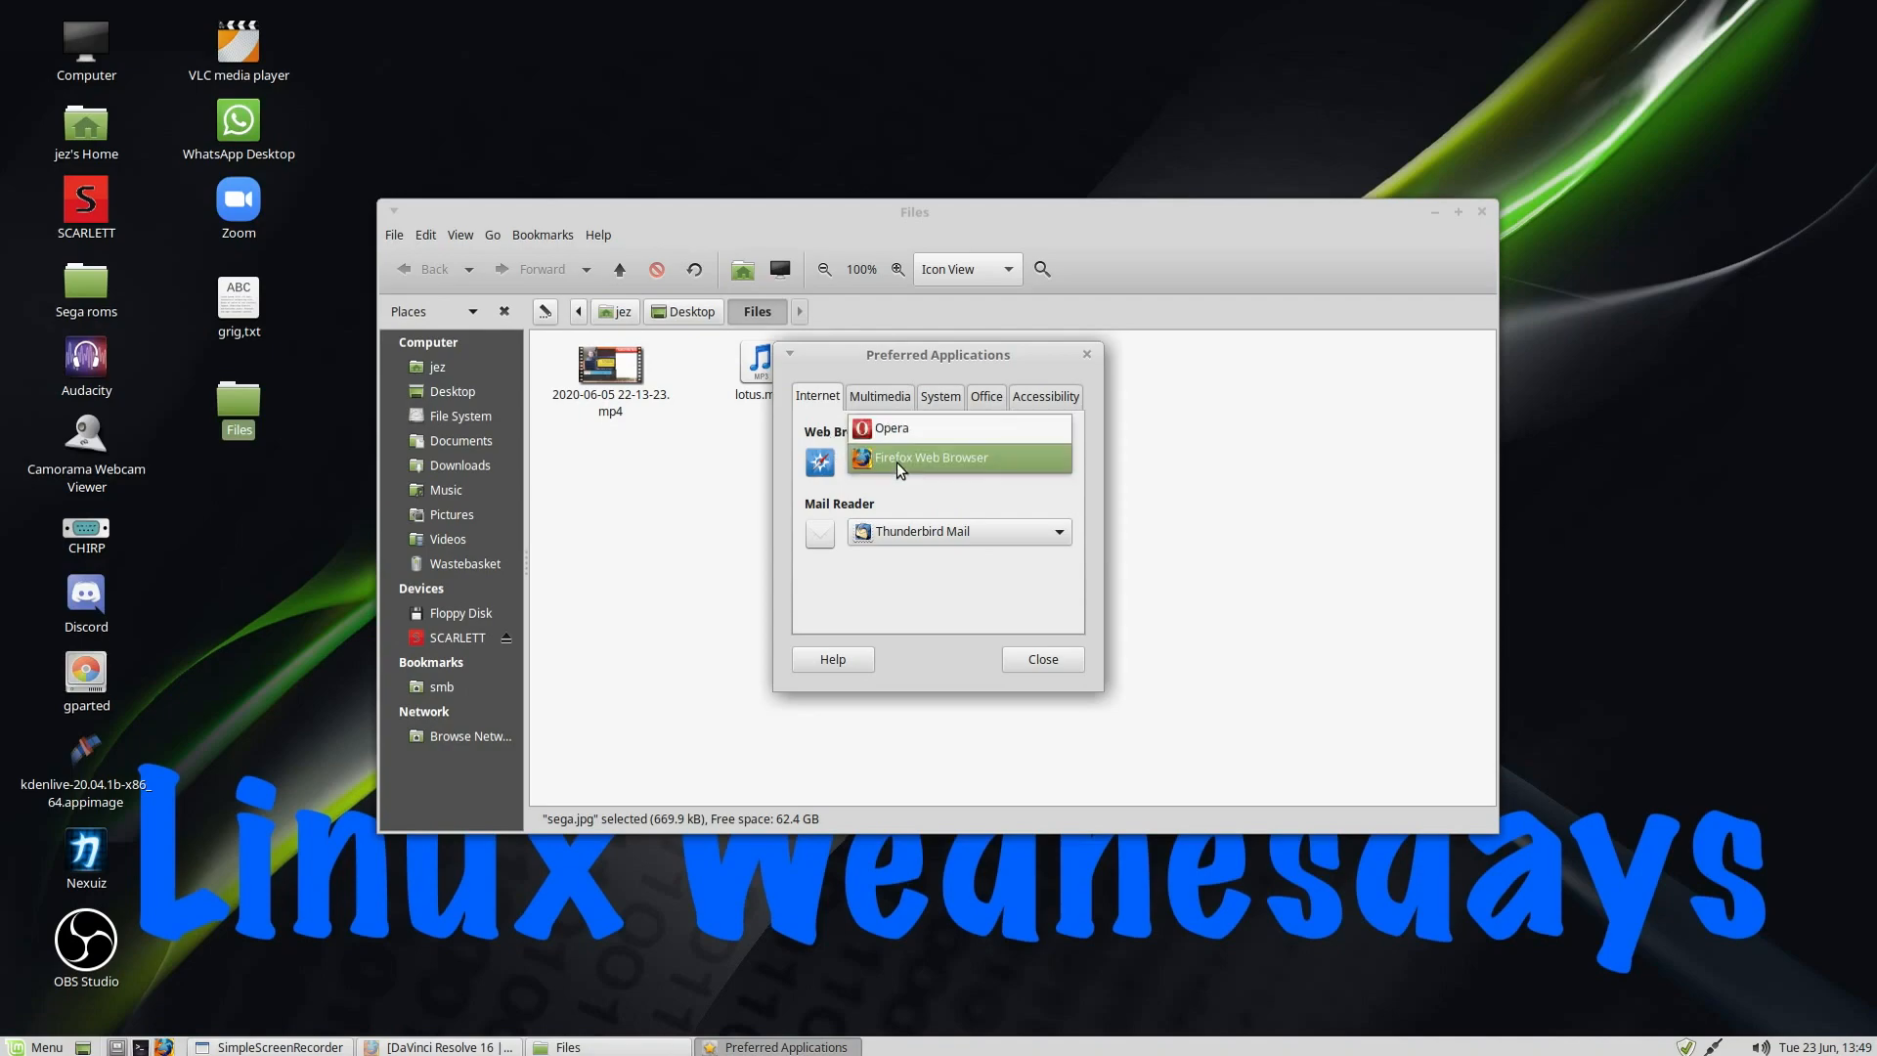
pyautogui.click(931, 458)
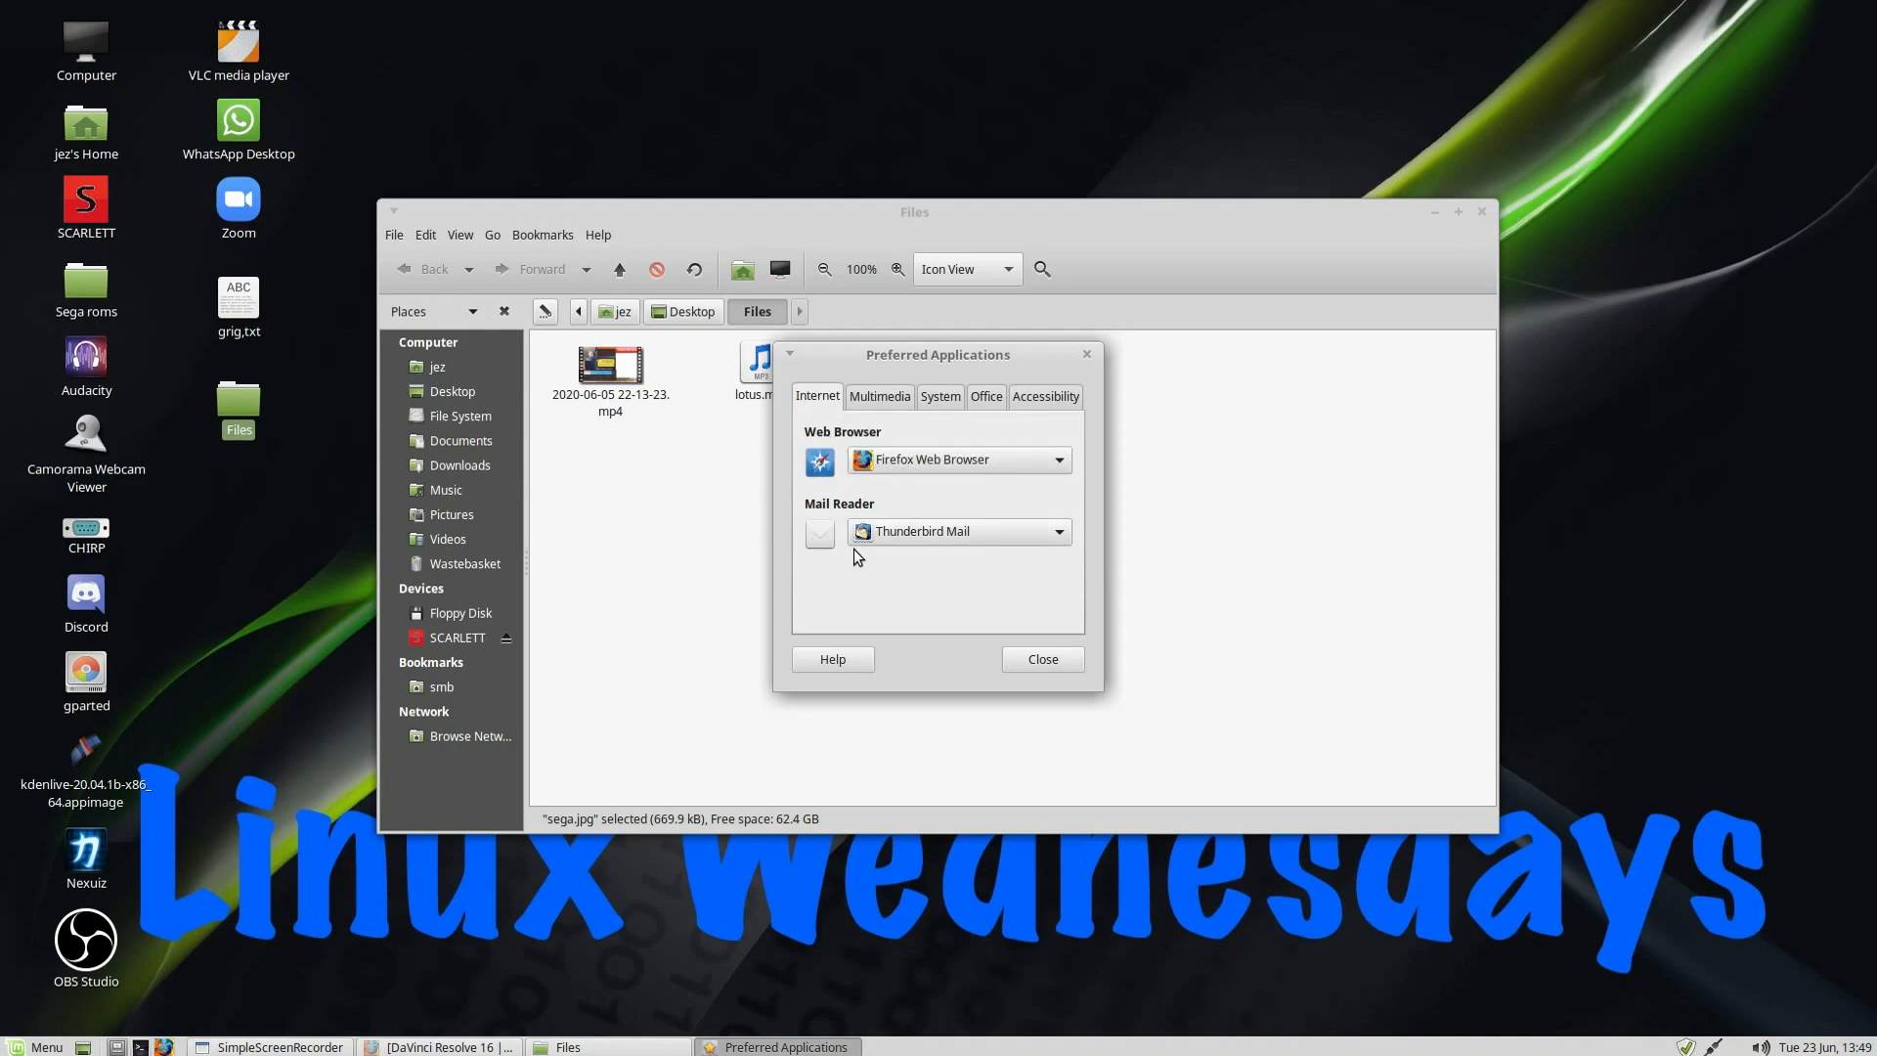
pyautogui.click(1056, 532)
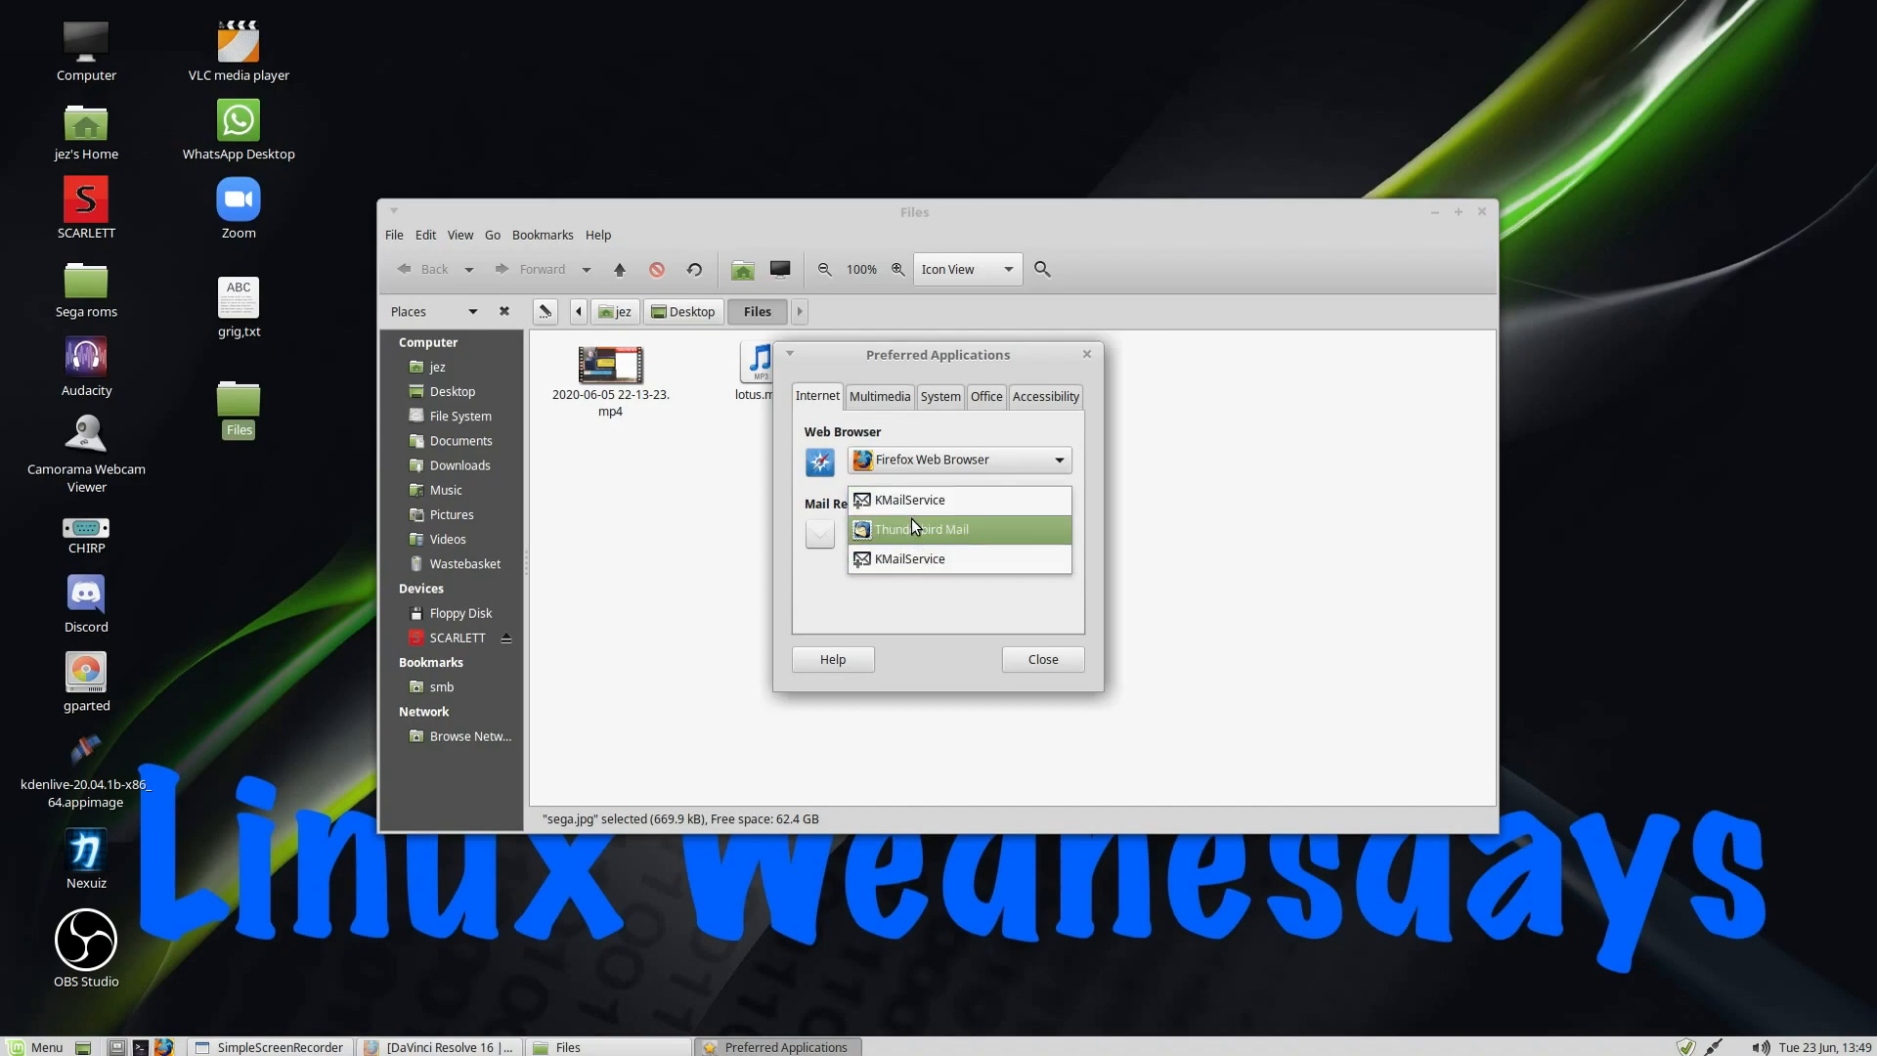
pyautogui.click(922, 528)
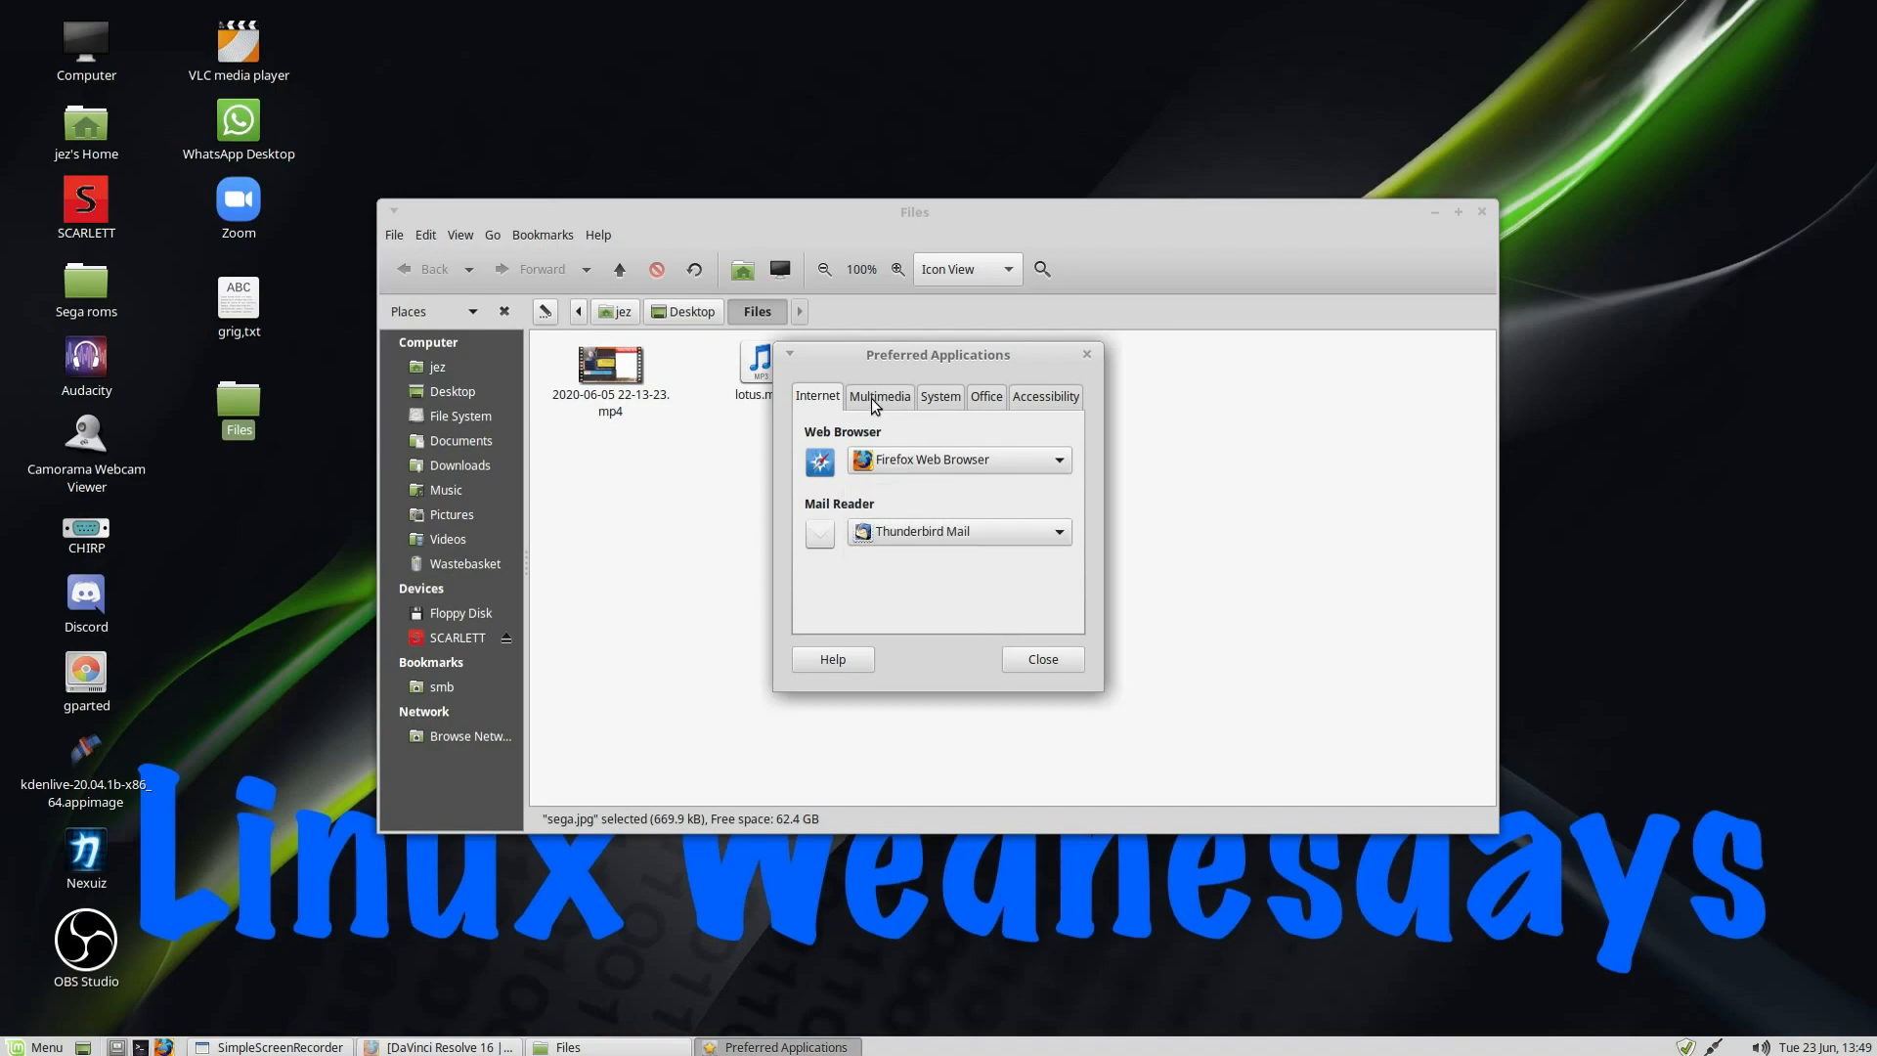
# Step: Choose VLC media player as Multimedia Player, then browse the System and Office defaults
pyautogui.click(878, 396)
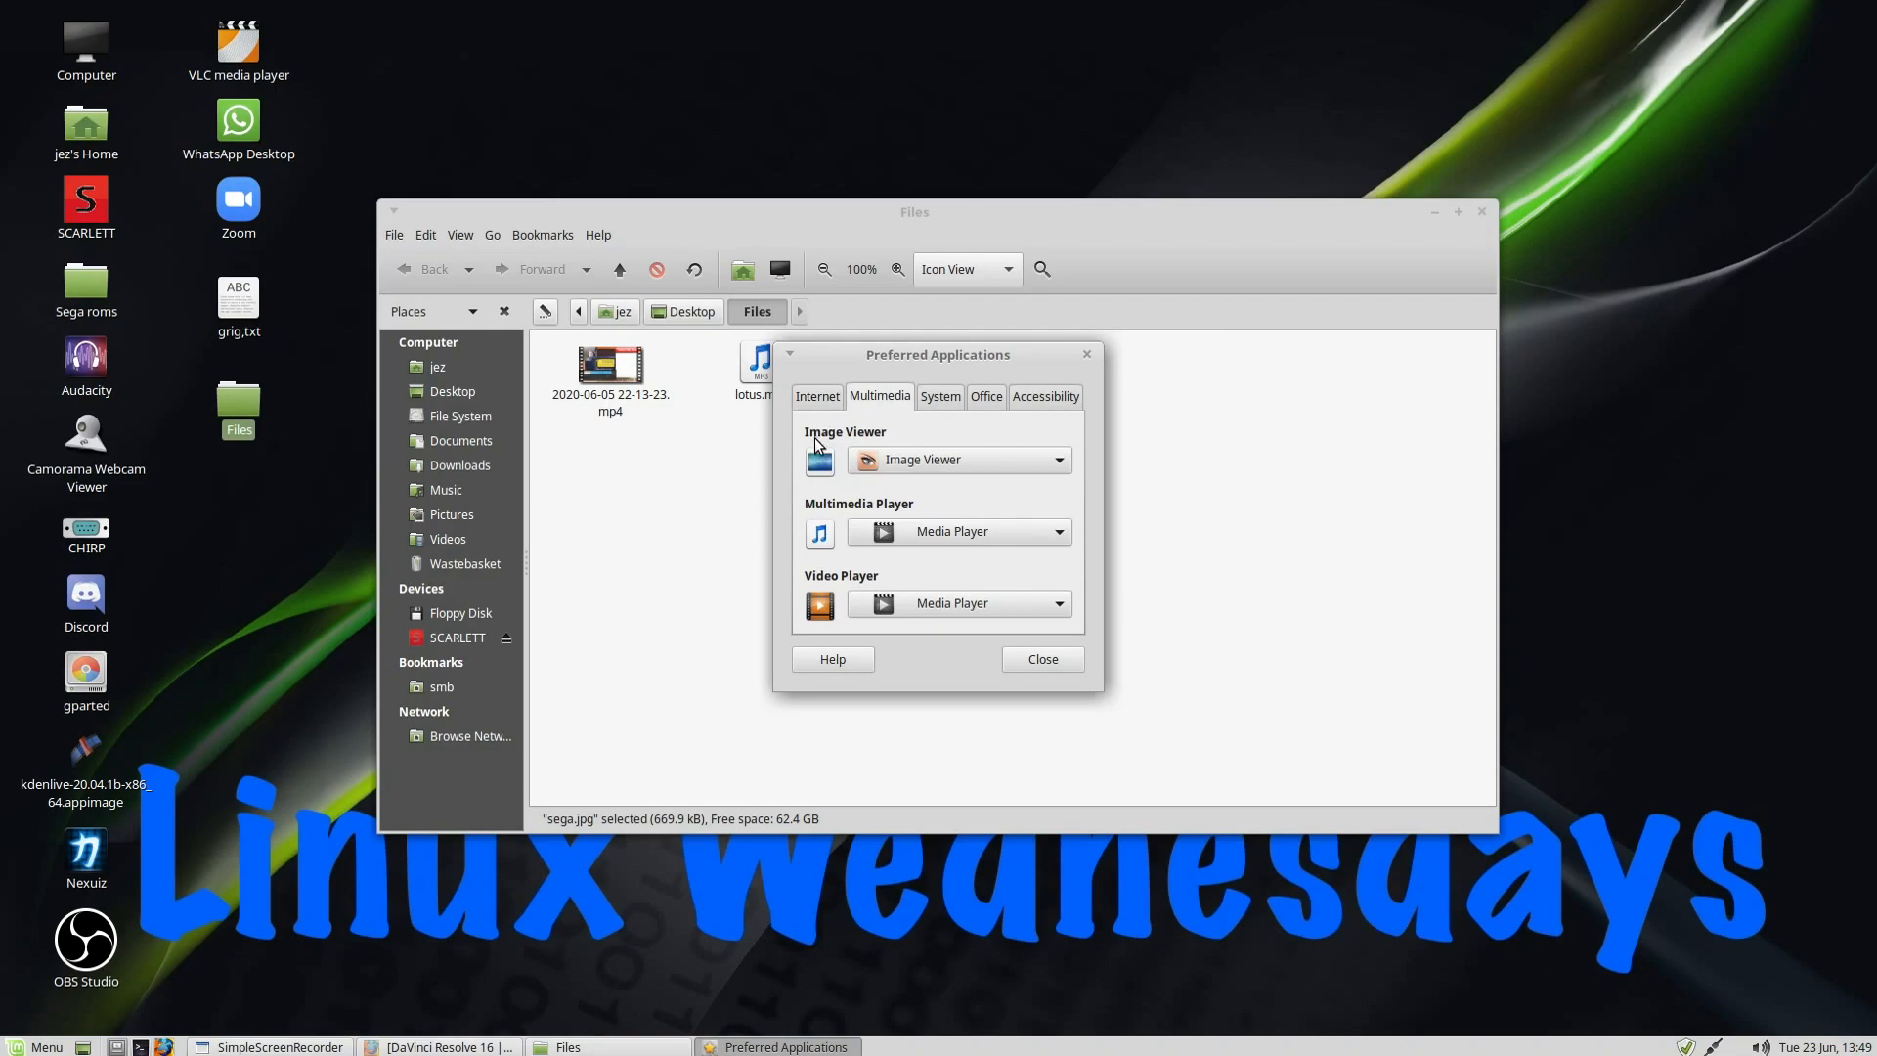
pyautogui.moveTo(844, 517)
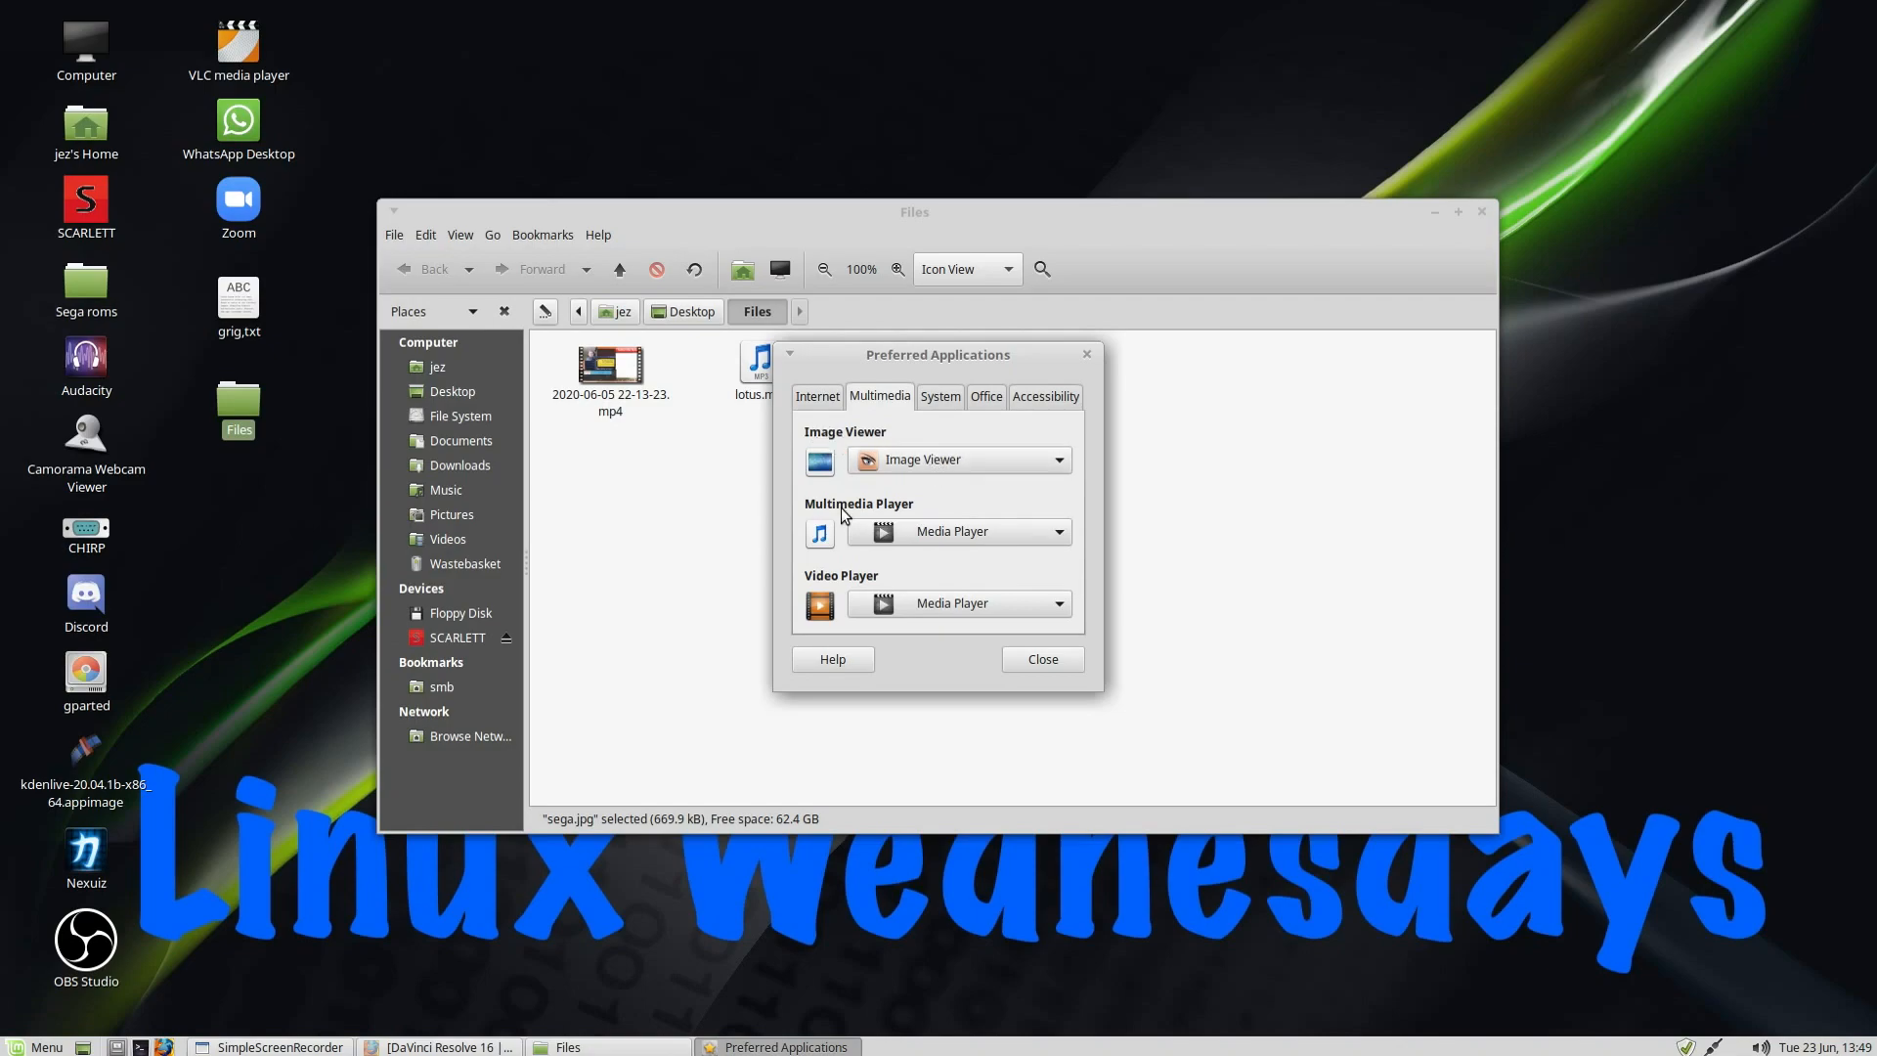
pyautogui.moveTo(906, 544)
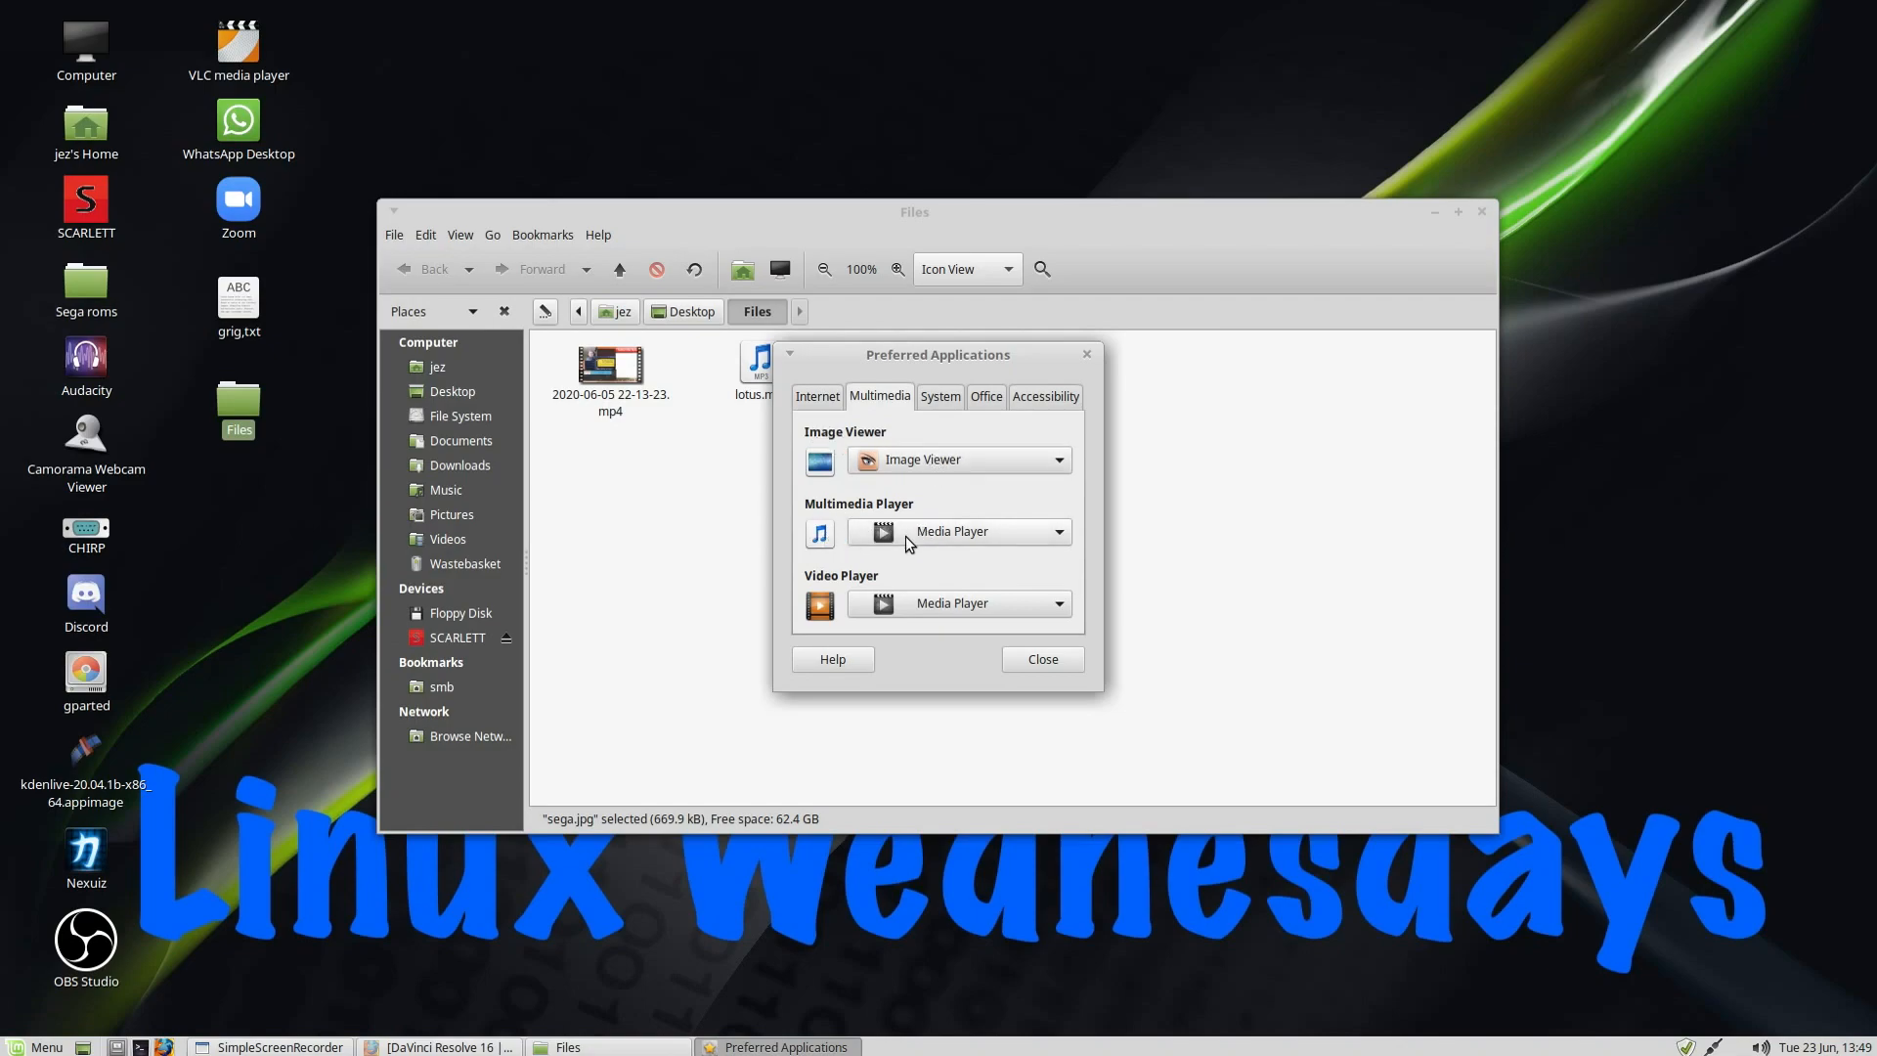
pyautogui.click(1054, 532)
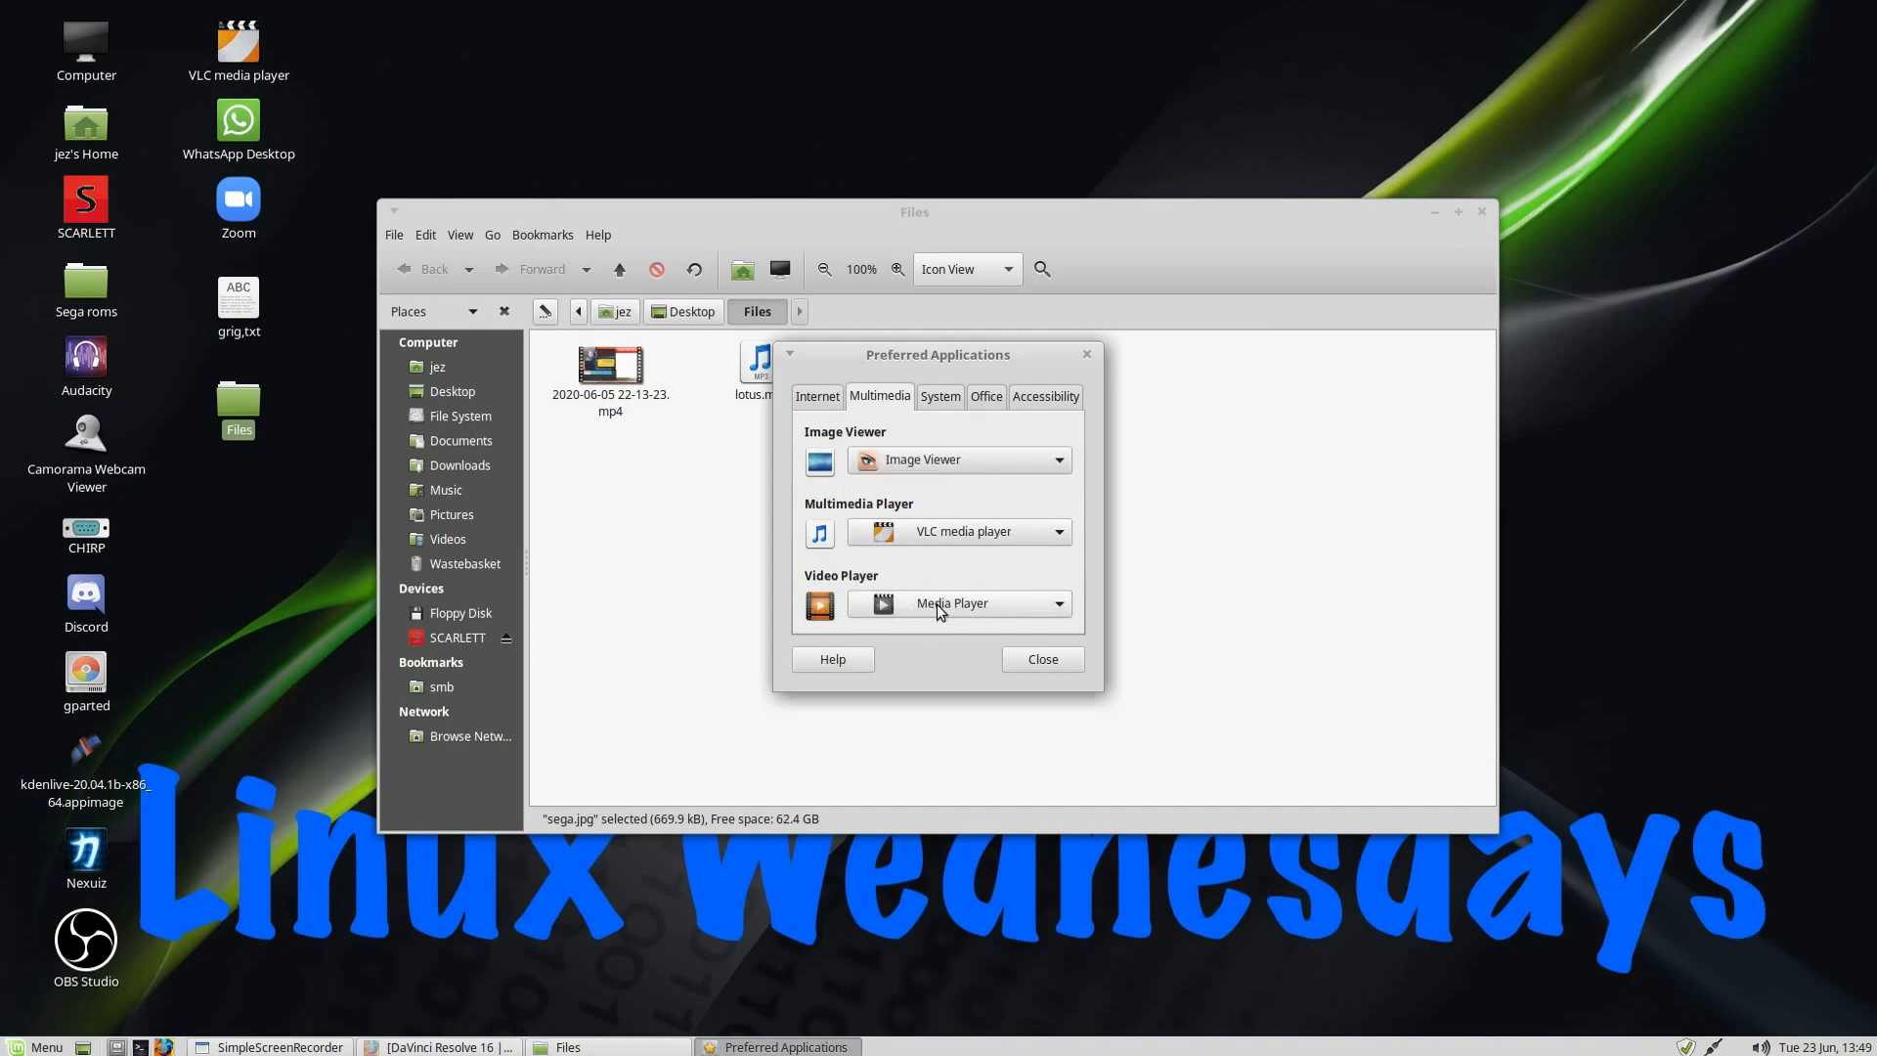
pyautogui.click(939, 396)
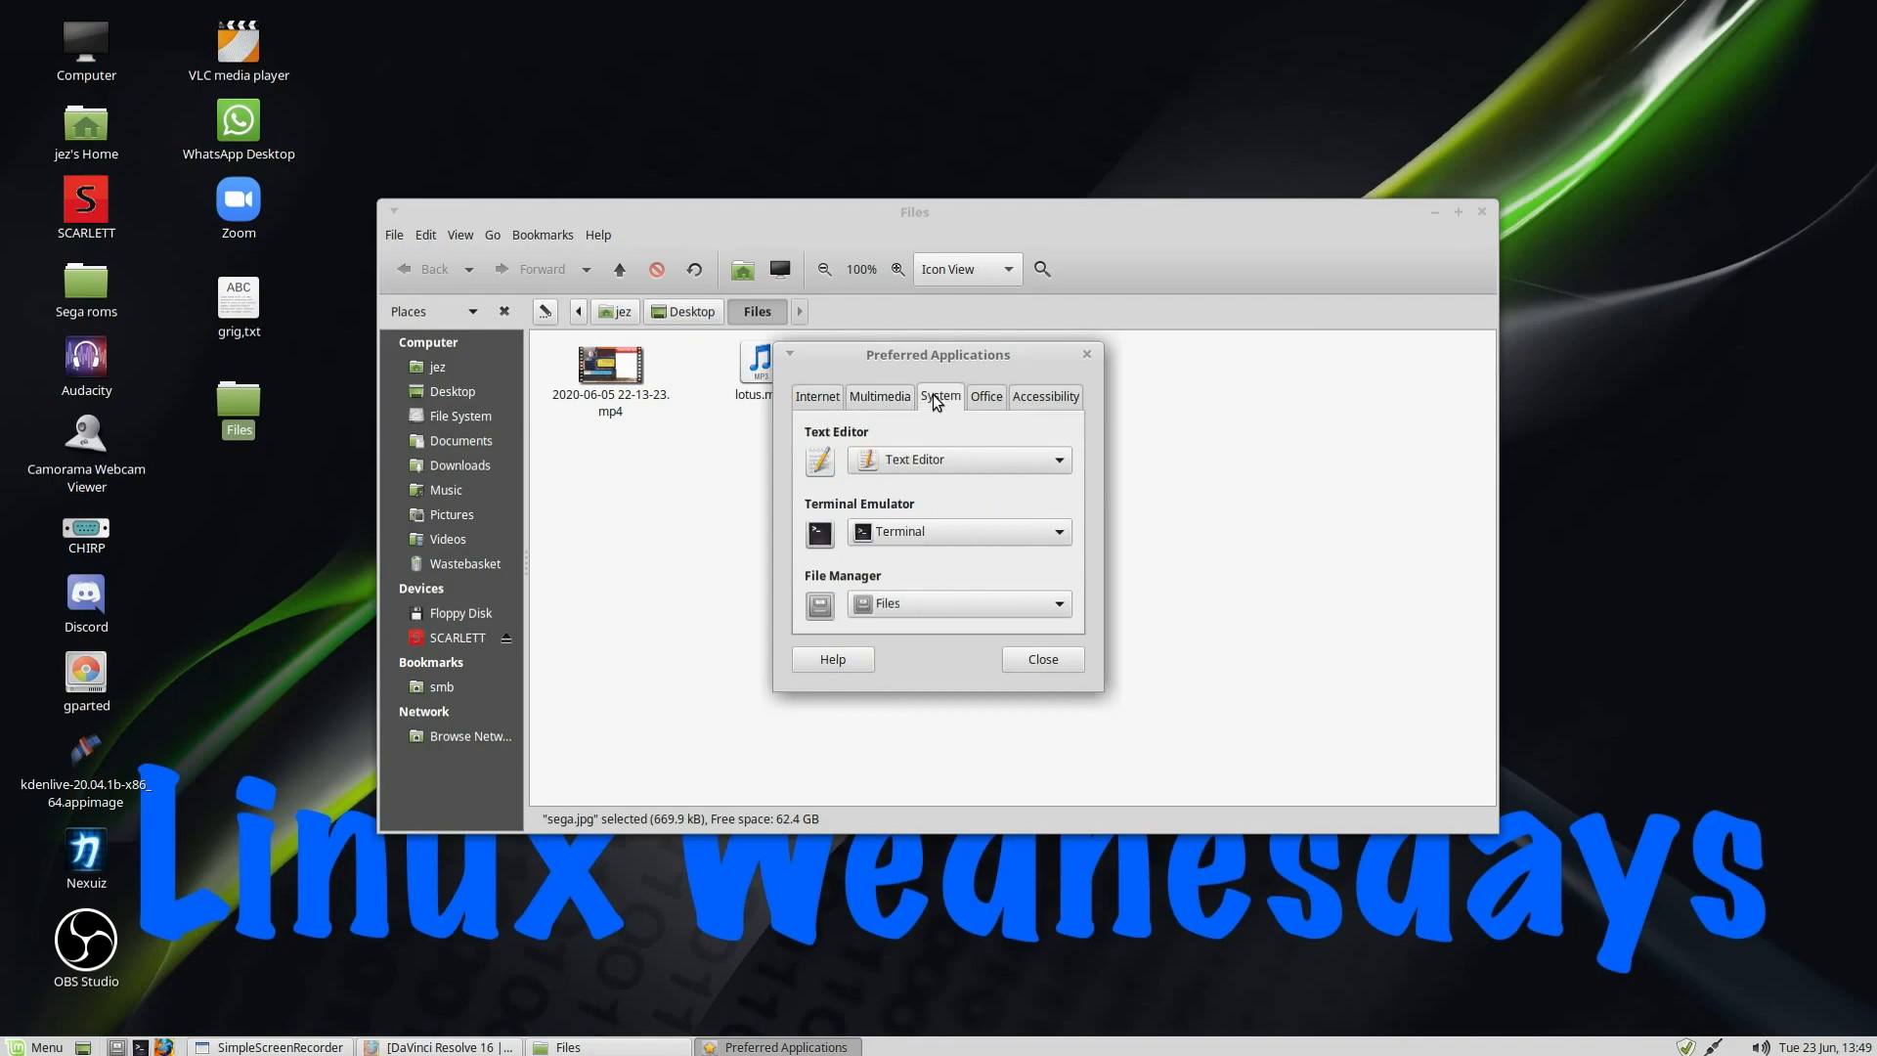
pyautogui.moveTo(918, 552)
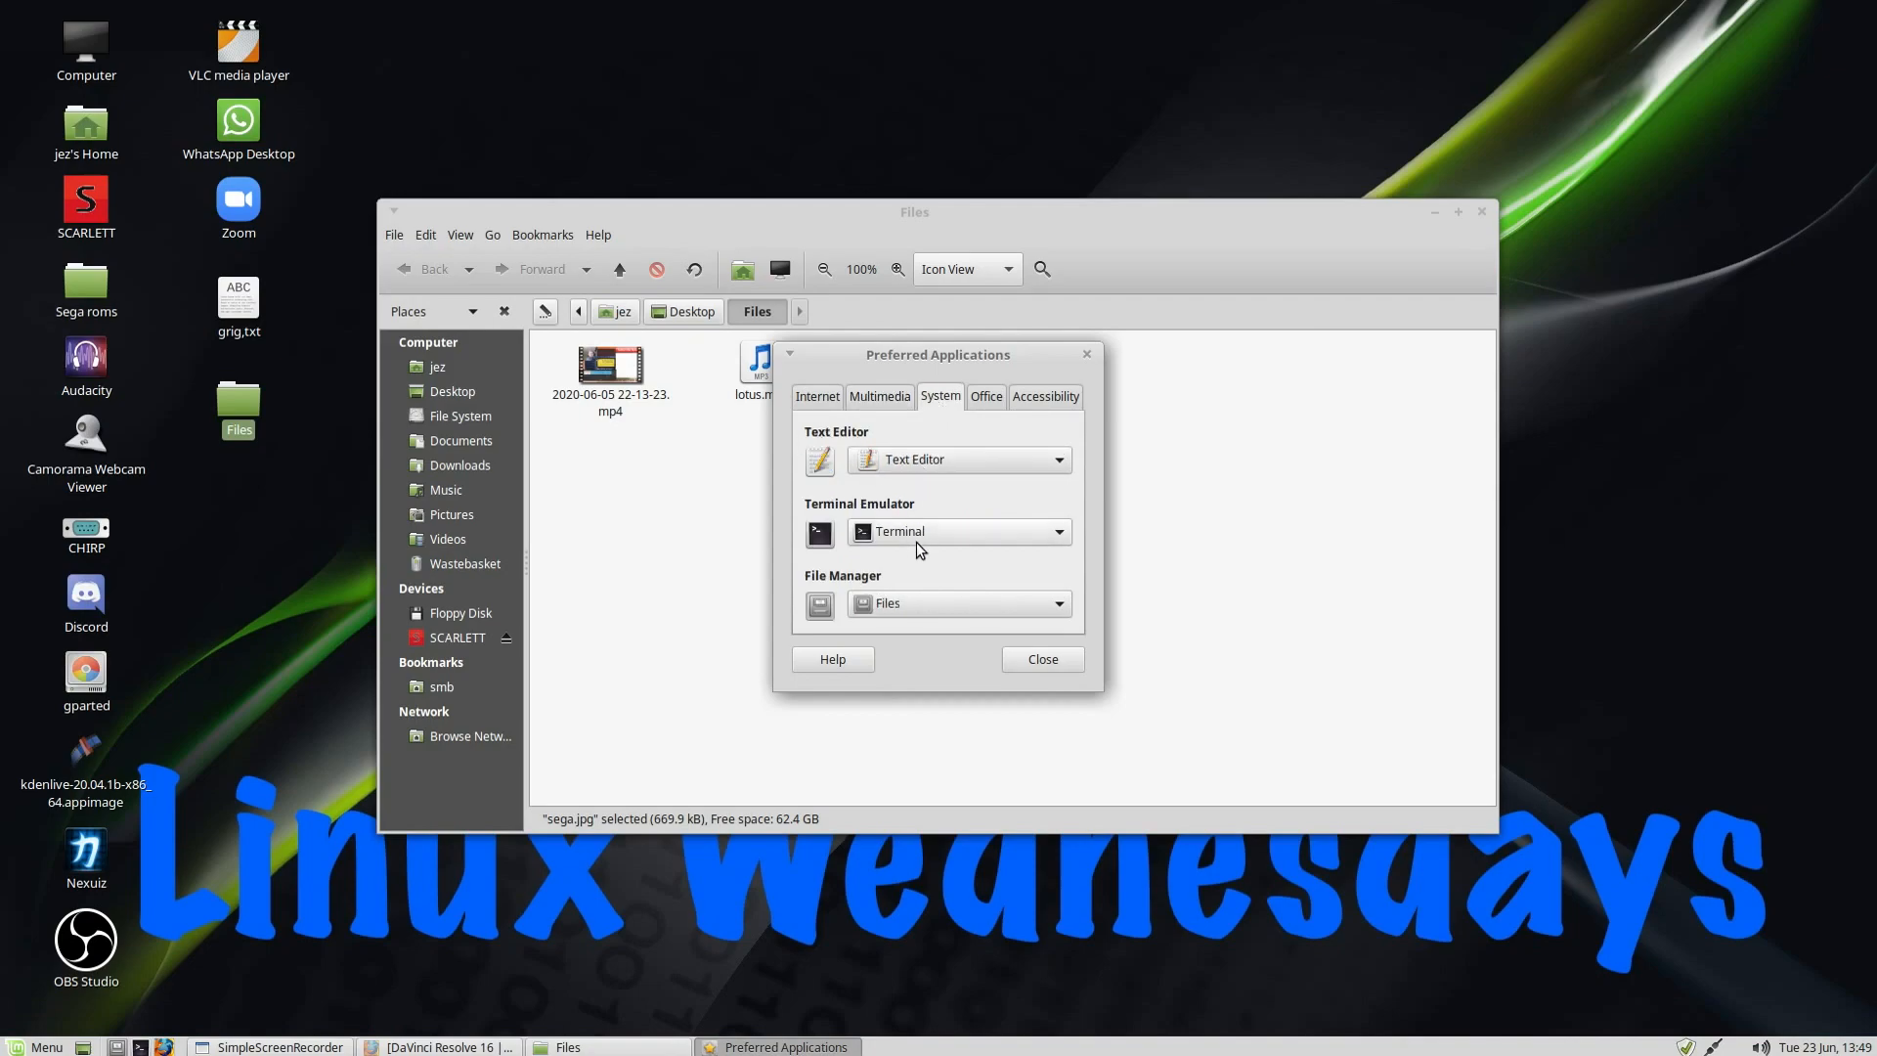
pyautogui.click(986, 396)
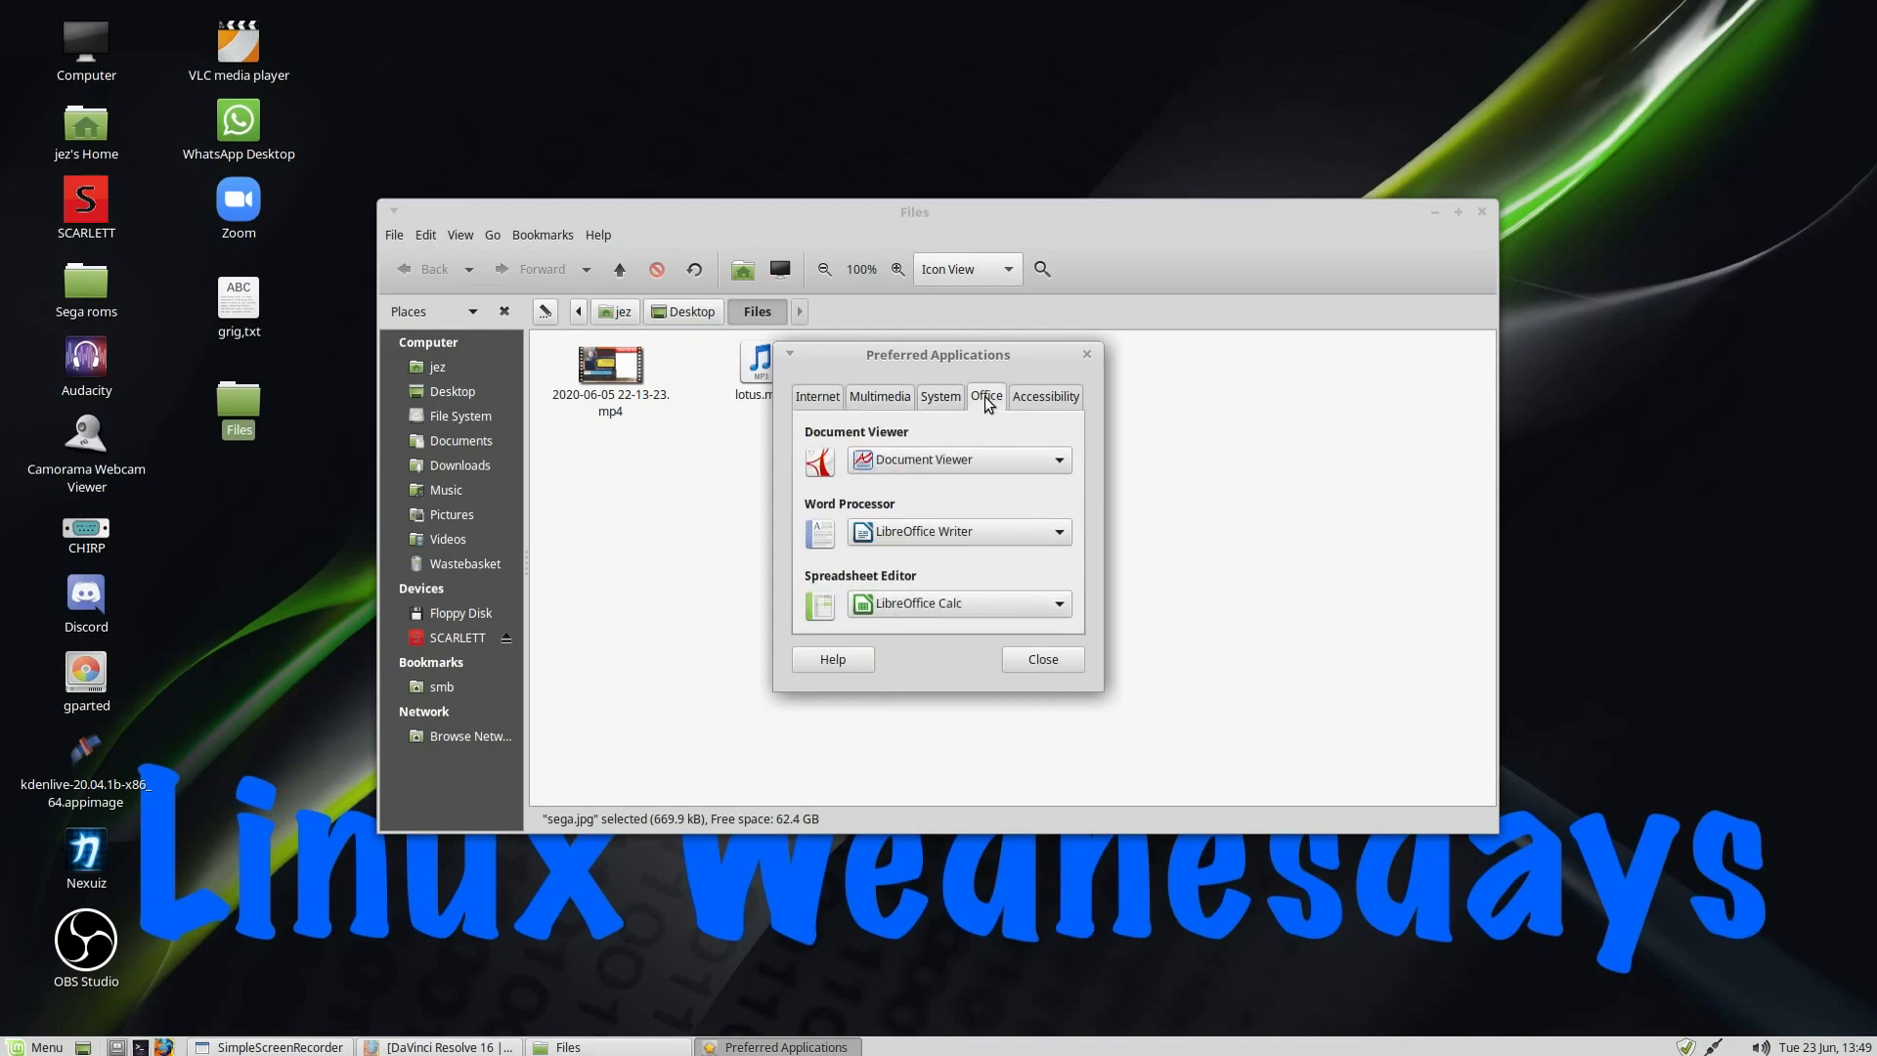
pyautogui.moveTo(1030, 403)
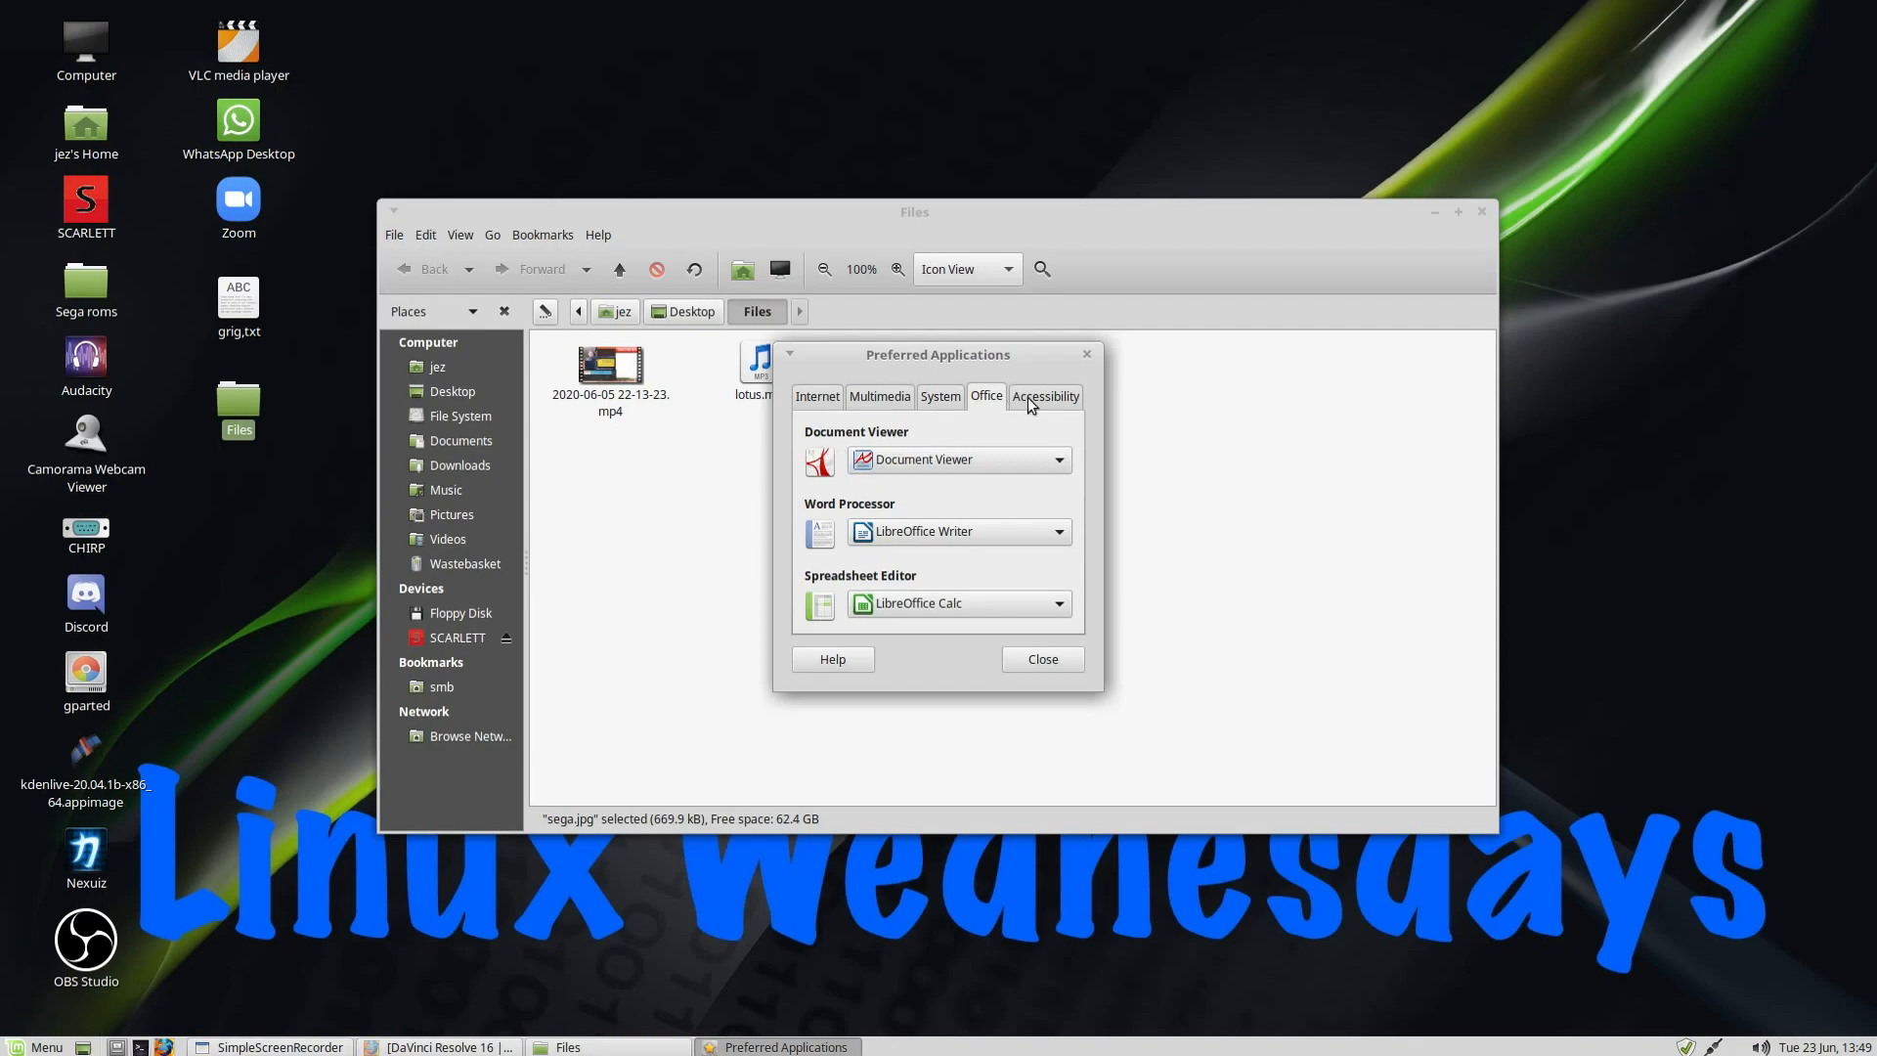
pyautogui.moveTo(823, 535)
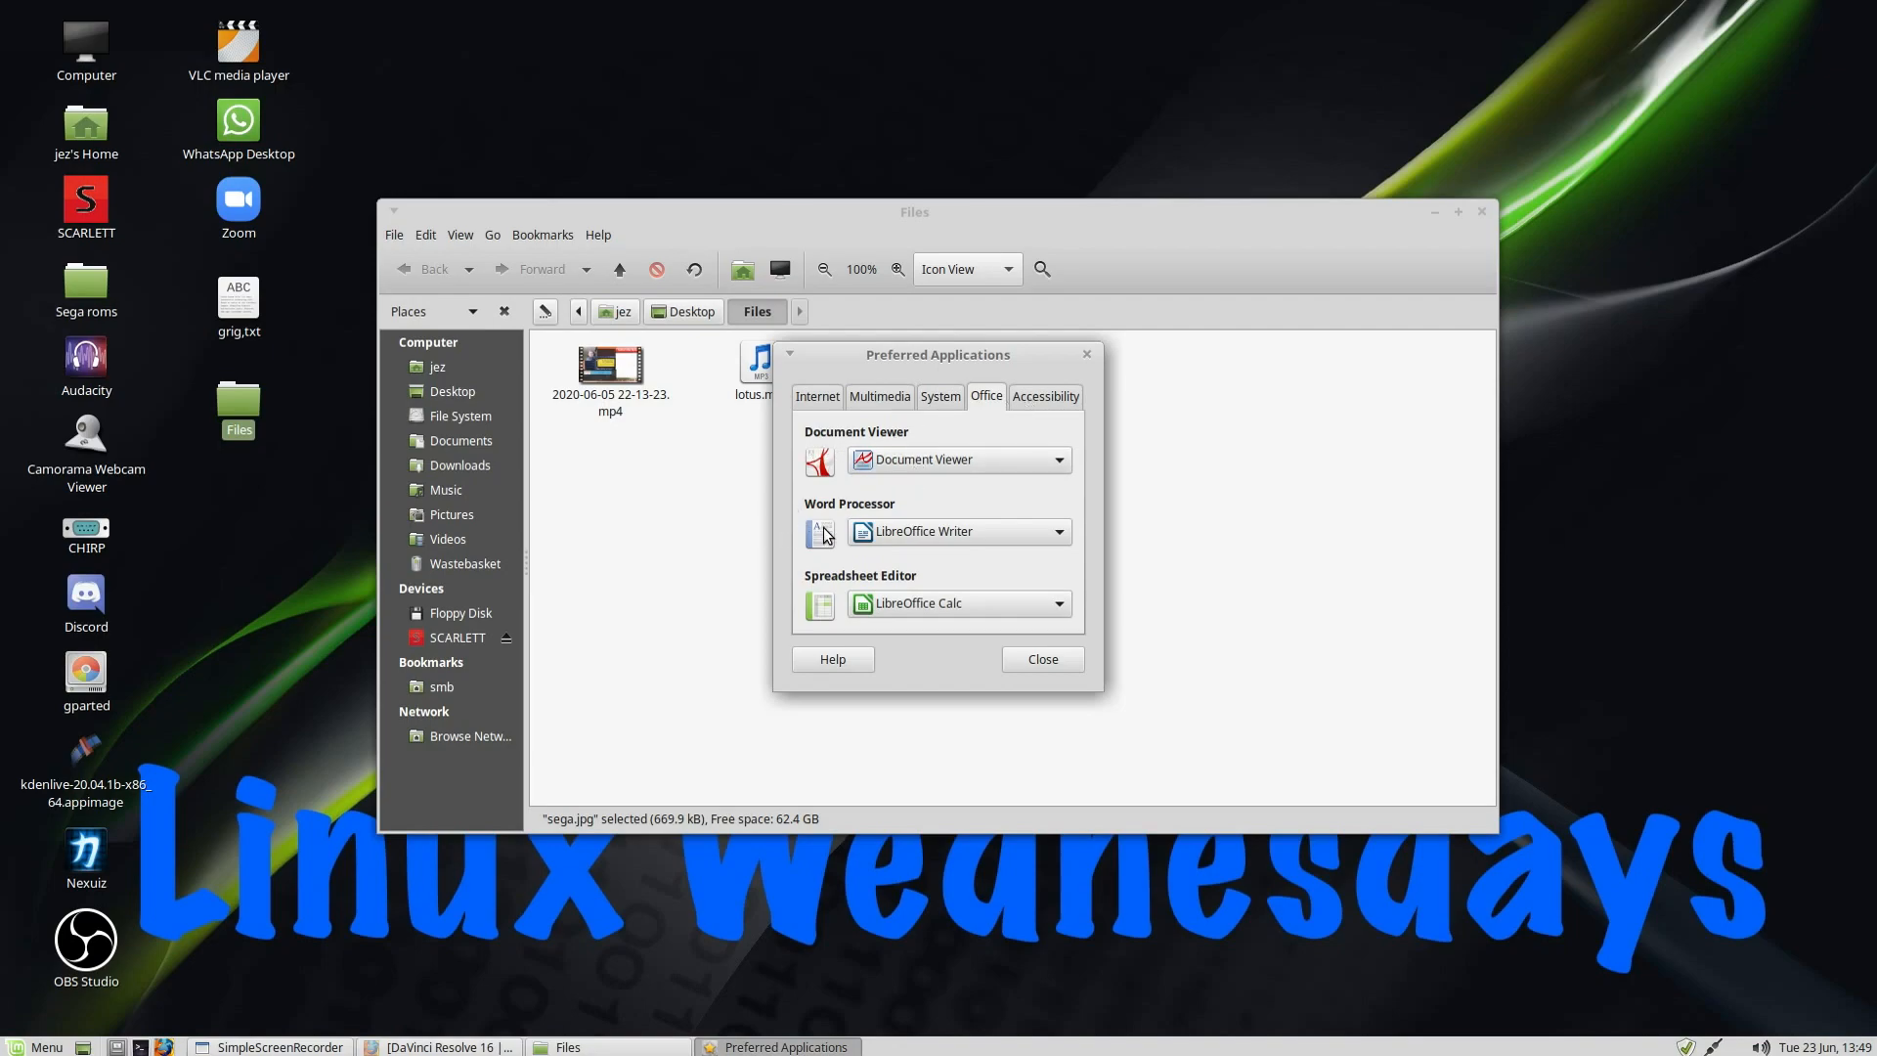
pyautogui.moveTo(811, 617)
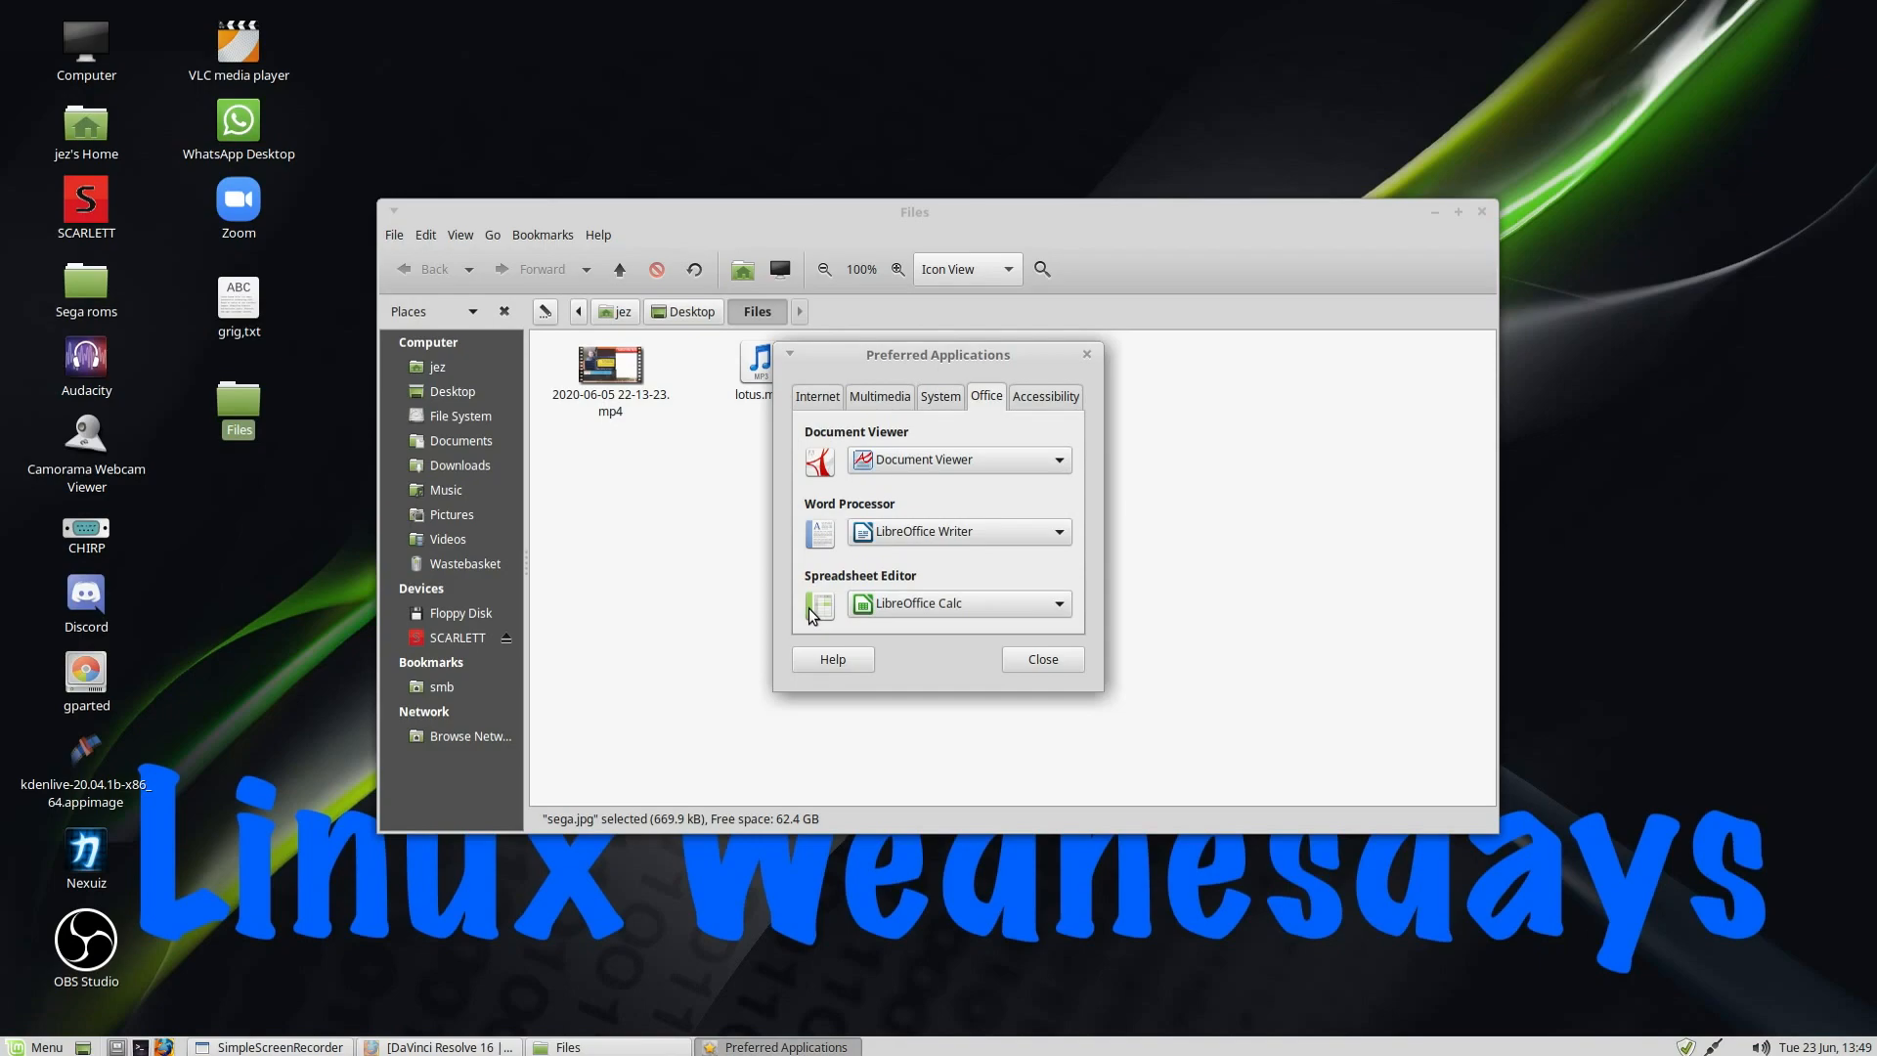
pyautogui.moveTo(1039, 659)
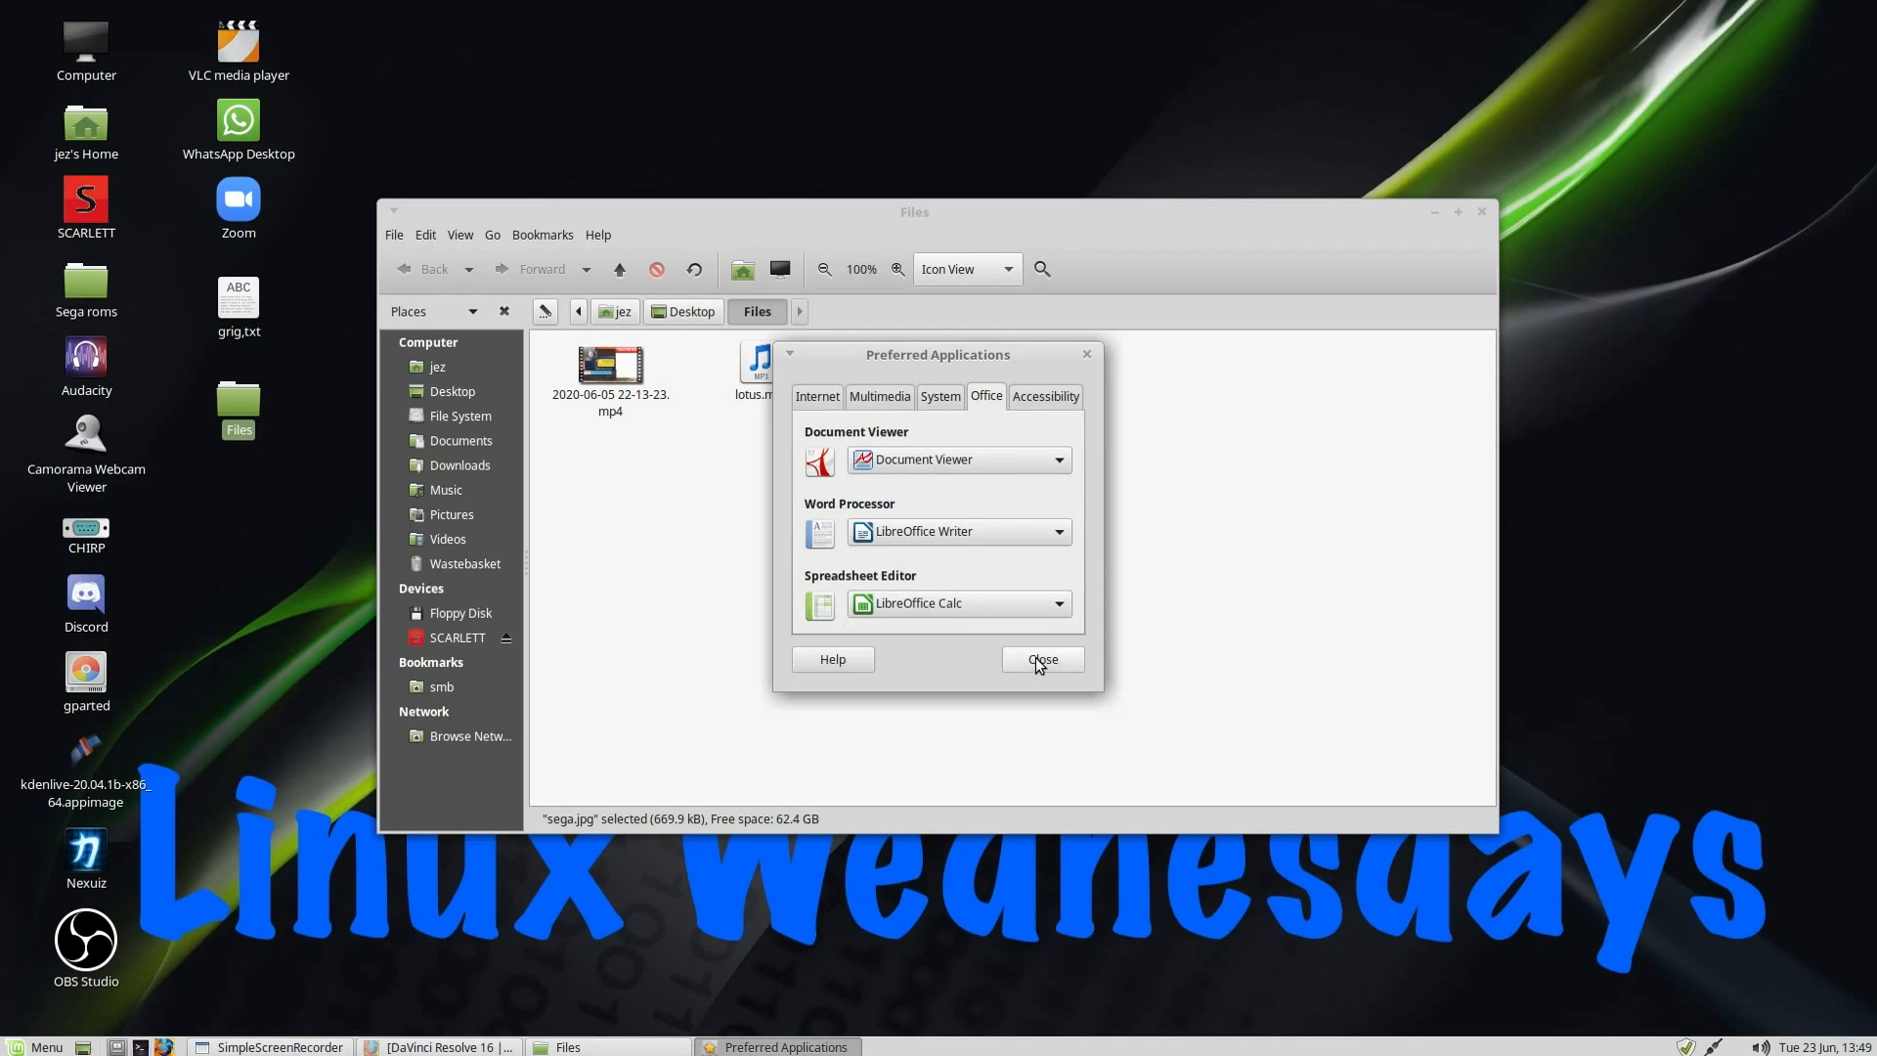
# Step: Close Preferred Applications and dismiss VLC 2.2.2 Weatherwax's About dialog
pyautogui.click(1040, 660)
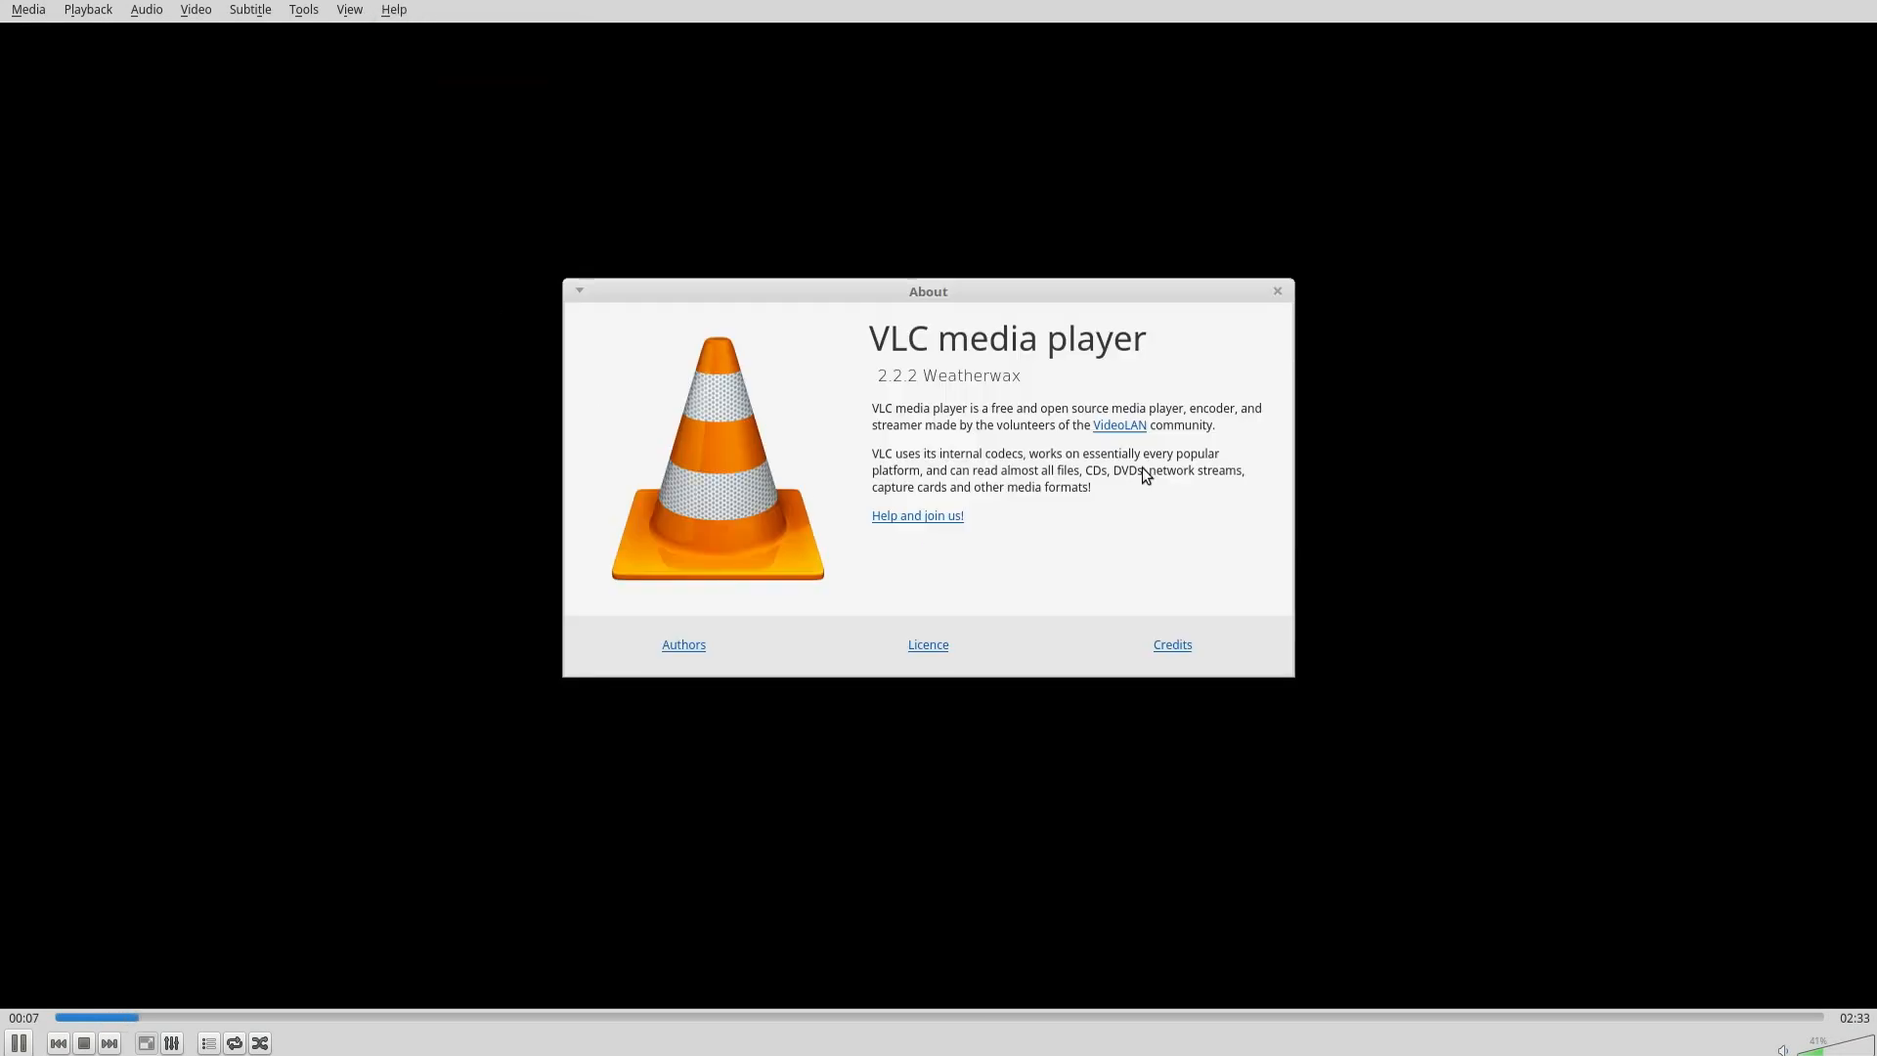
pyautogui.click(1276, 289)
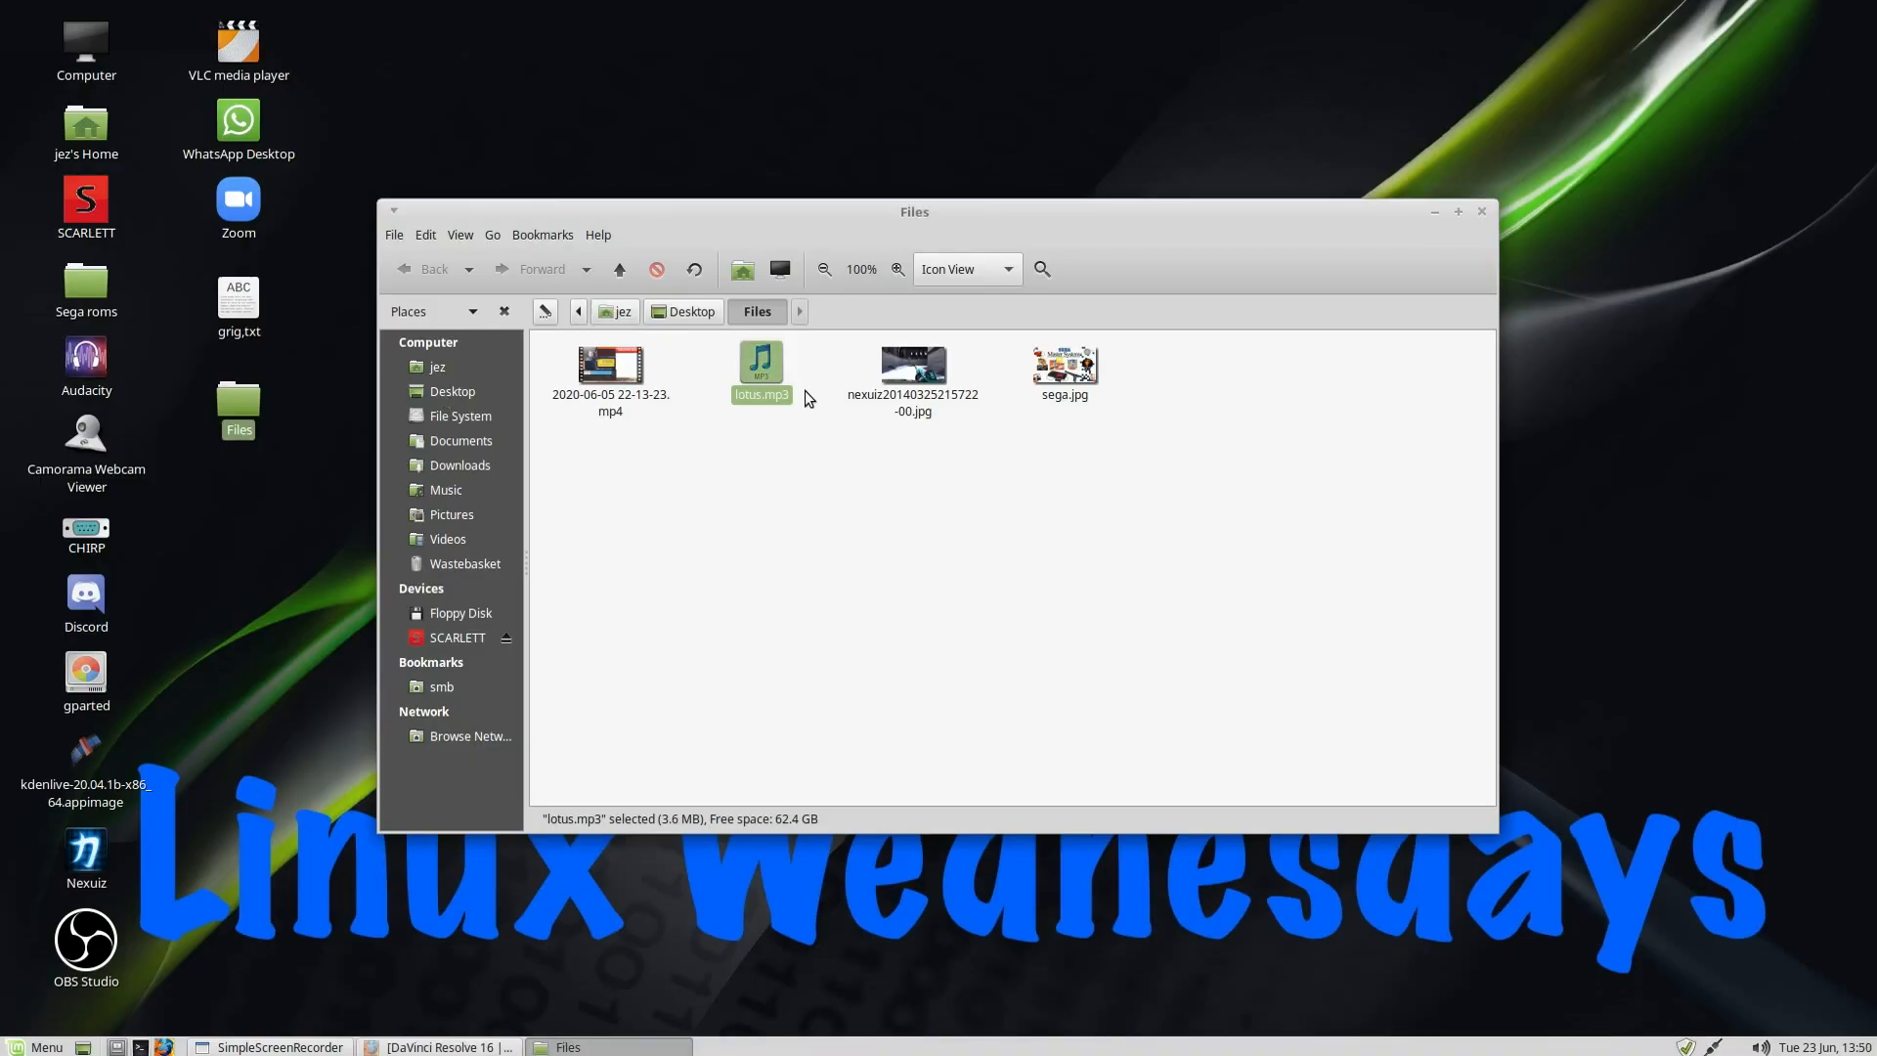
pyautogui.moveTo(841, 778)
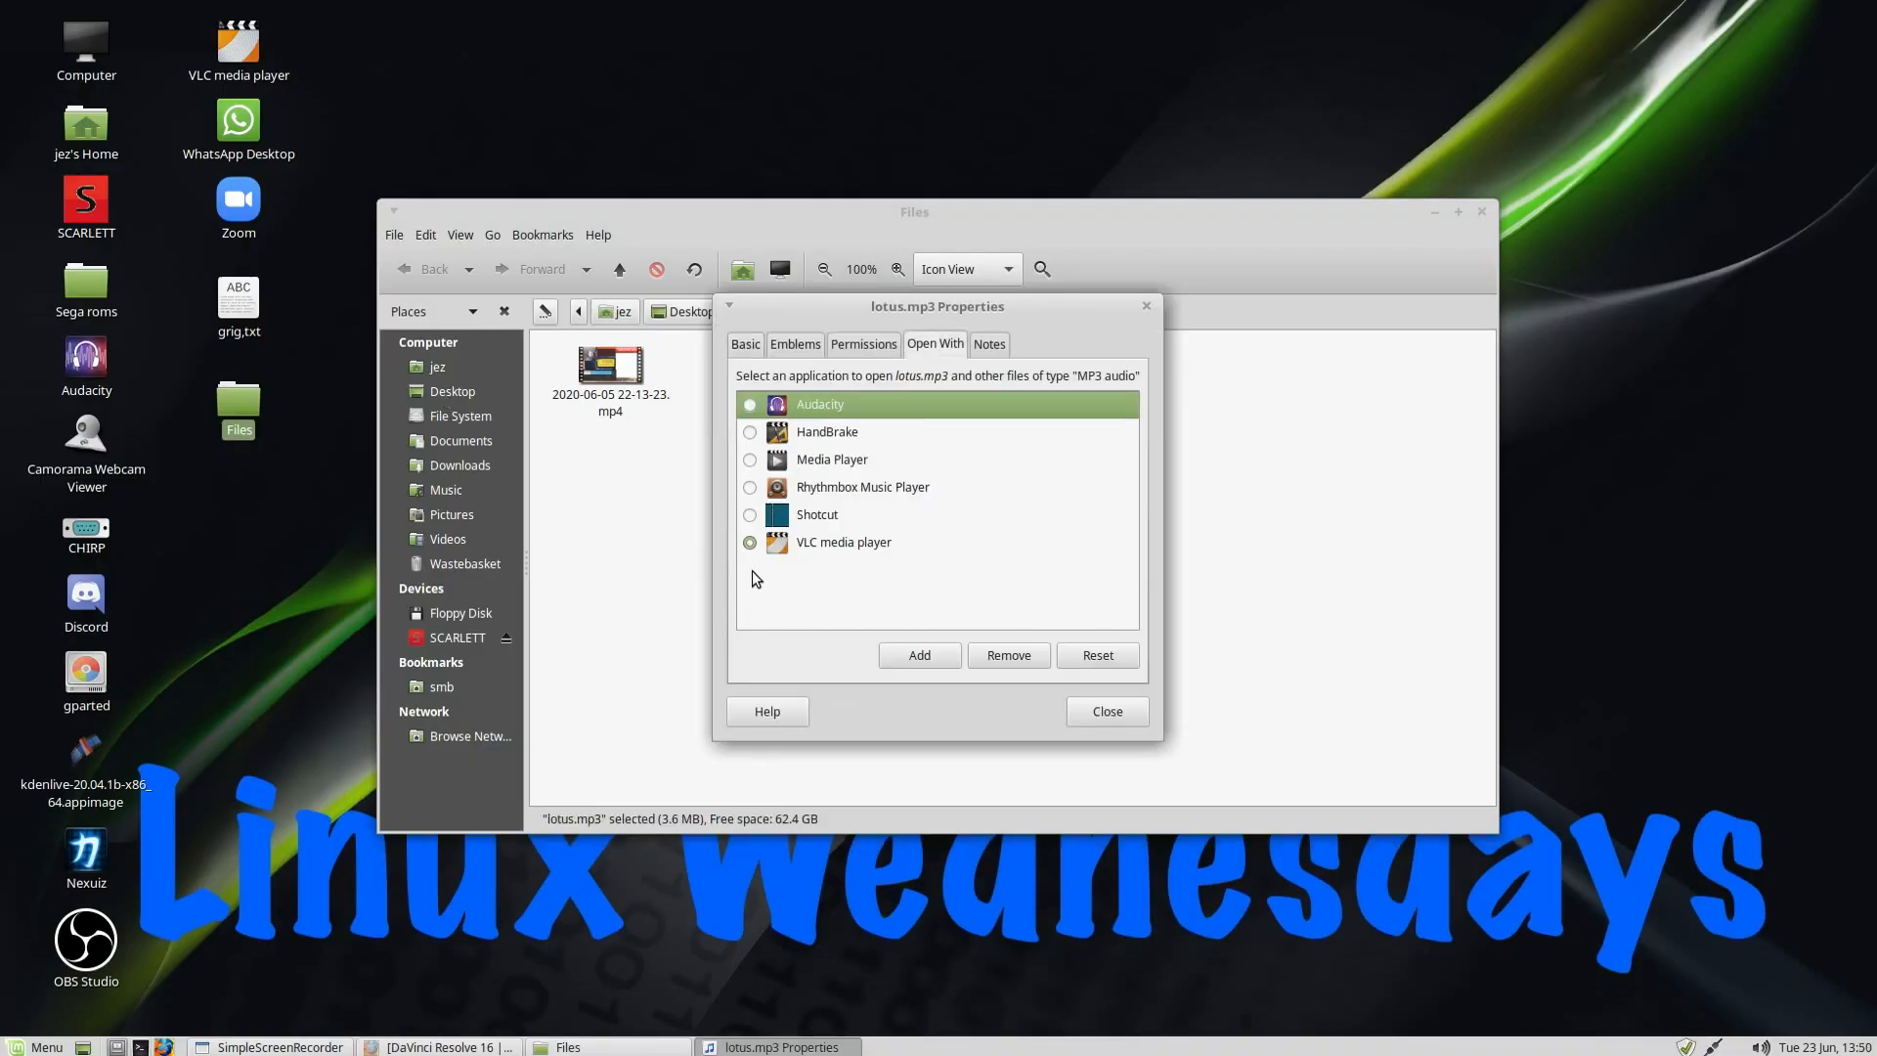
pyautogui.moveTo(733, 488)
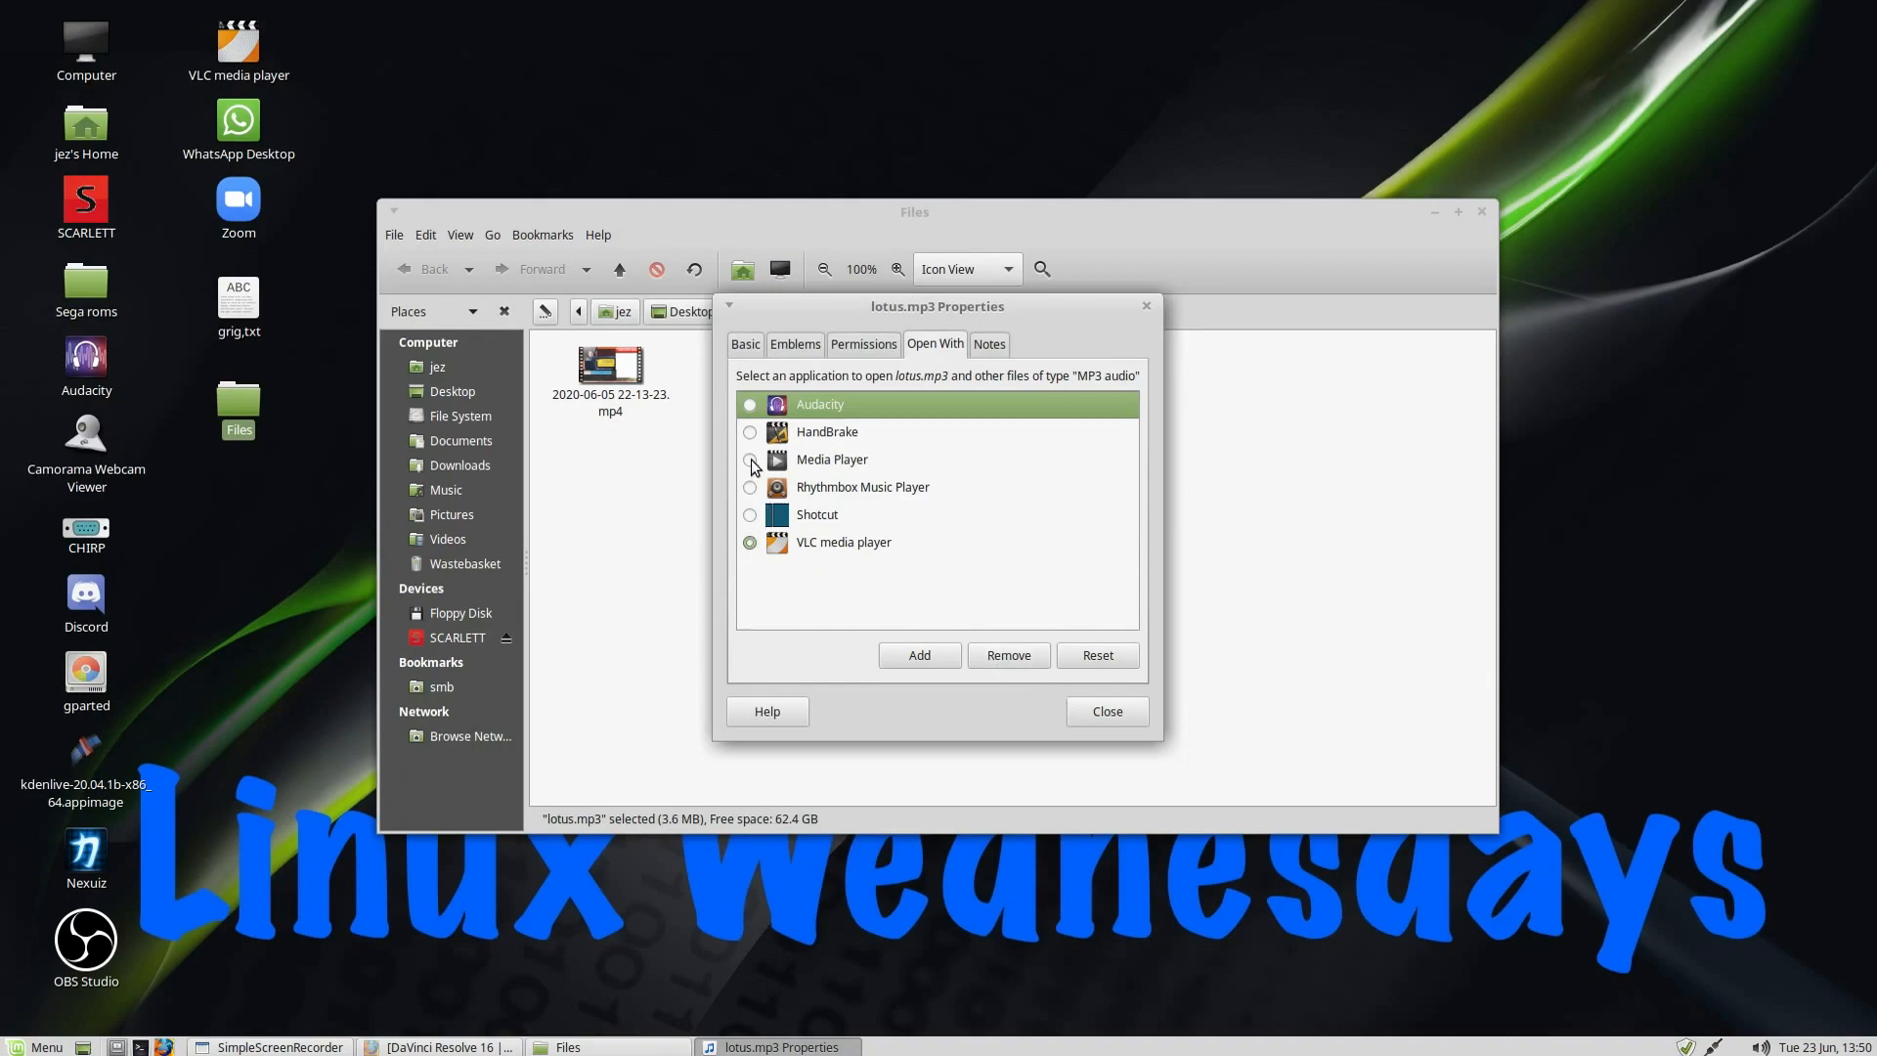
# Step: Make Media Player the MP3 default for lotus.mp3, play it, then quit the player
pyautogui.click(750, 459)
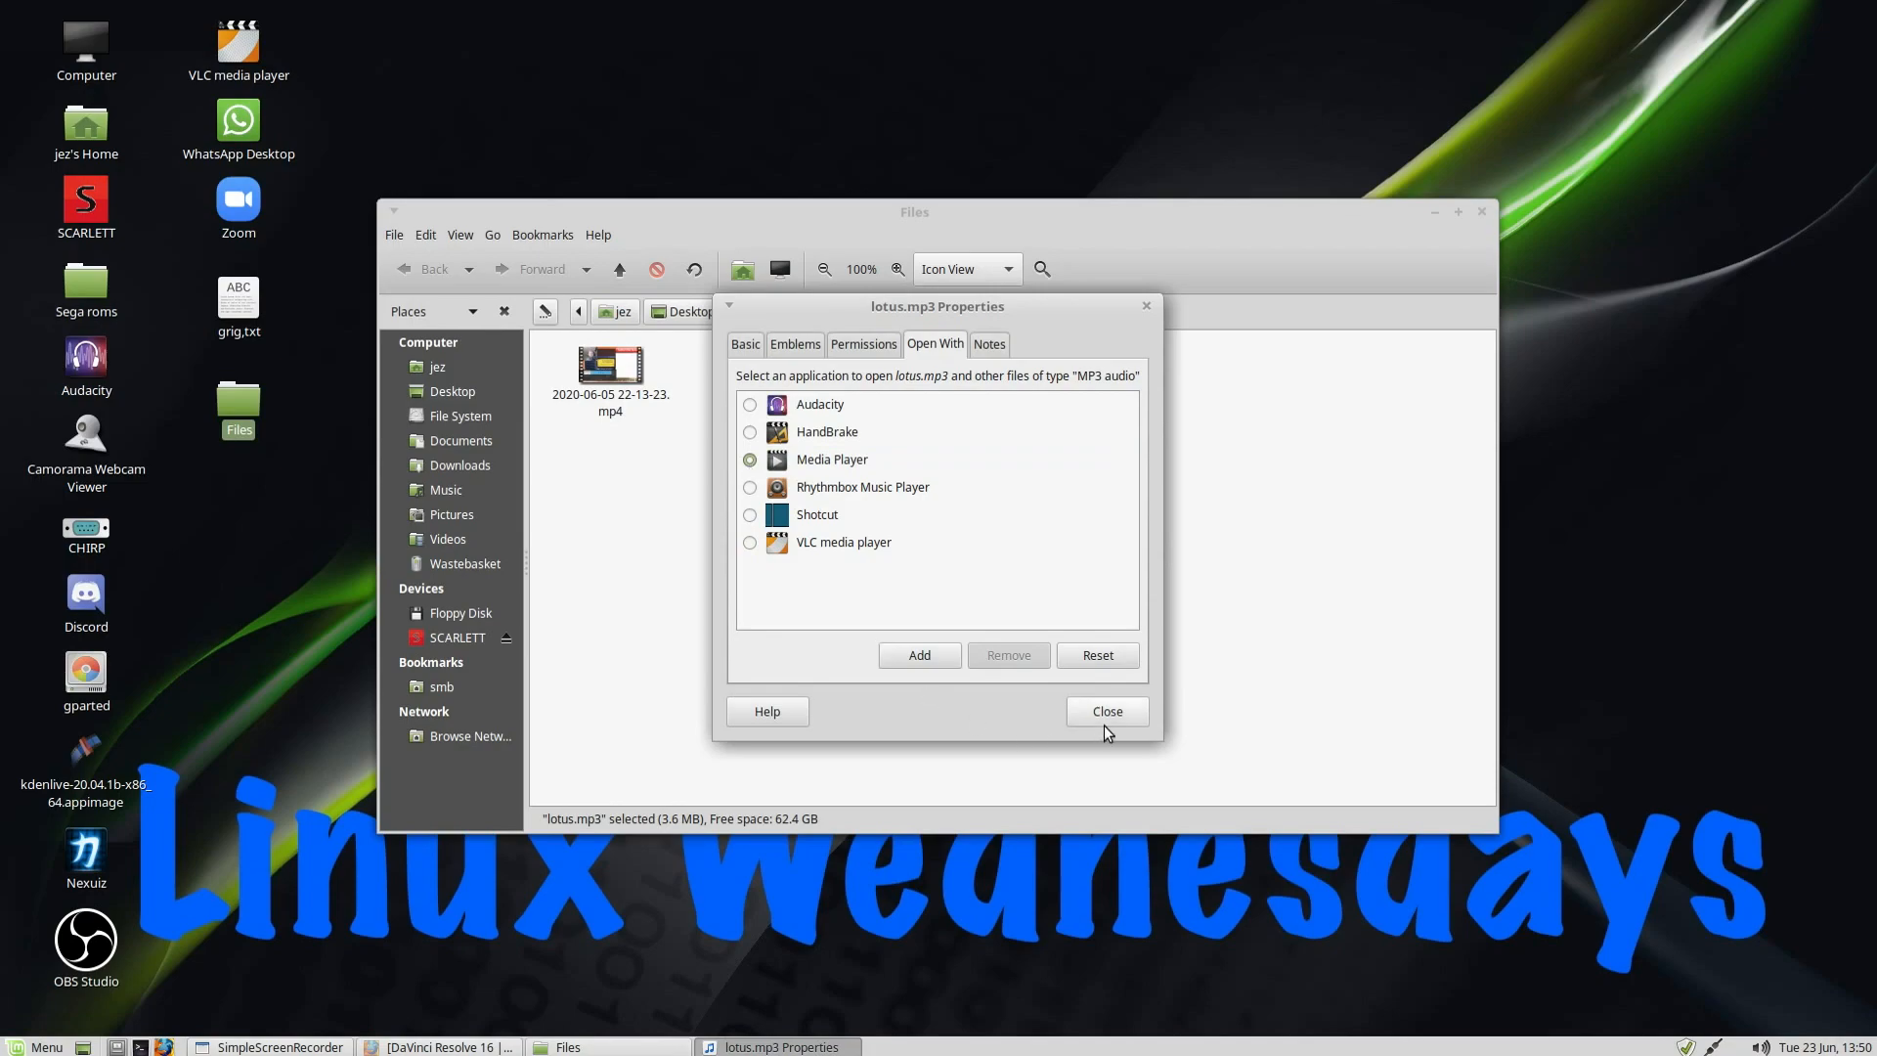
pyautogui.click(1105, 711)
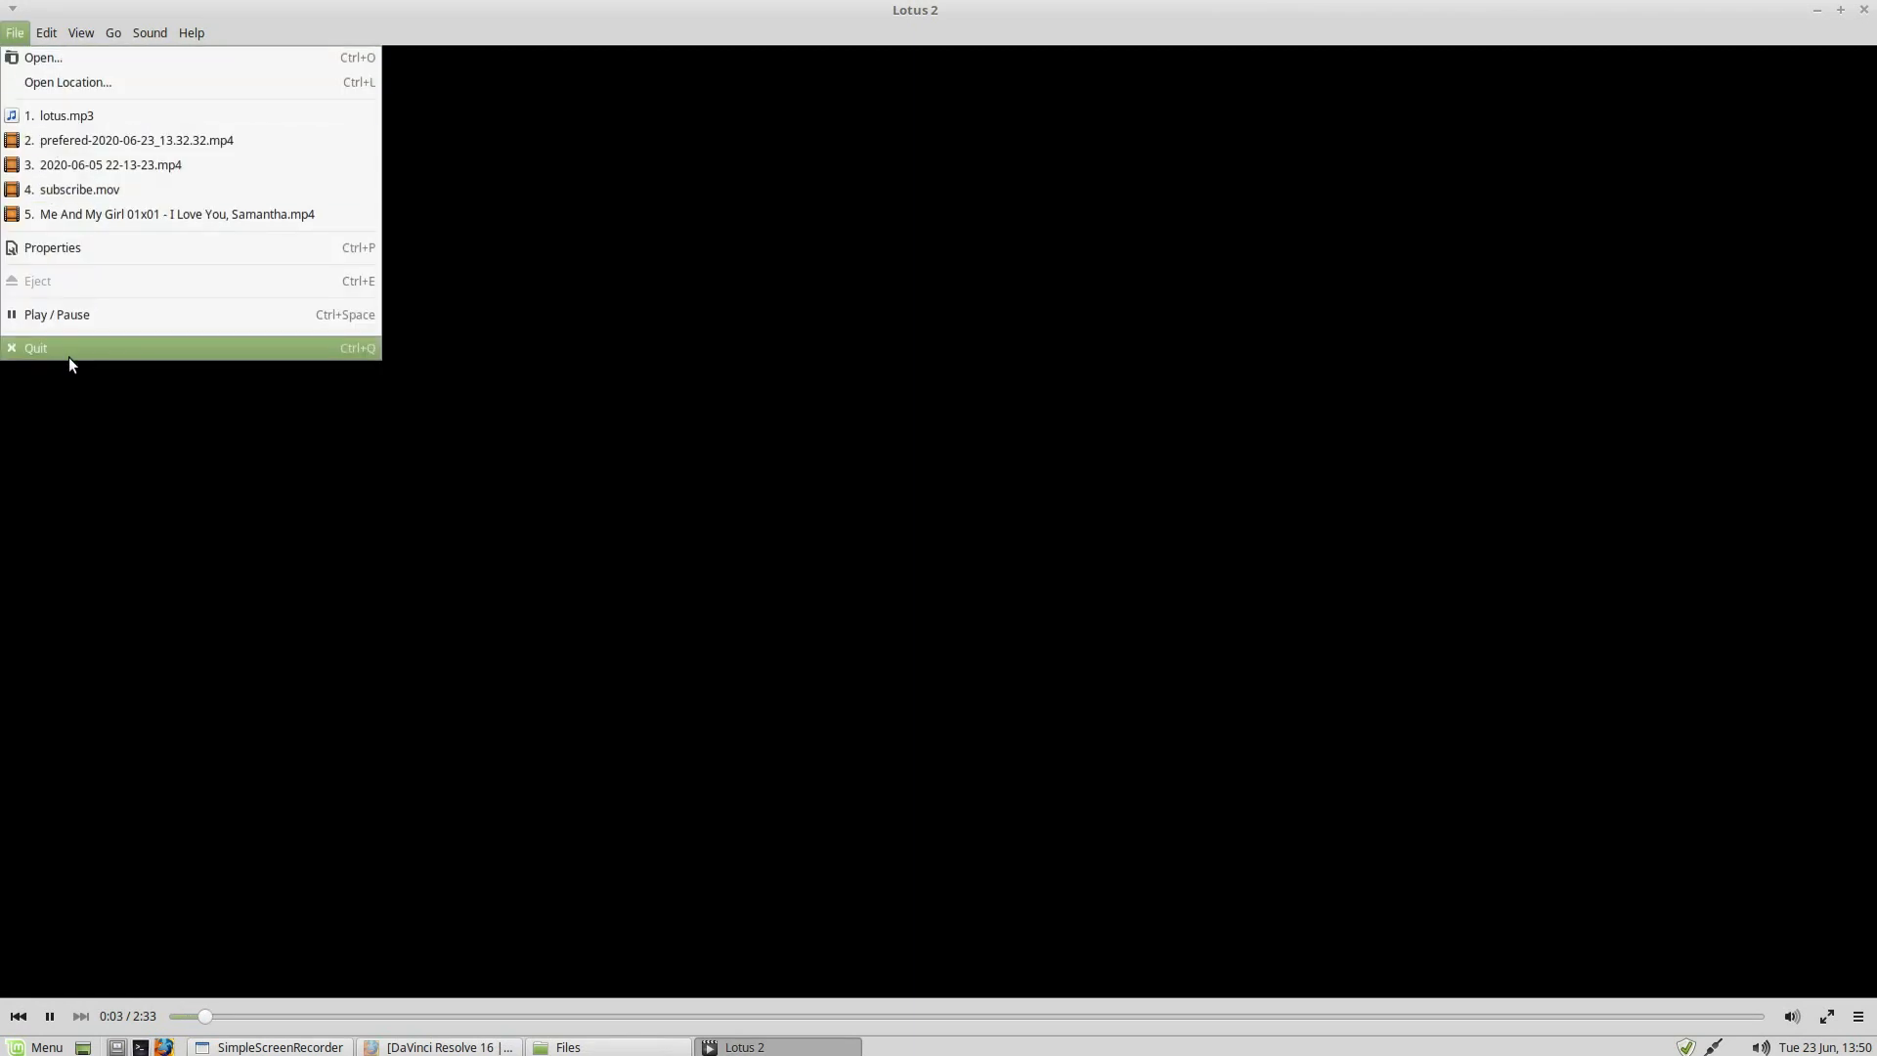
pyautogui.click(36, 348)
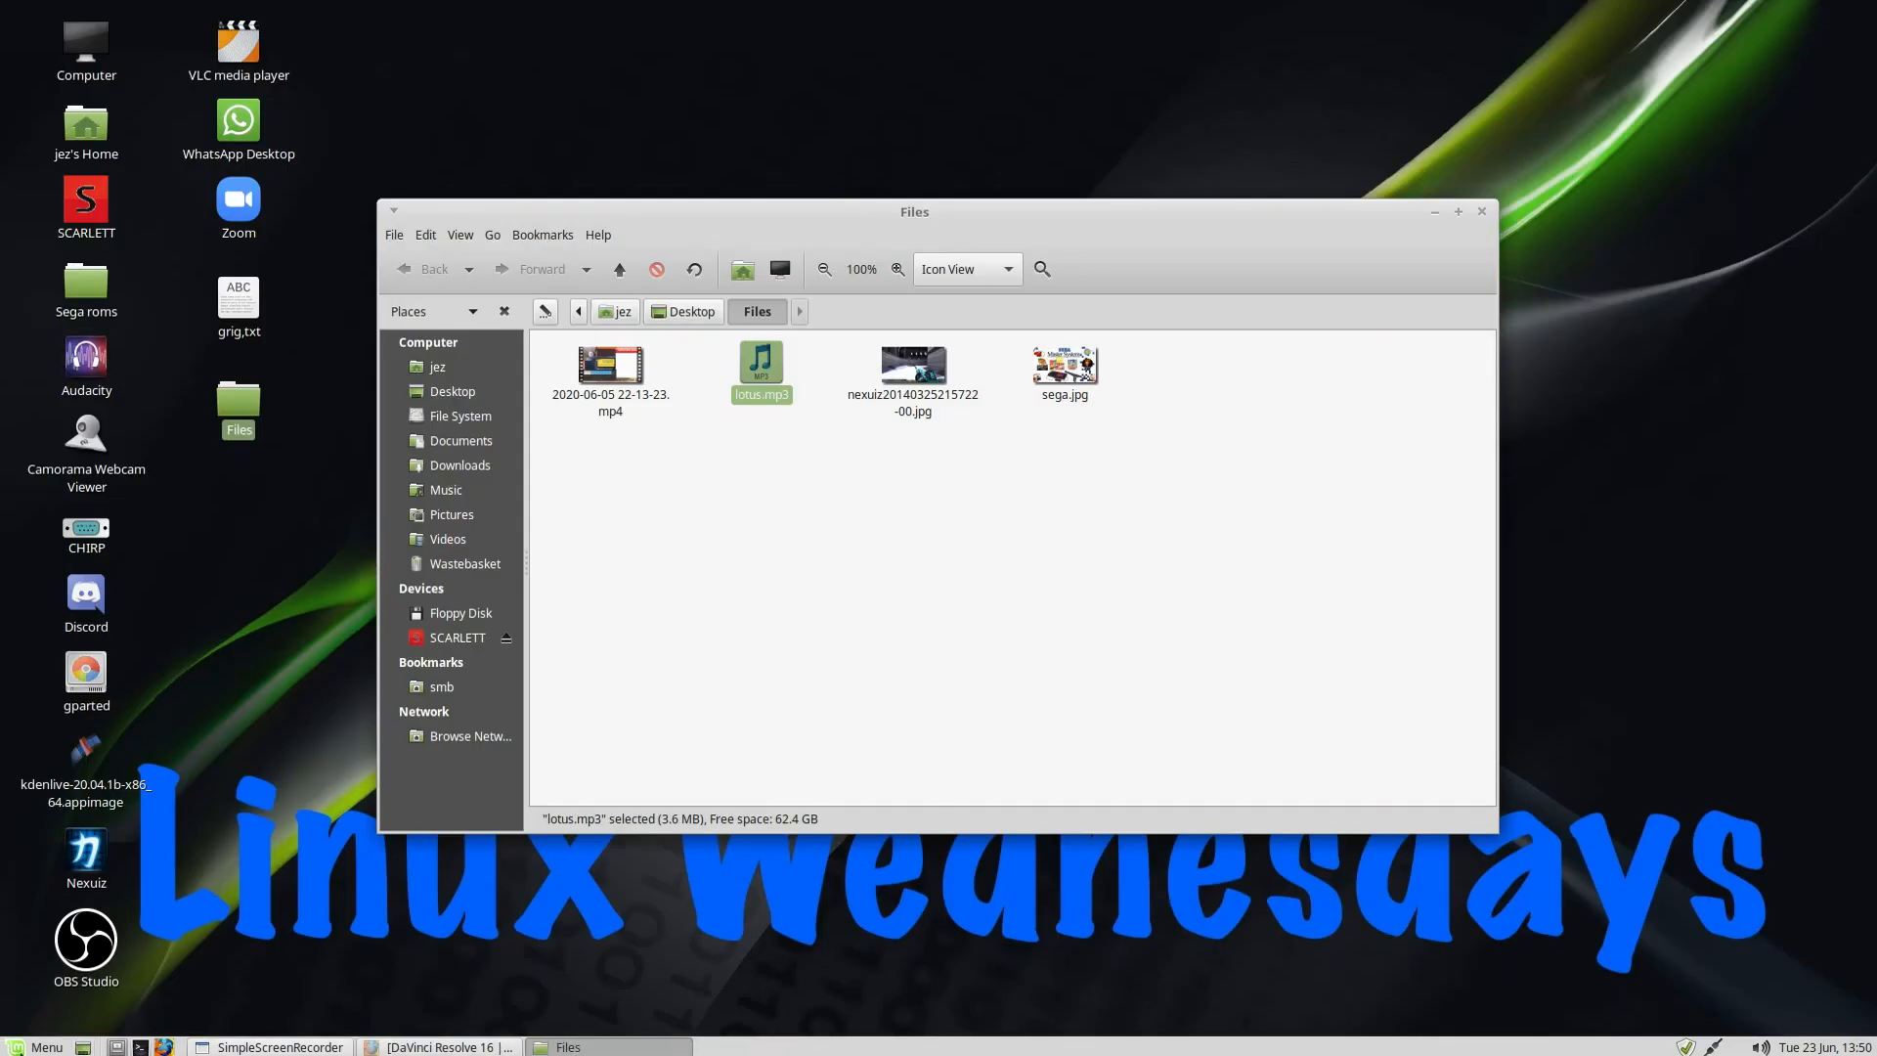
# Step: Reopen Preferred Applications from the Menu, confirm Media Player on Multimedia, and close it
pyautogui.click(37, 1046)
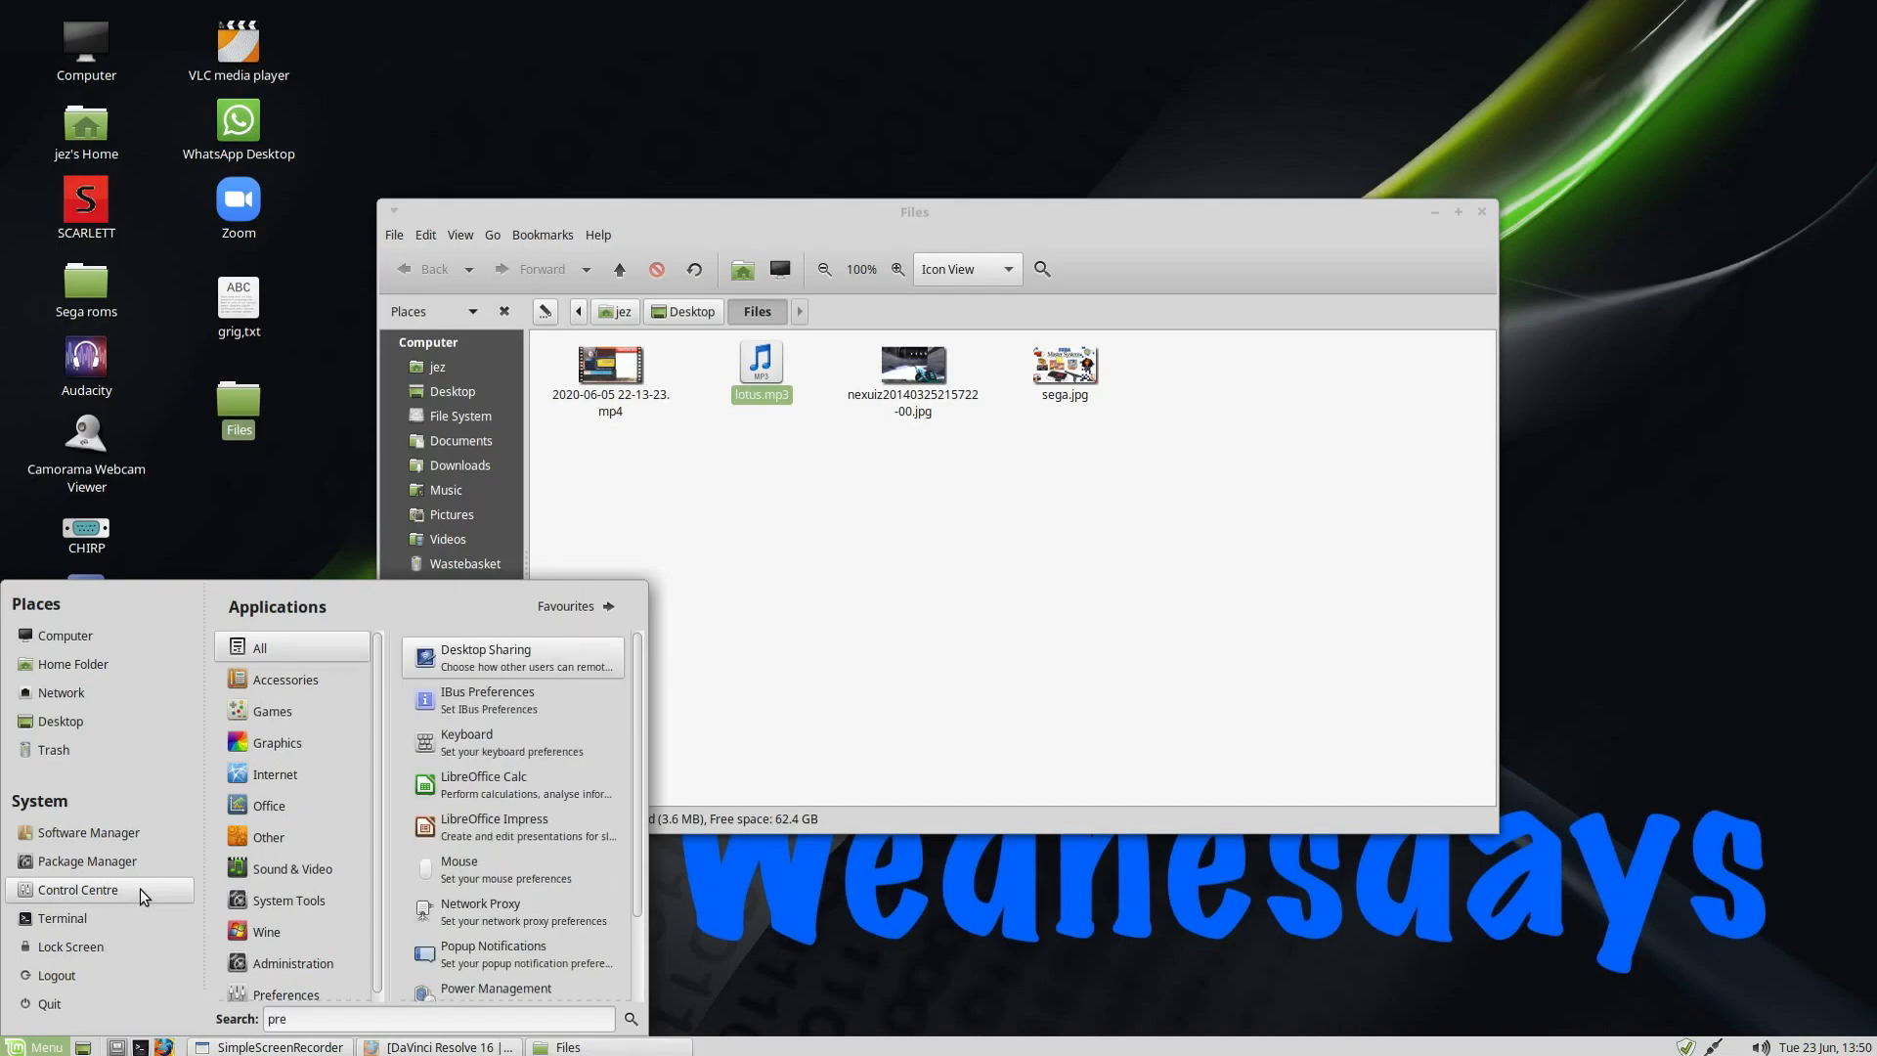
pyautogui.write('fe')
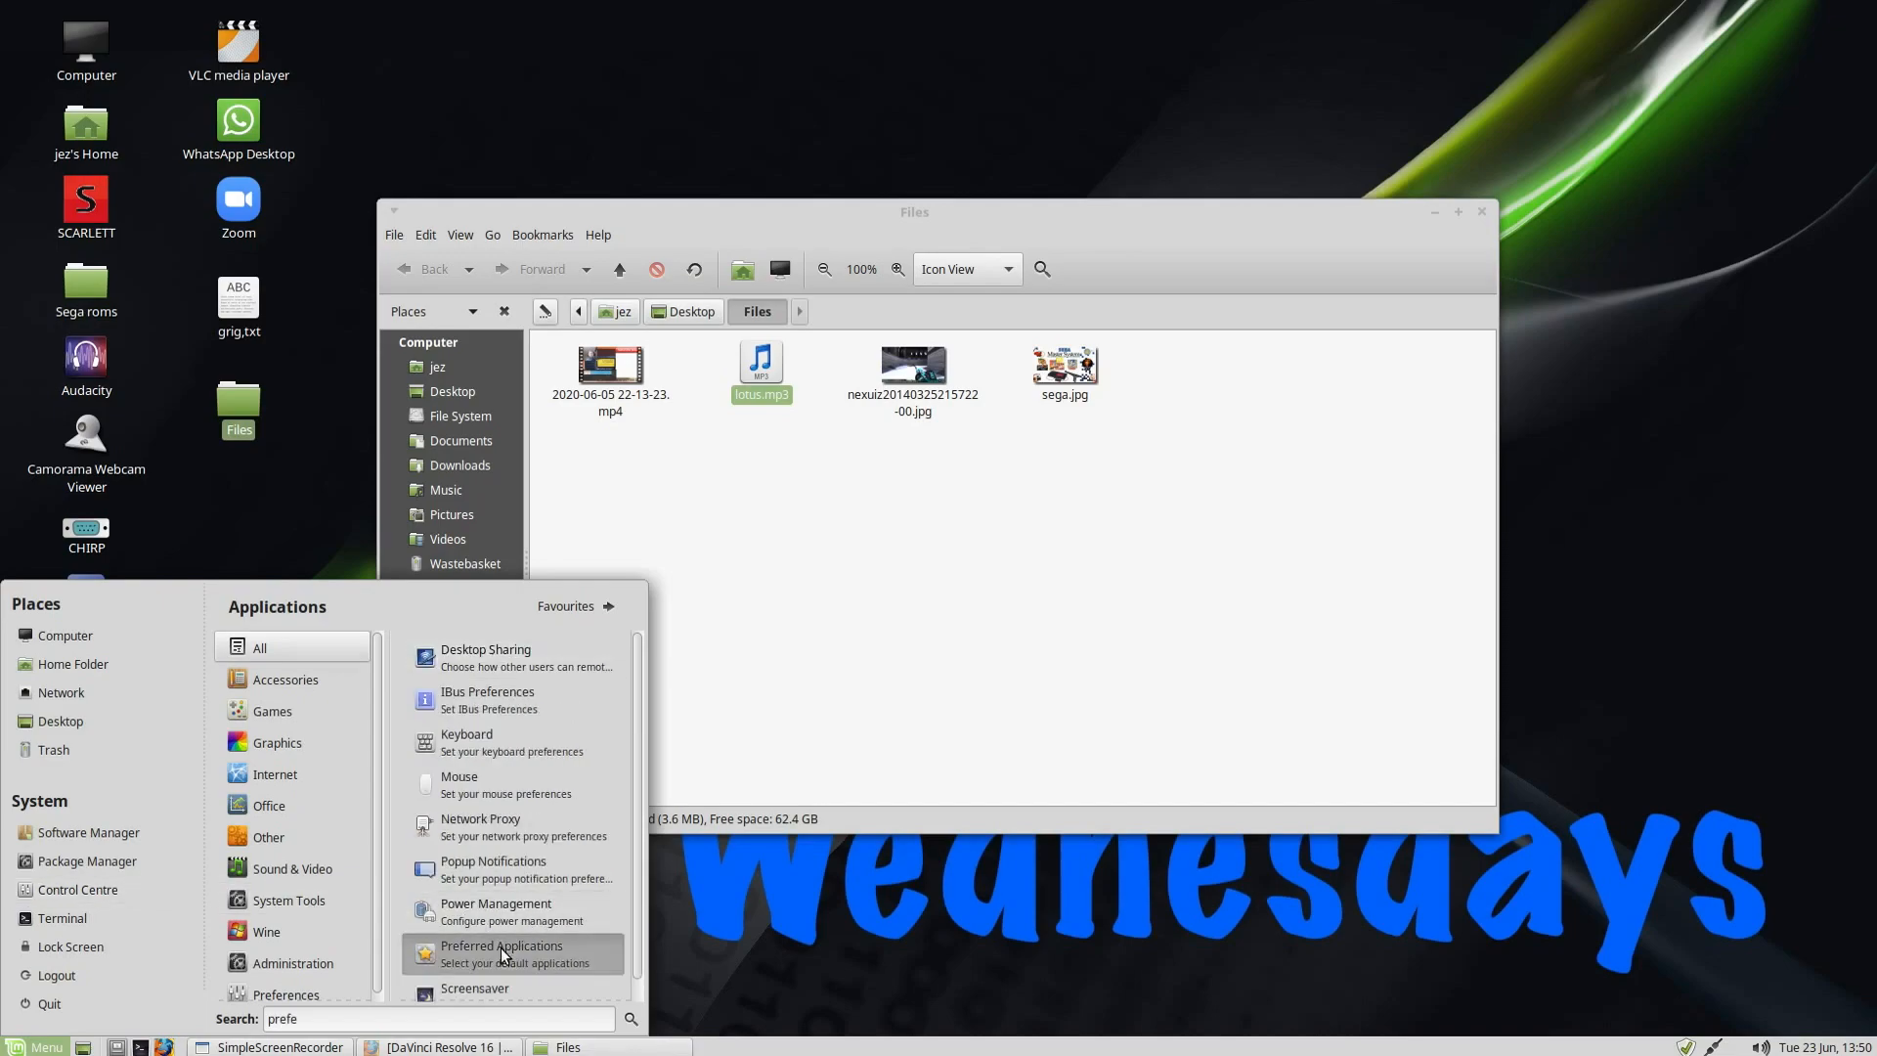
pyautogui.click(501, 946)
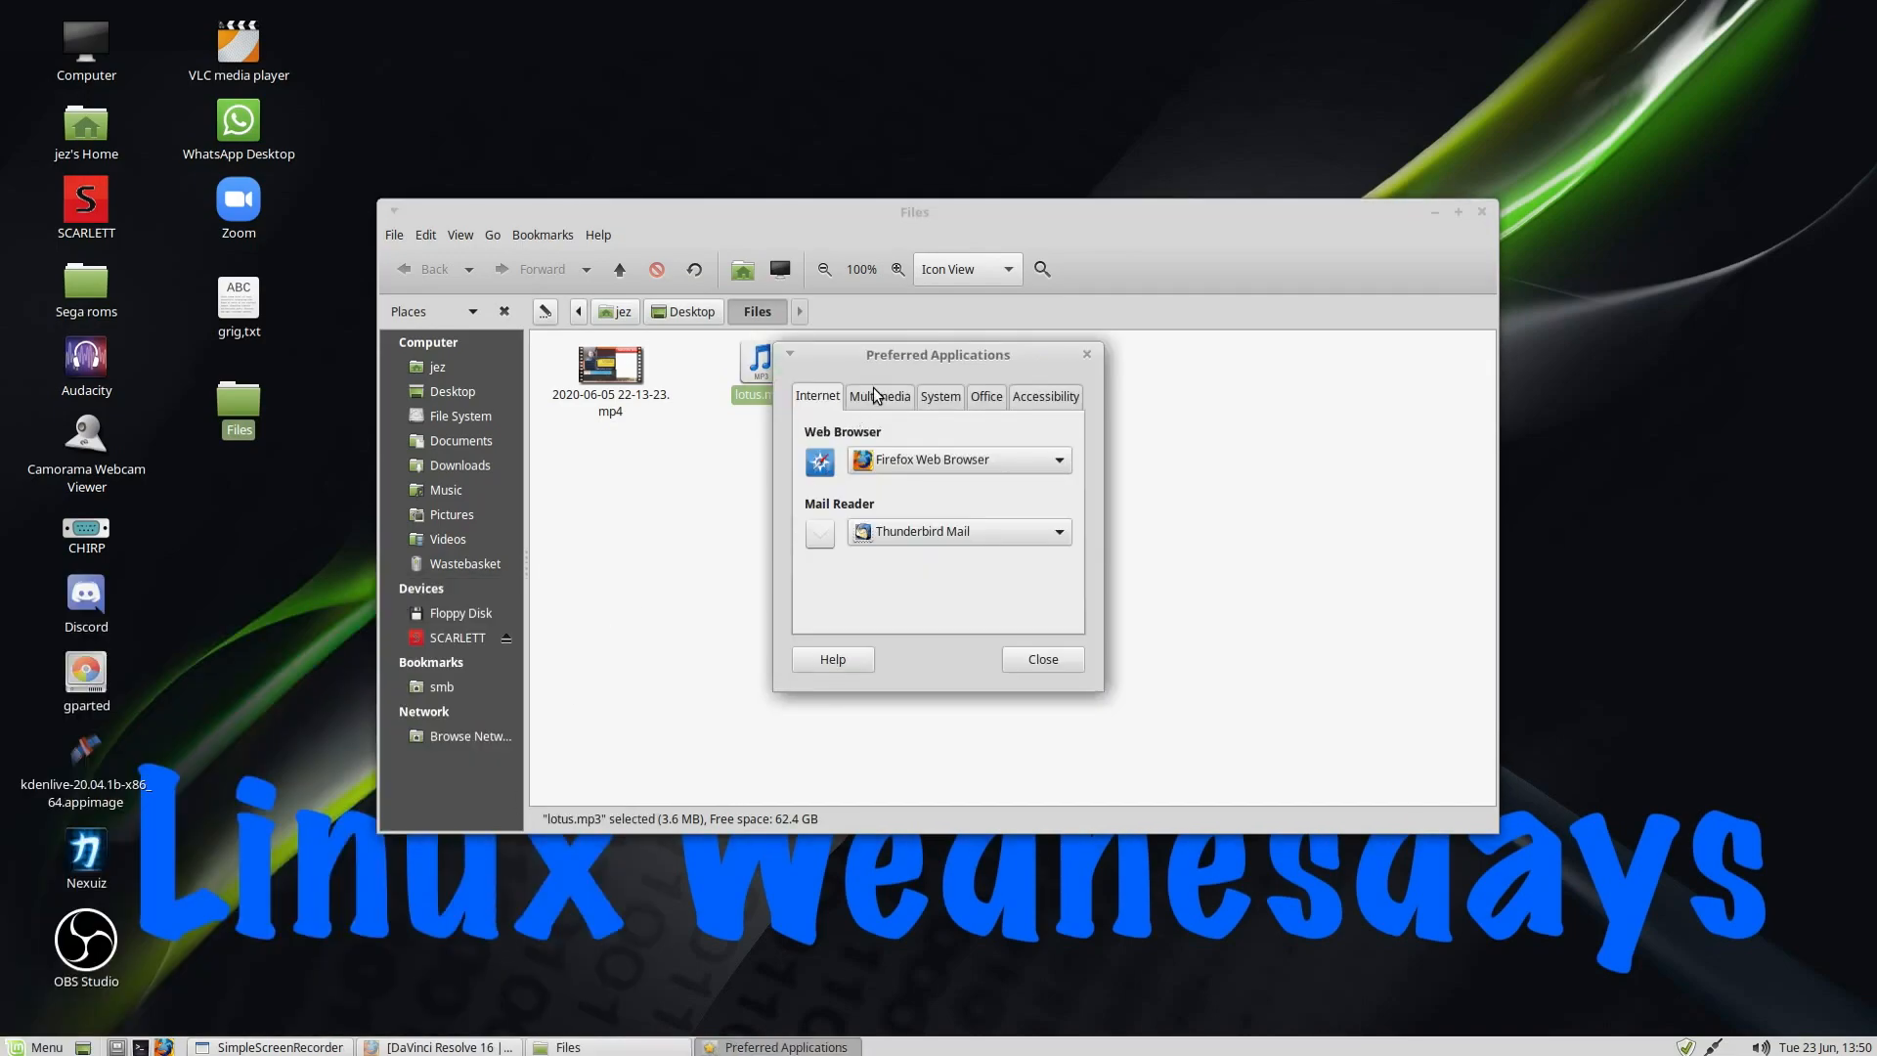
pyautogui.click(879, 395)
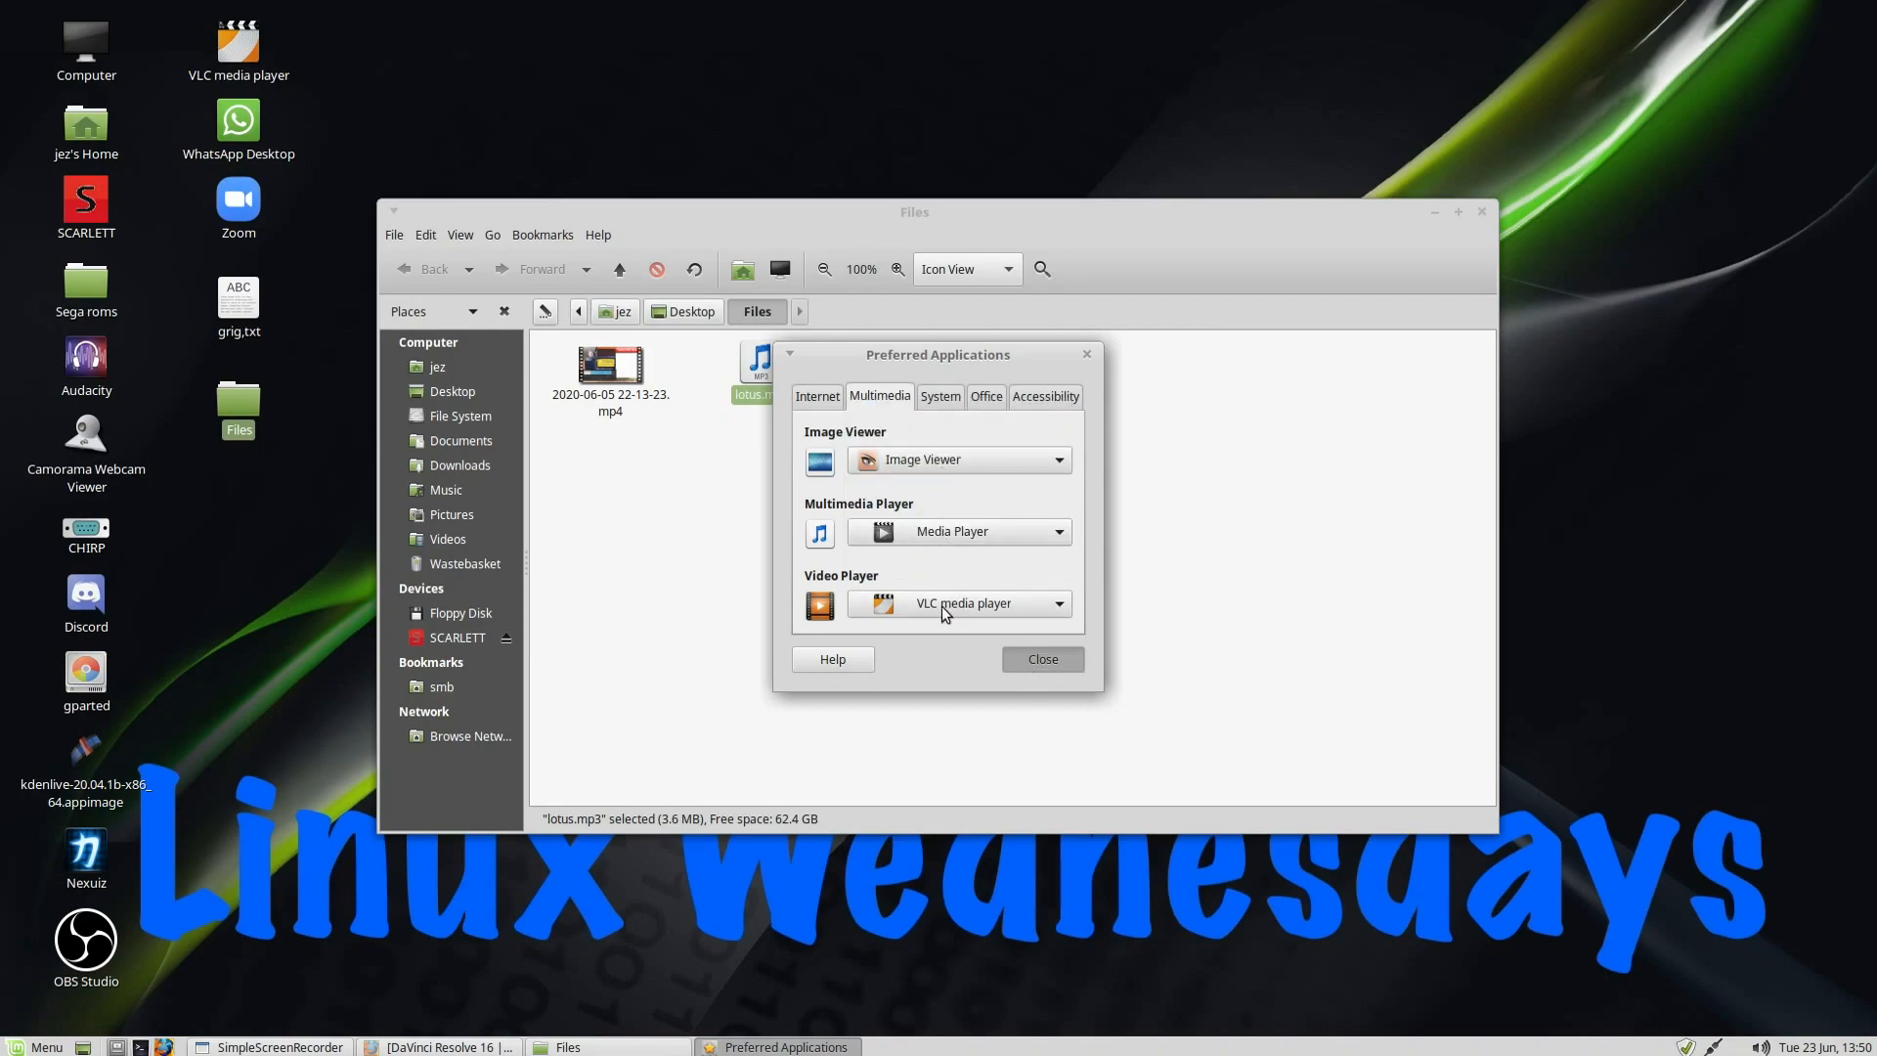
pyautogui.click(1040, 658)
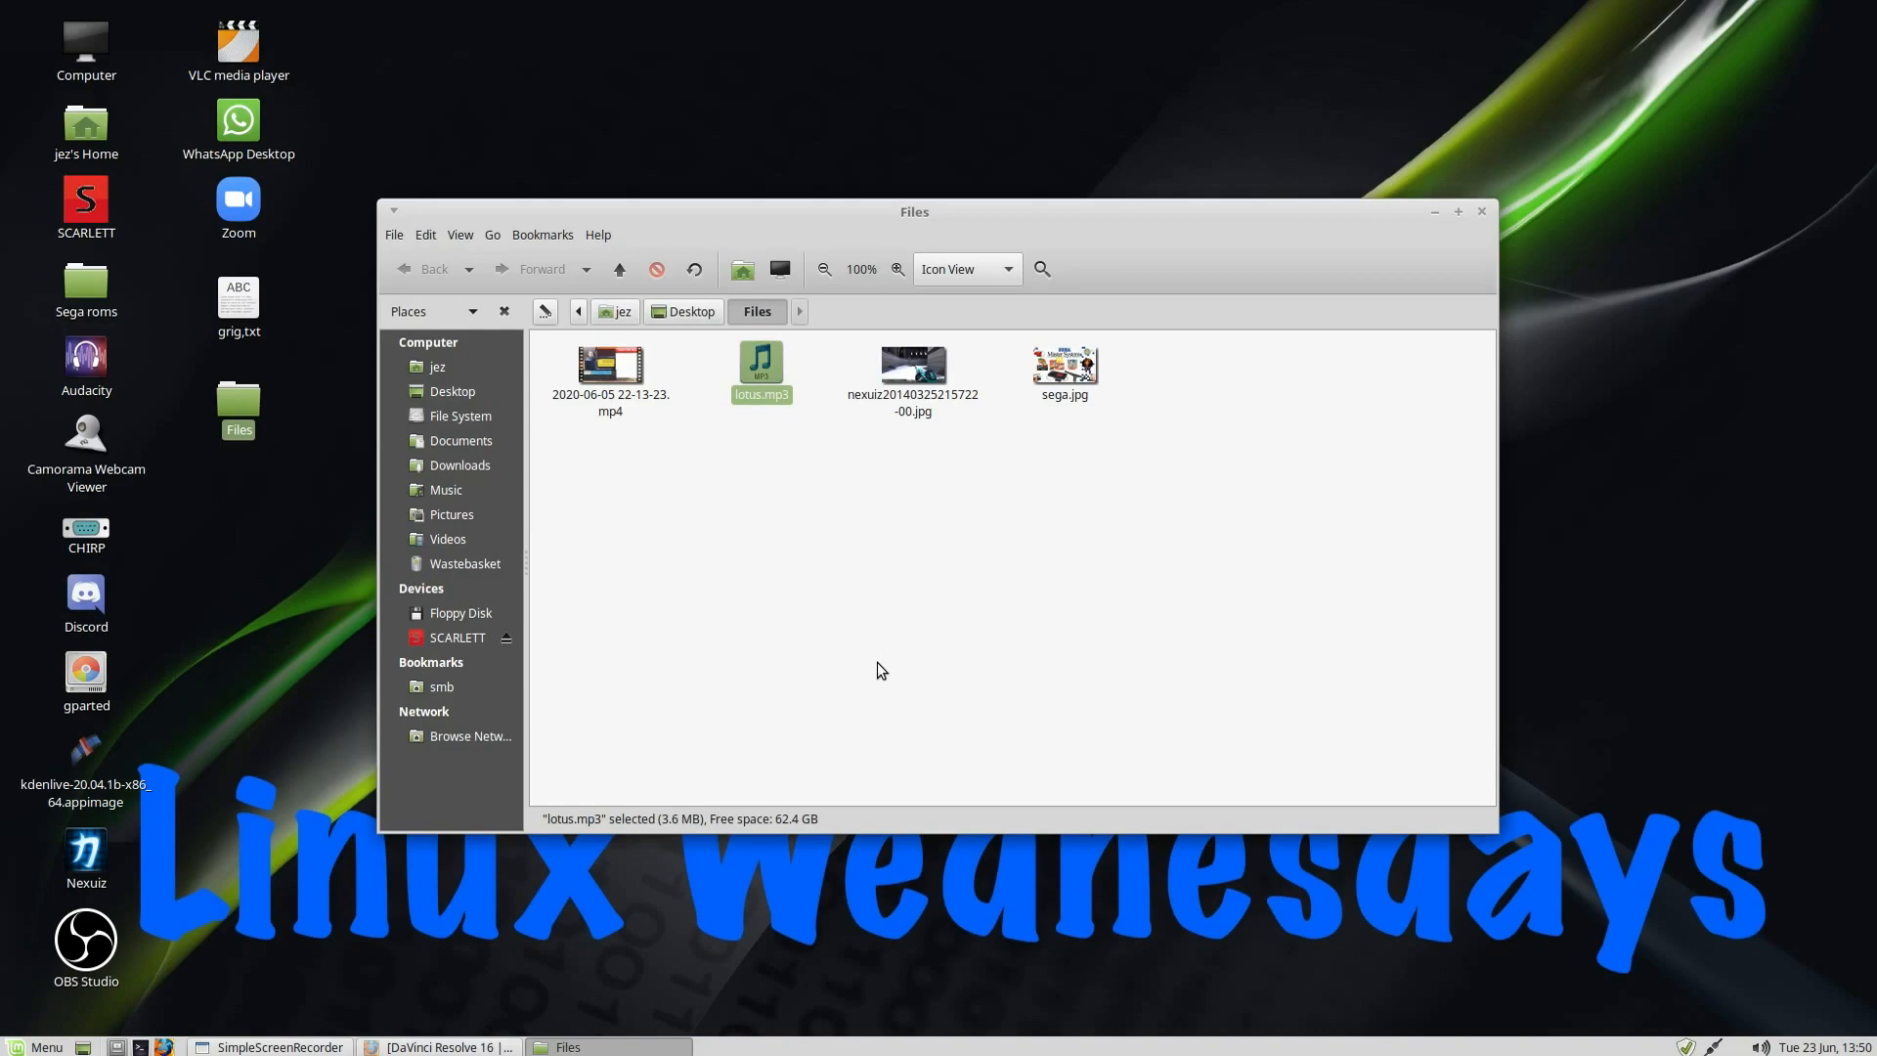
pyautogui.moveTo(56, 985)
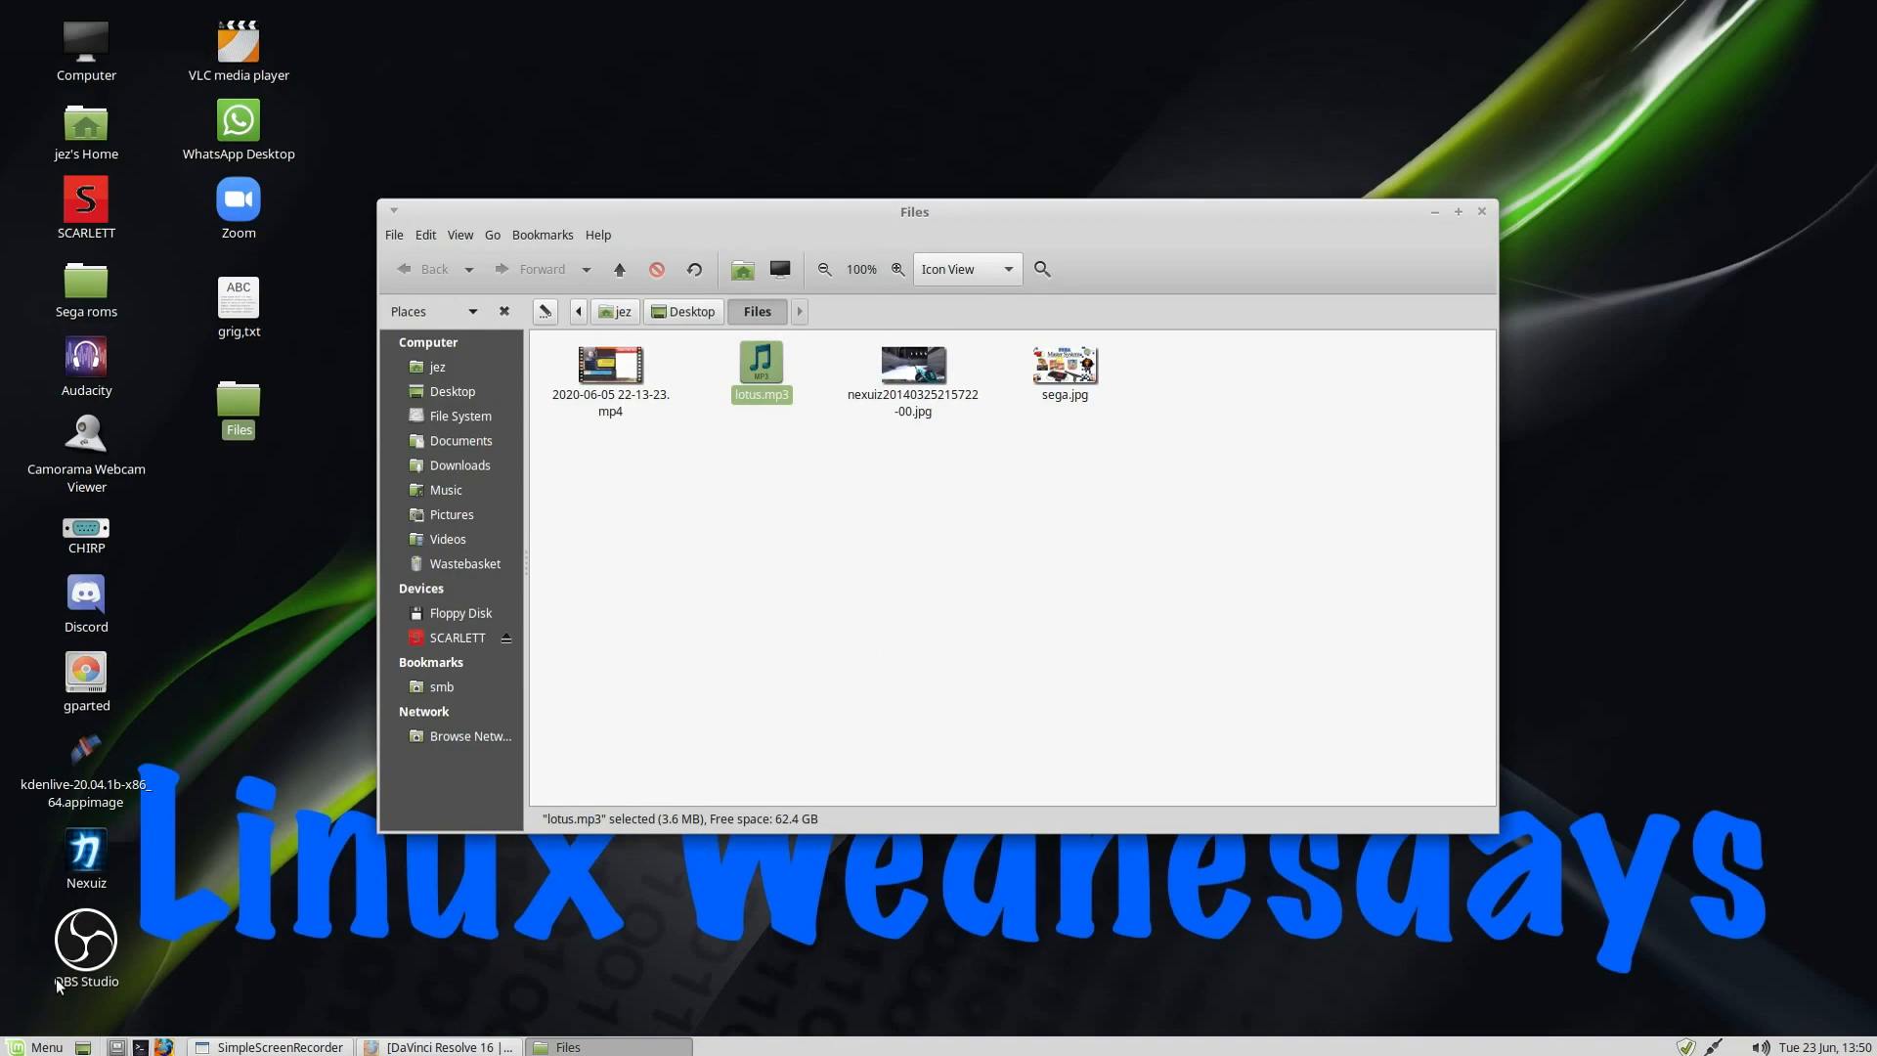
pyautogui.moveTo(708, 623)
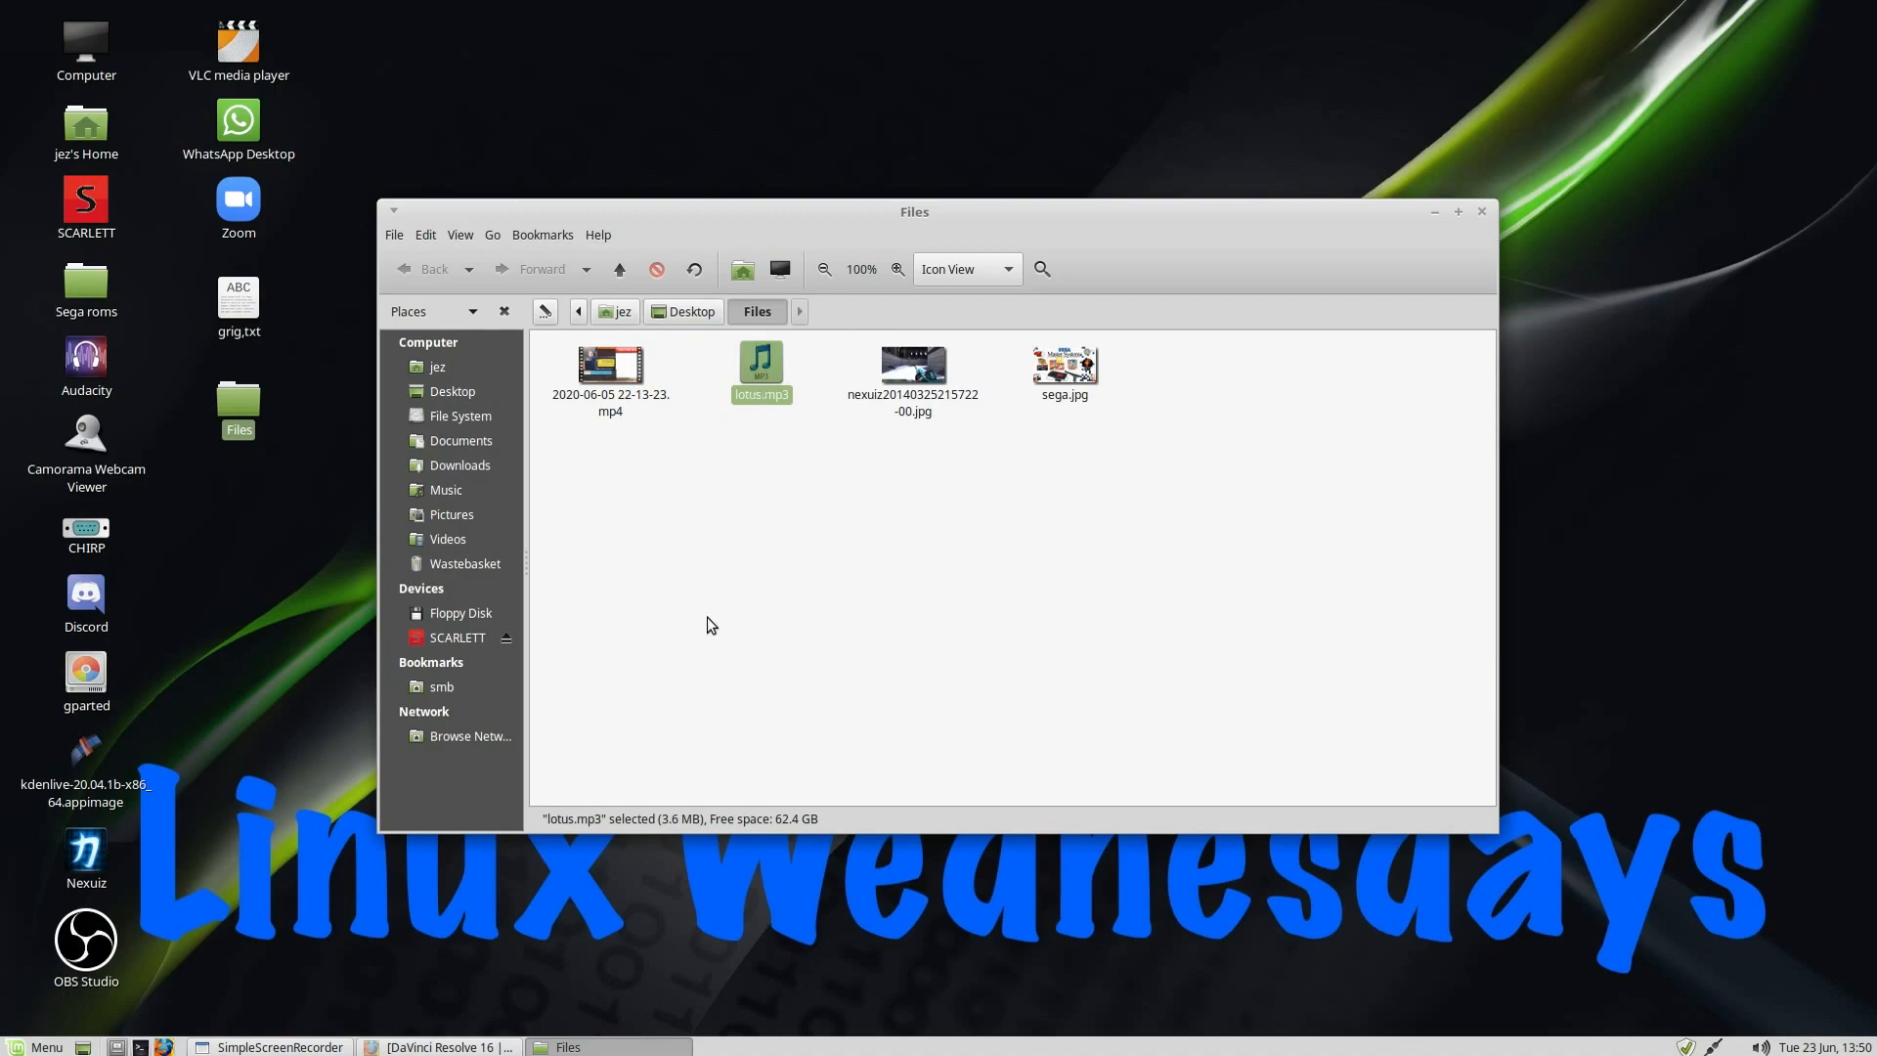
pyautogui.moveTo(1217, 533)
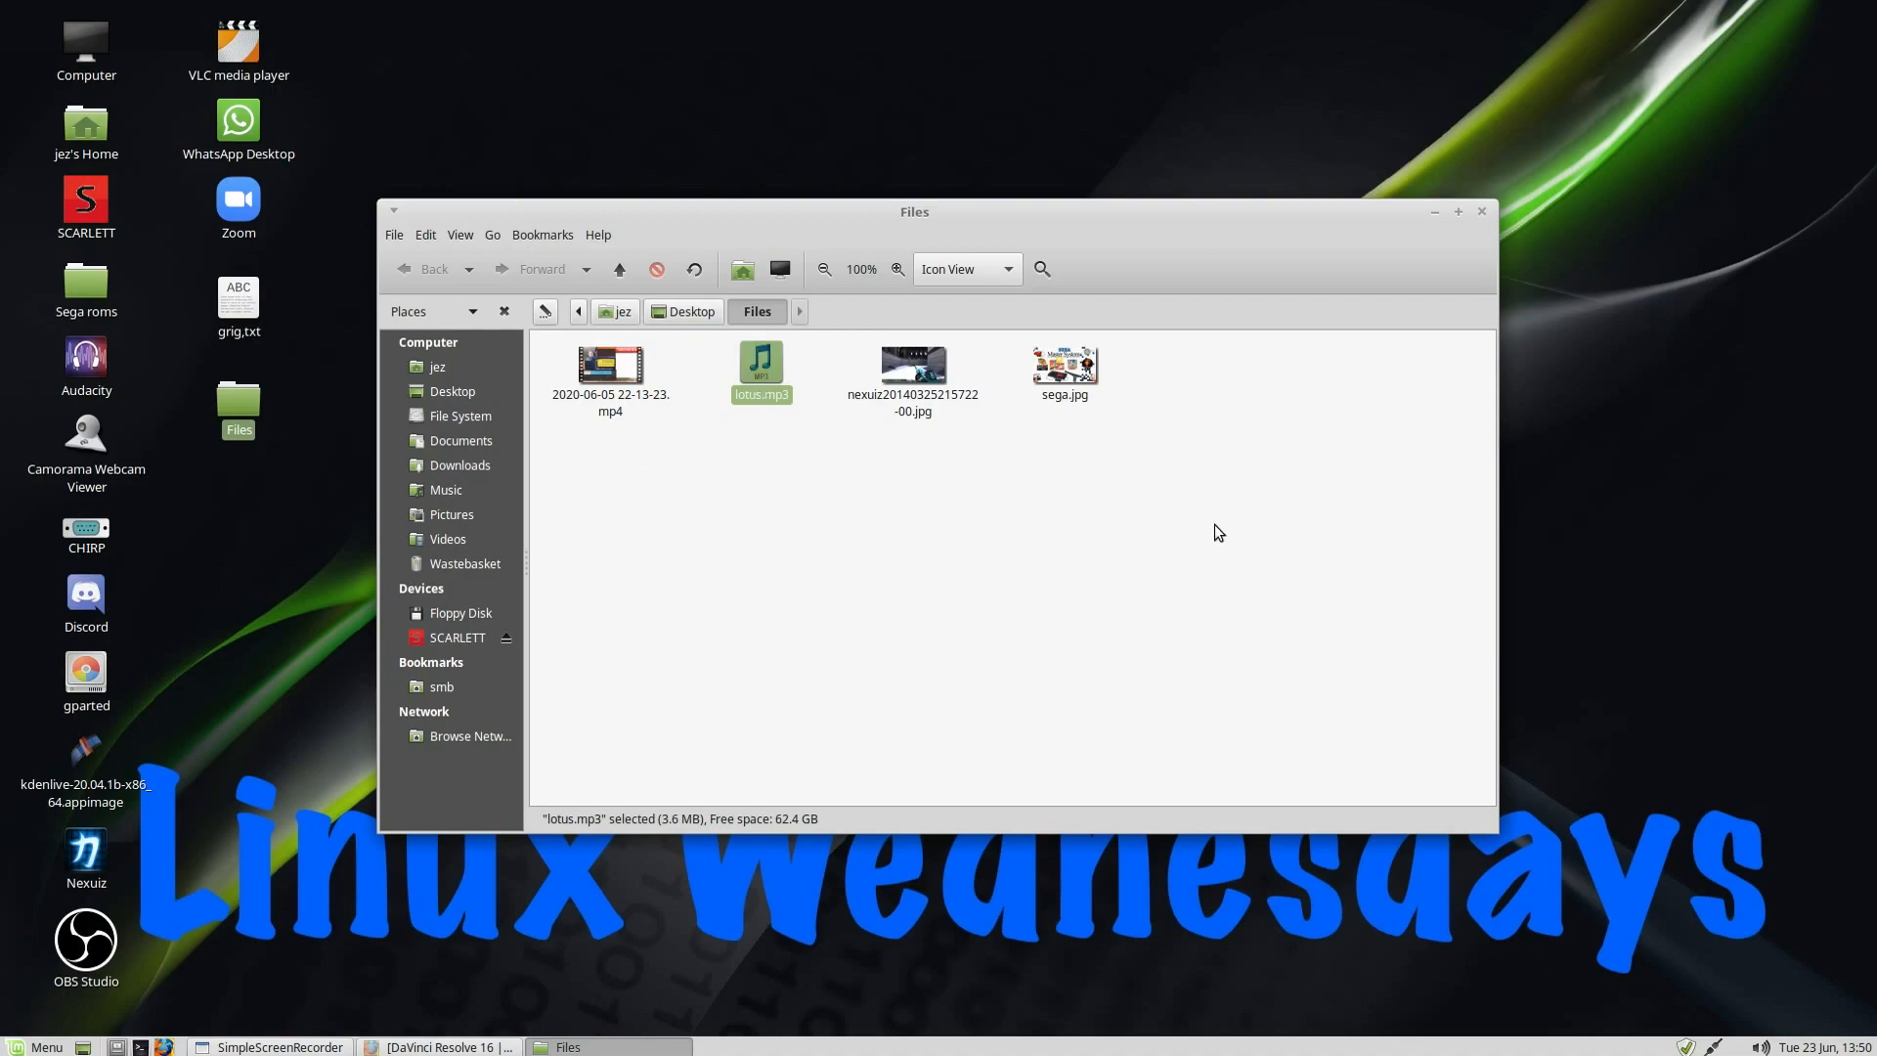